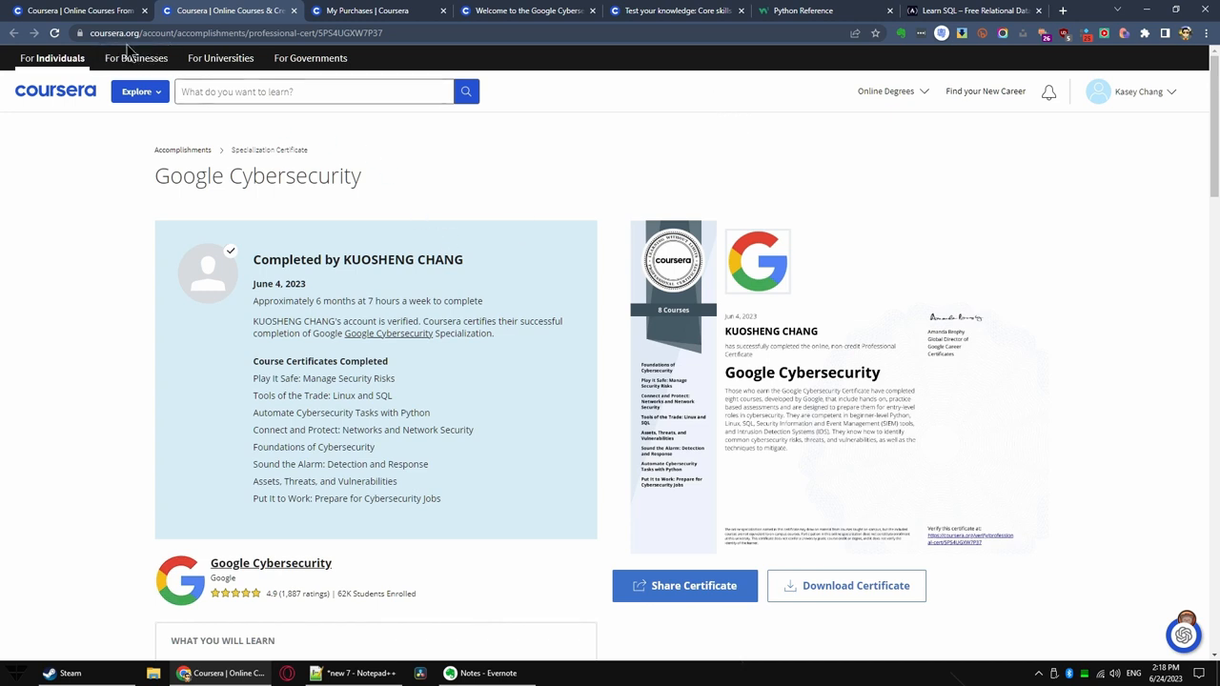
mouse_move(380, 12)
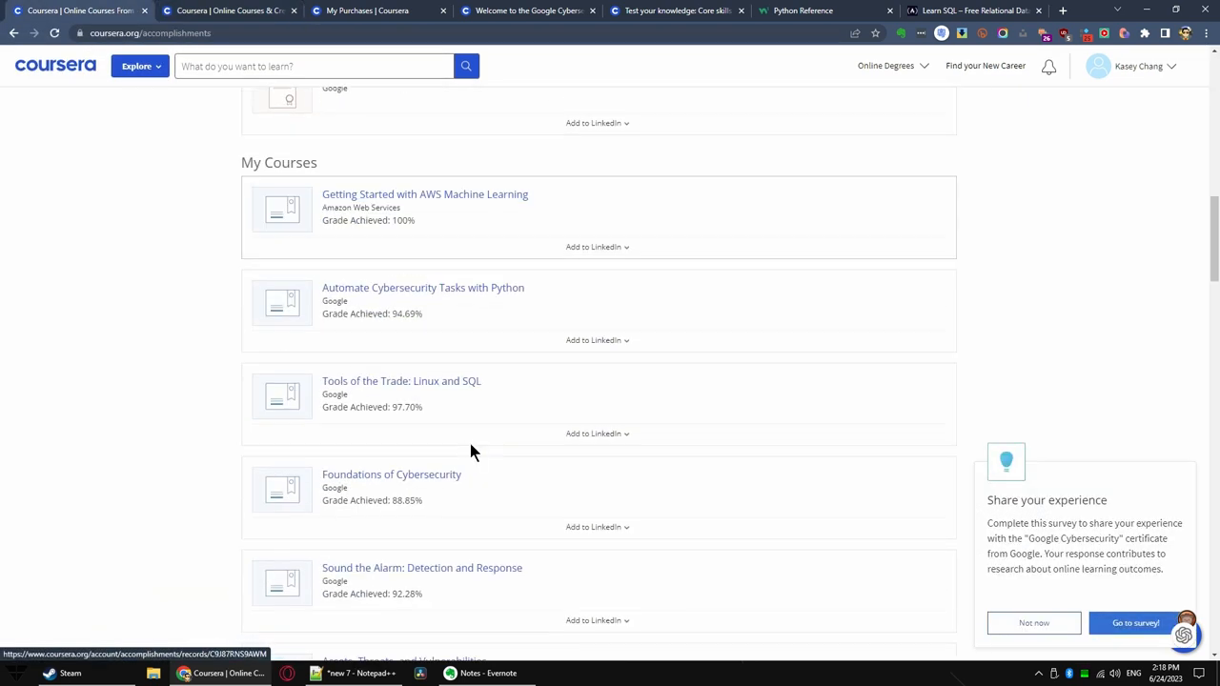
- Show the Accomplishments page with My Courses grades and My Specializations from the certificate page
scroll("down", 3)
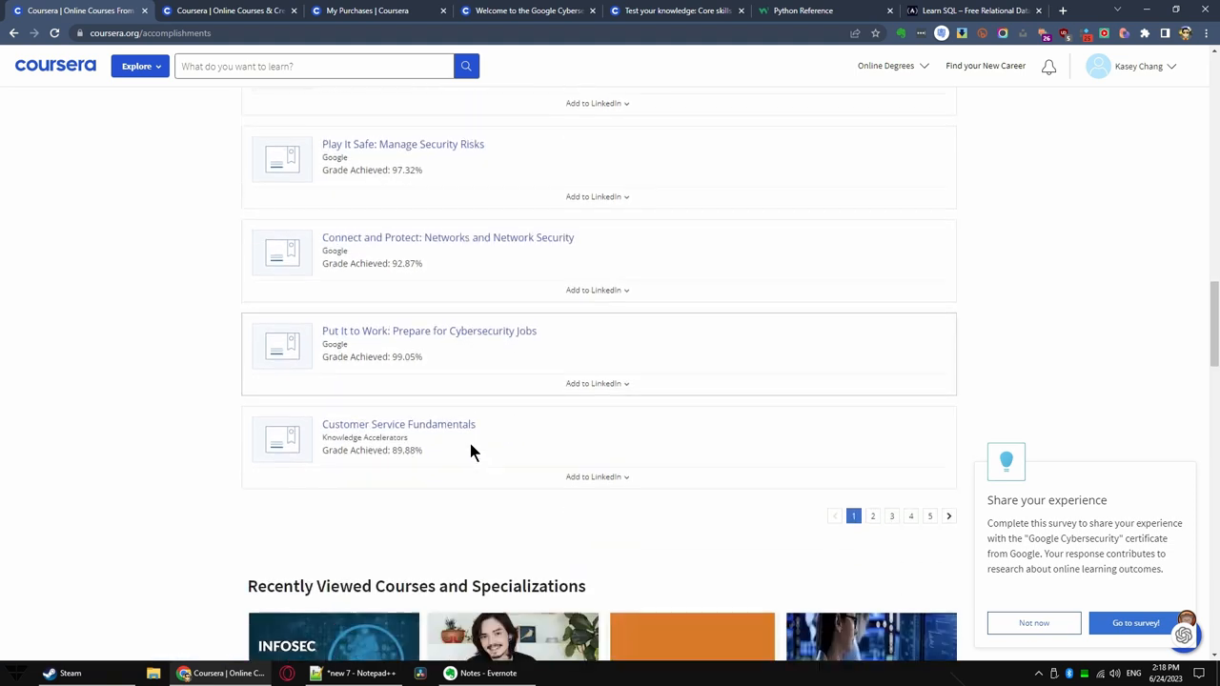
left_click(229, 12)
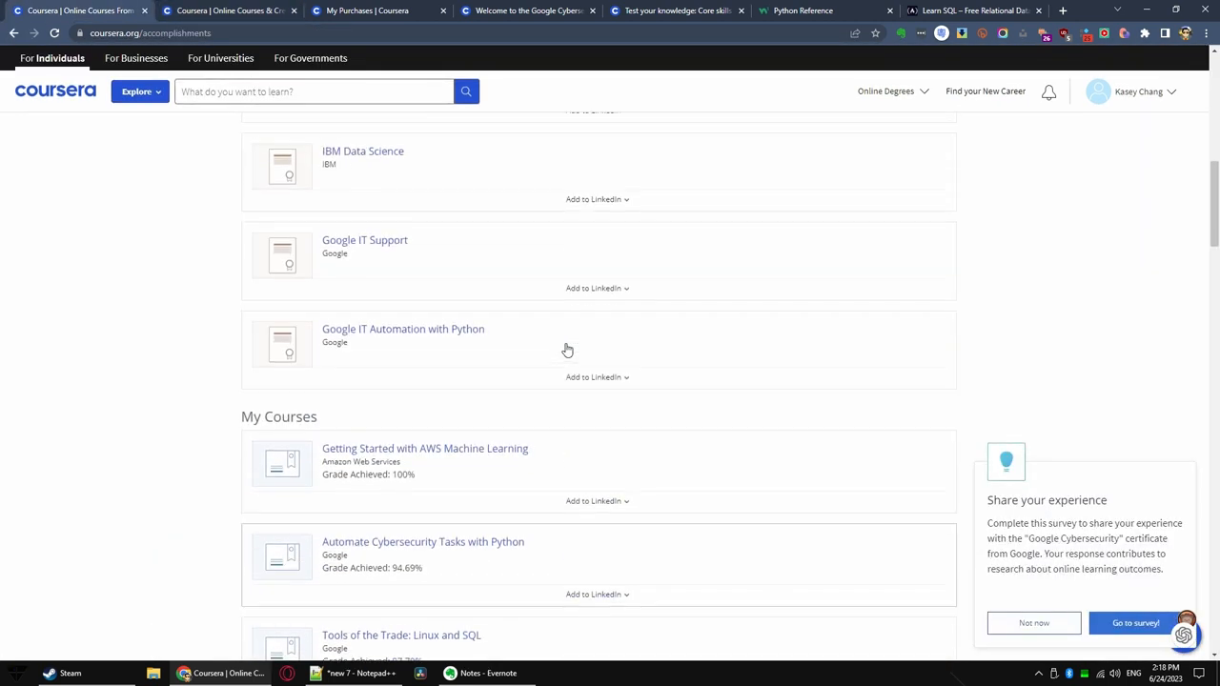
scroll("down", 3)
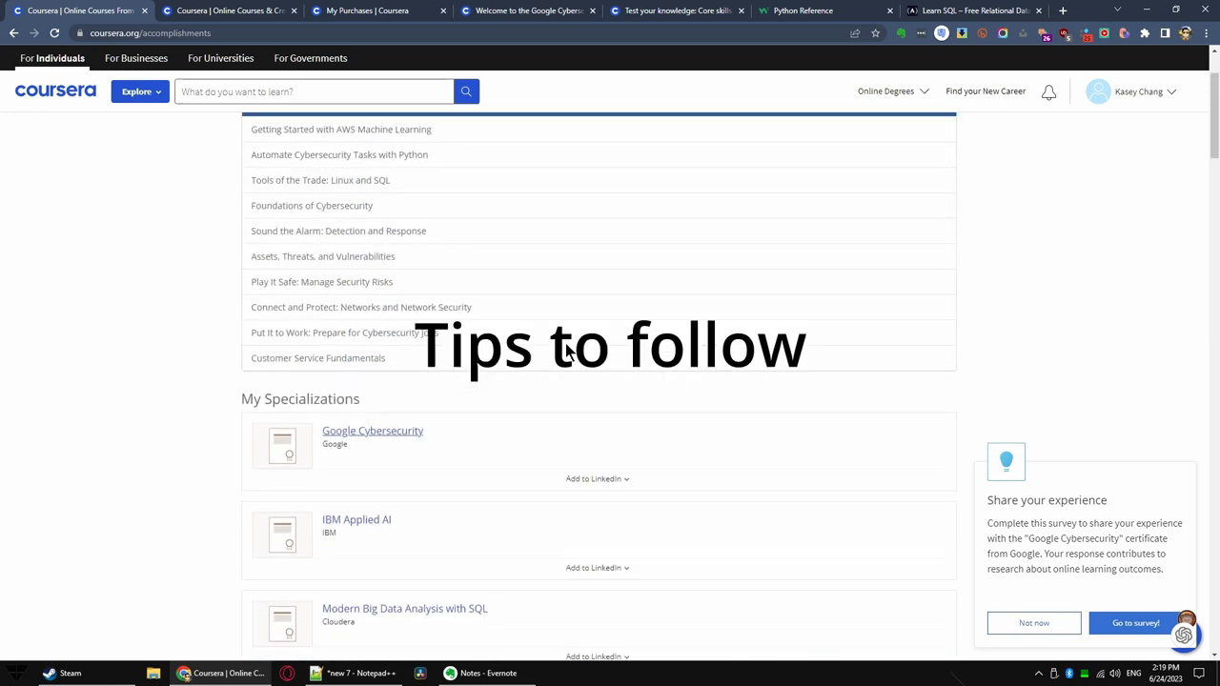
mouse_move(480, 248)
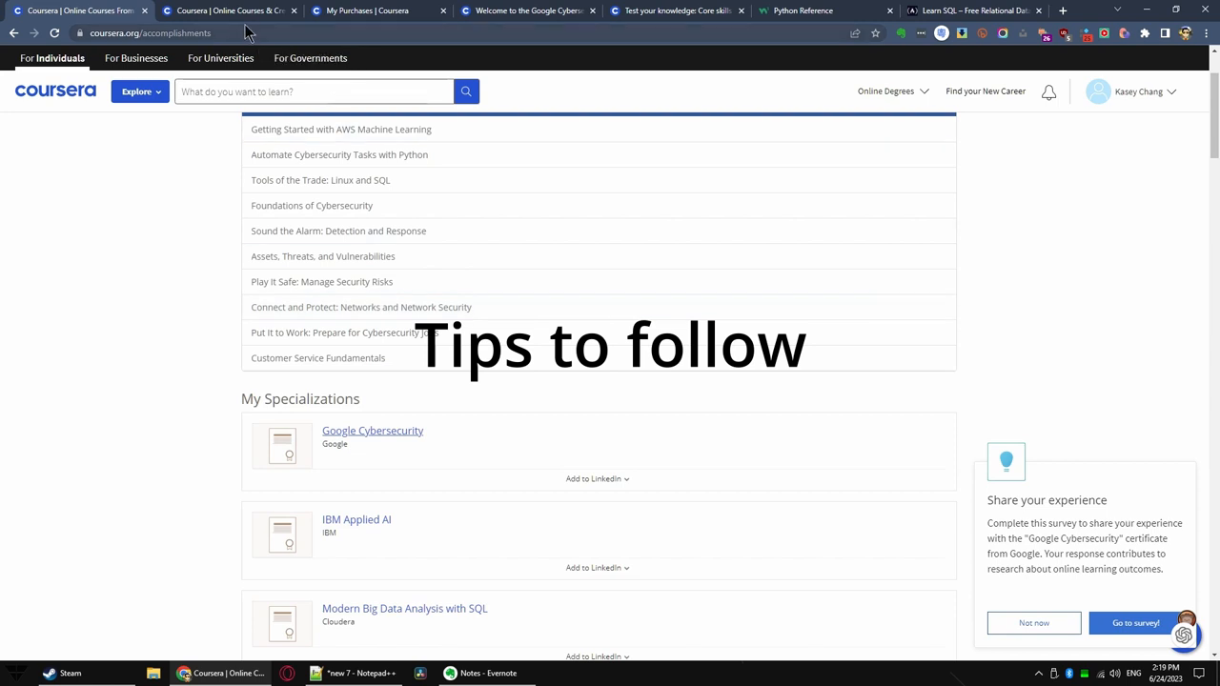
- Return to the Google Cybersecurity certificate and scroll to its Course Certificates with grades
left_click(372, 431)
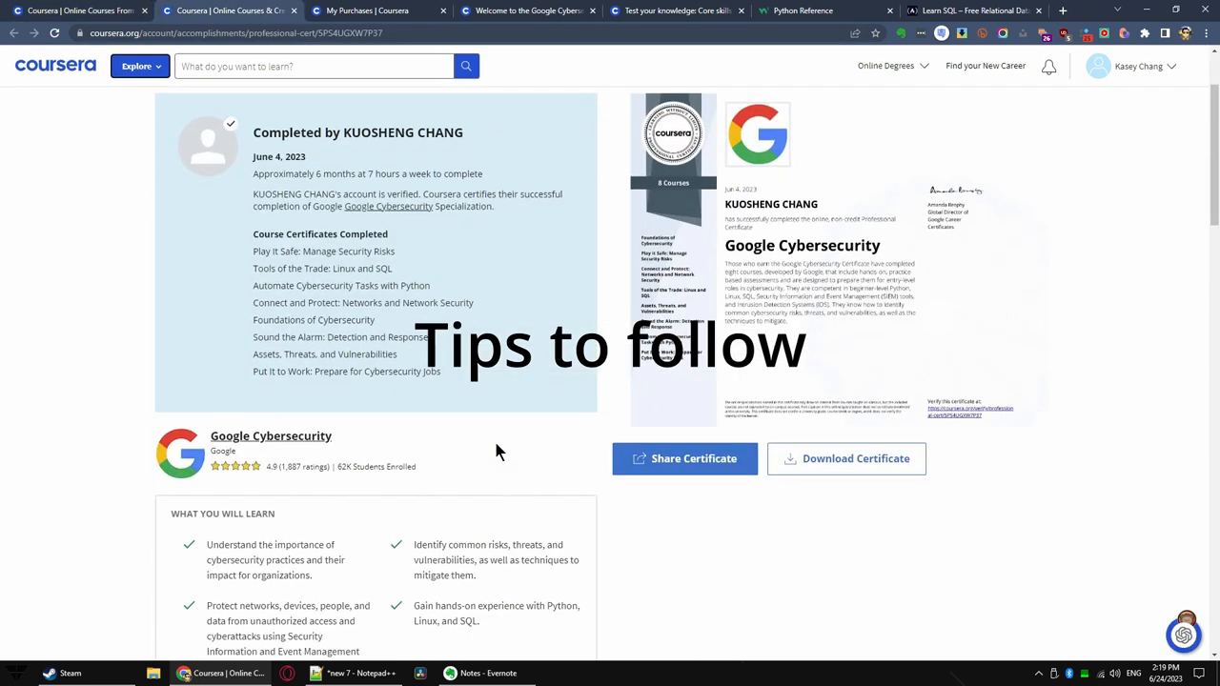
scroll("down", 3)
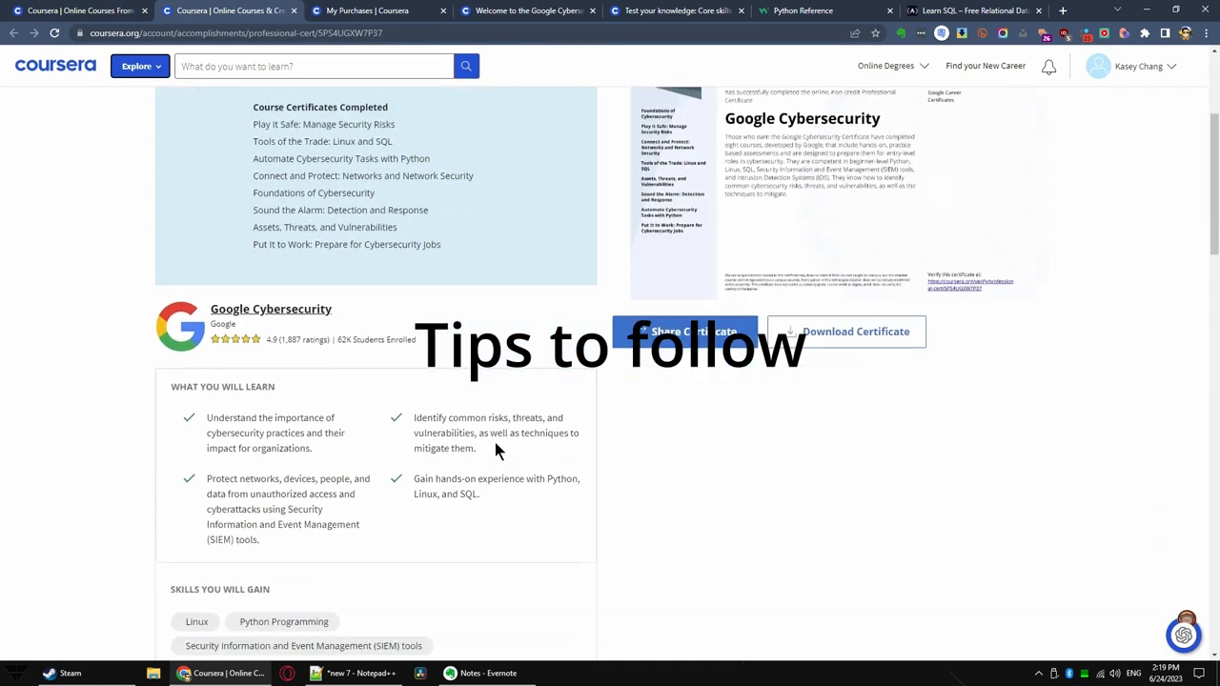
scroll("down", 3)
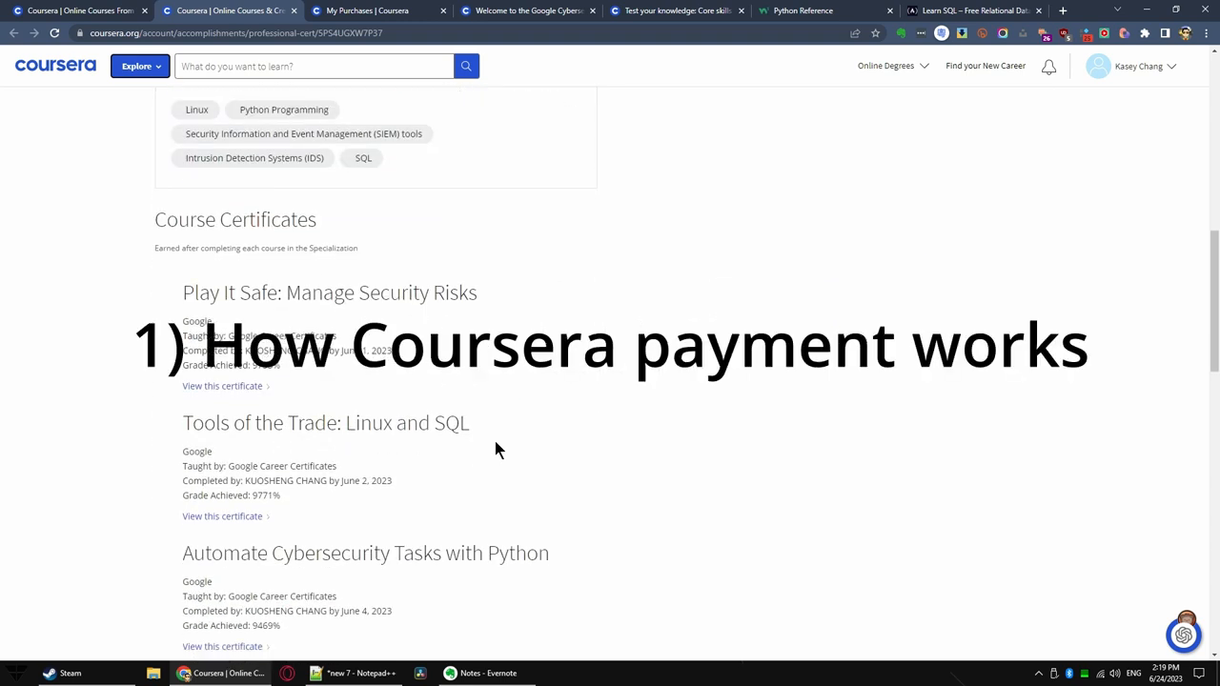
scroll("down", 3)
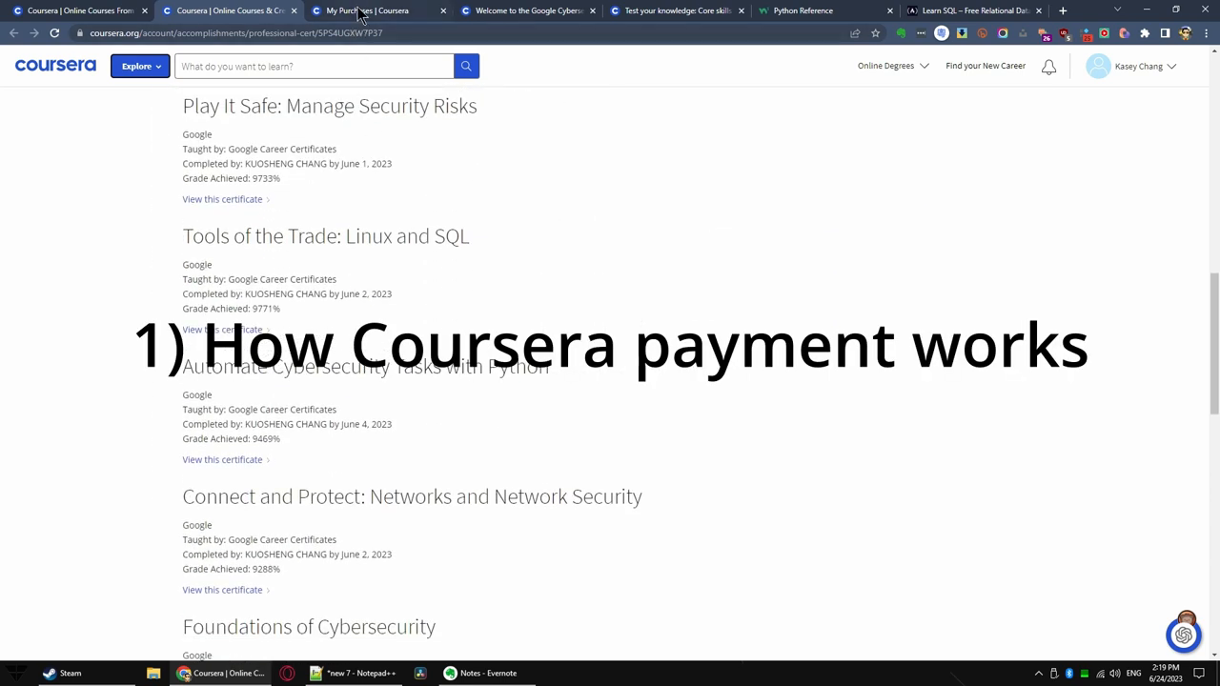
- Show My Purchases payment history listing past certificate and subscription payments
left_click(377, 12)
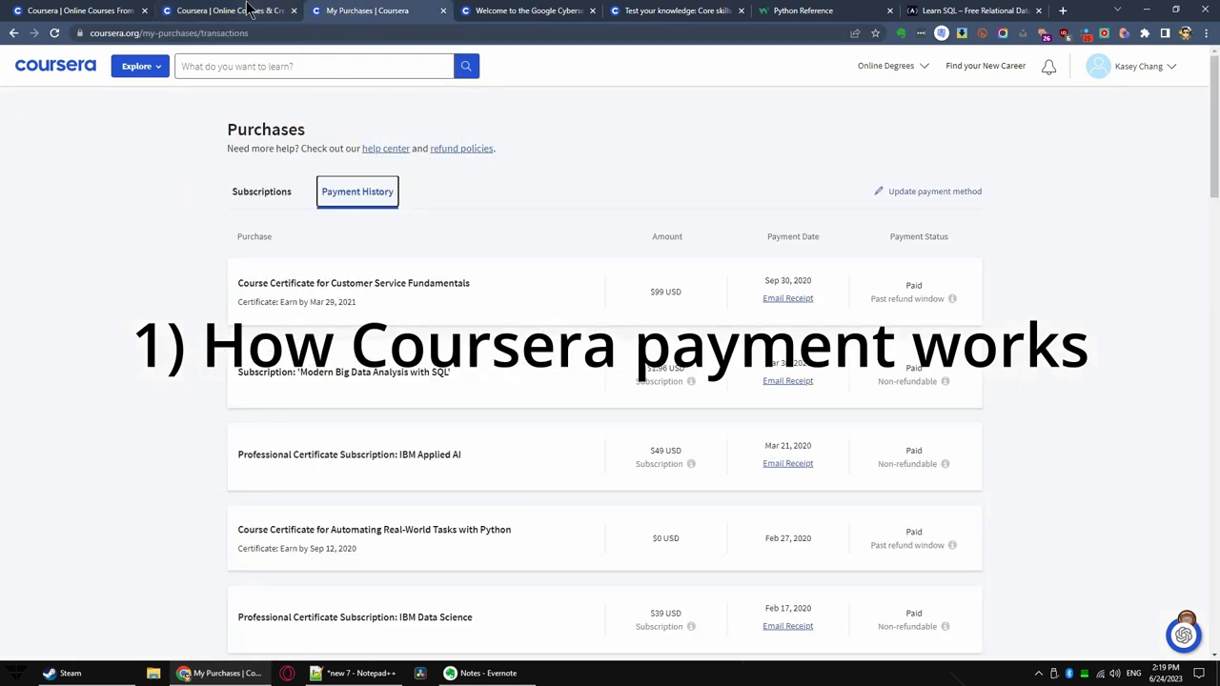
mouse_move(231, 12)
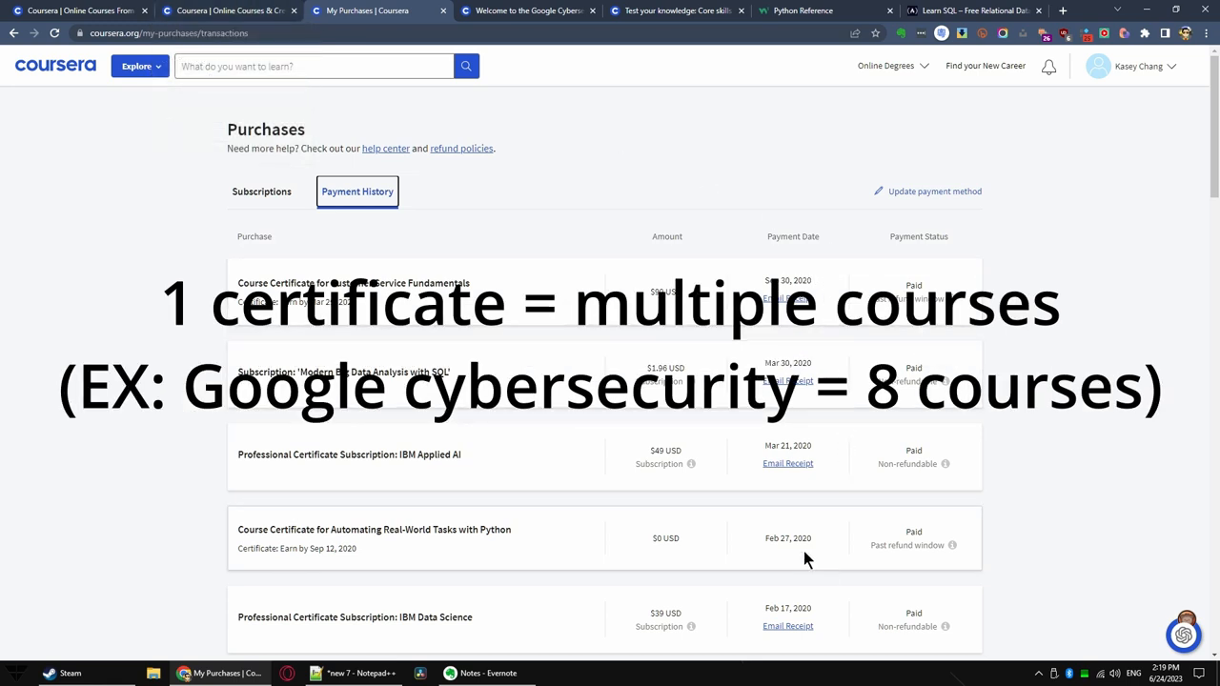
scroll("down", 3)
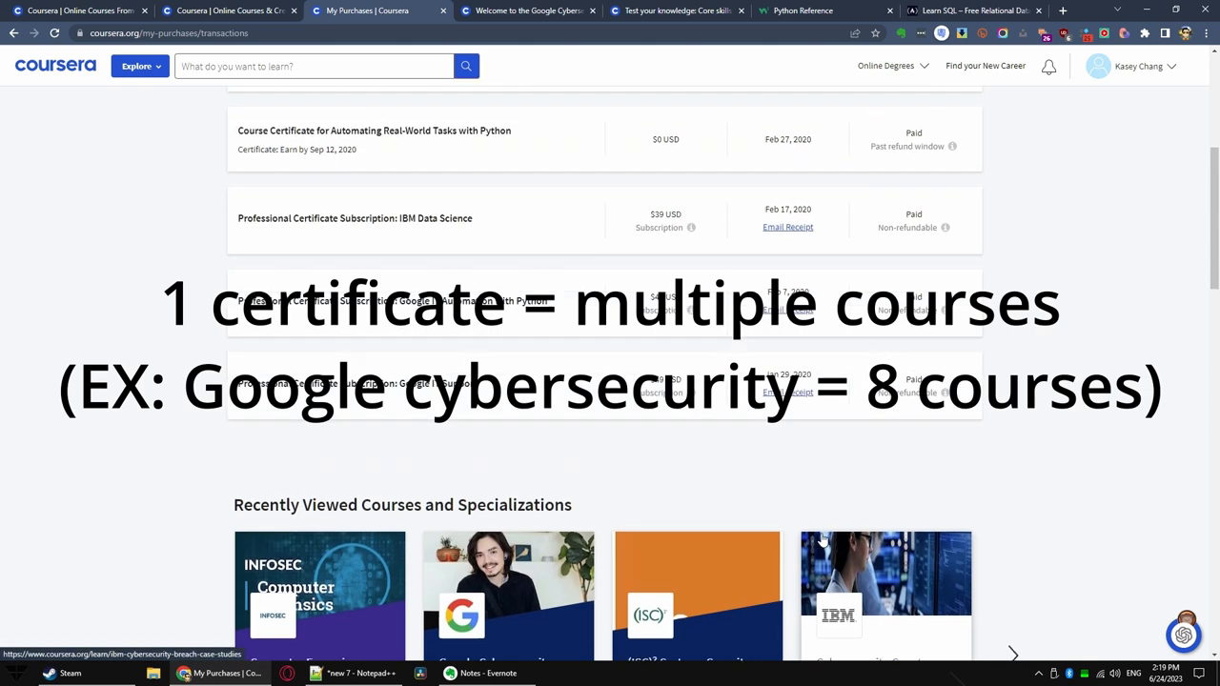
- Return to the Google Cybersecurity certificate and review its Course Certificates section
left_click(229, 11)
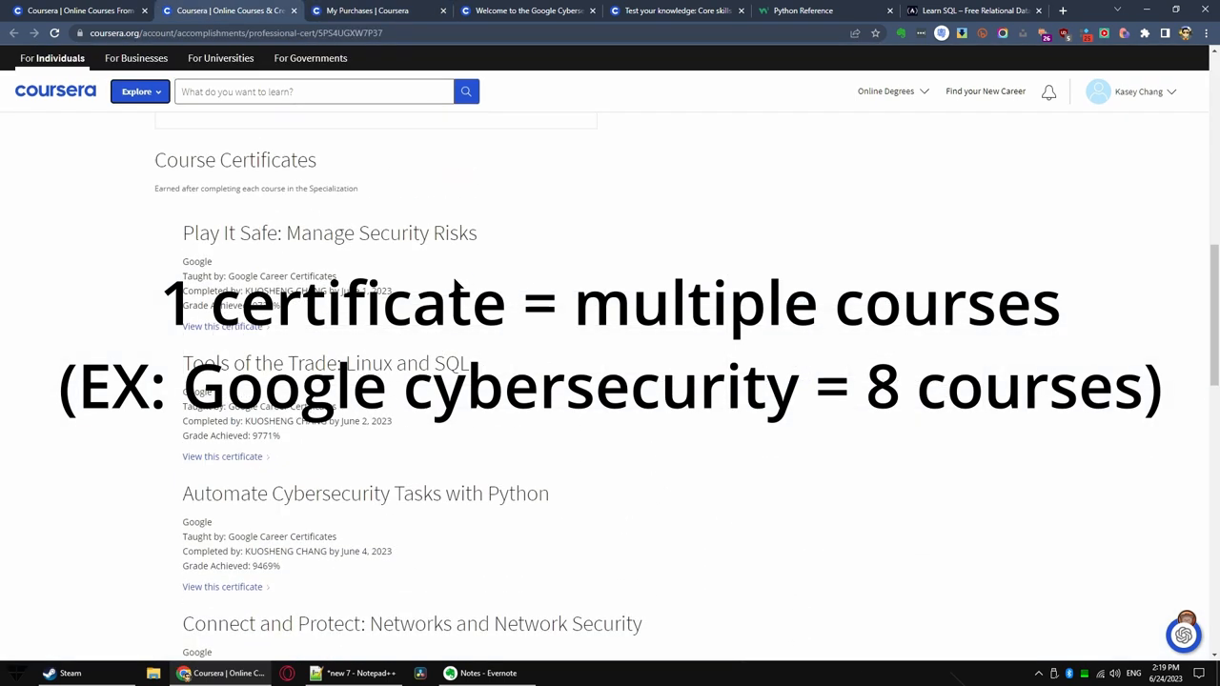
scroll("down", 3)
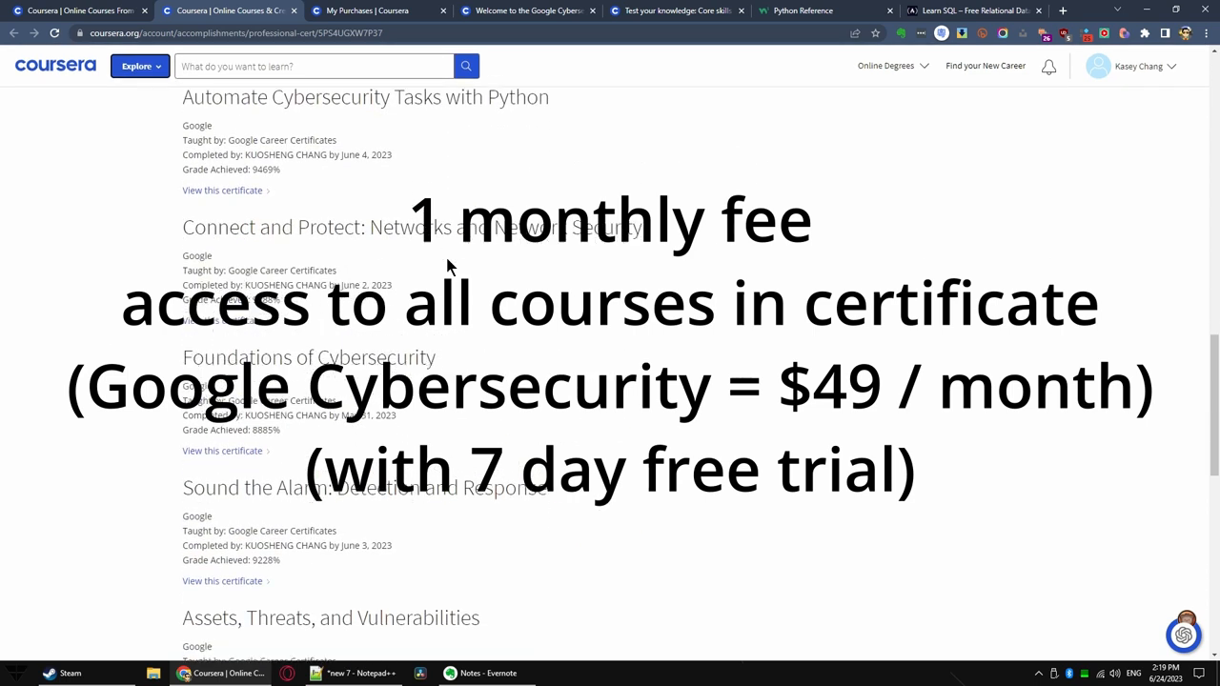
scroll("down", 3)
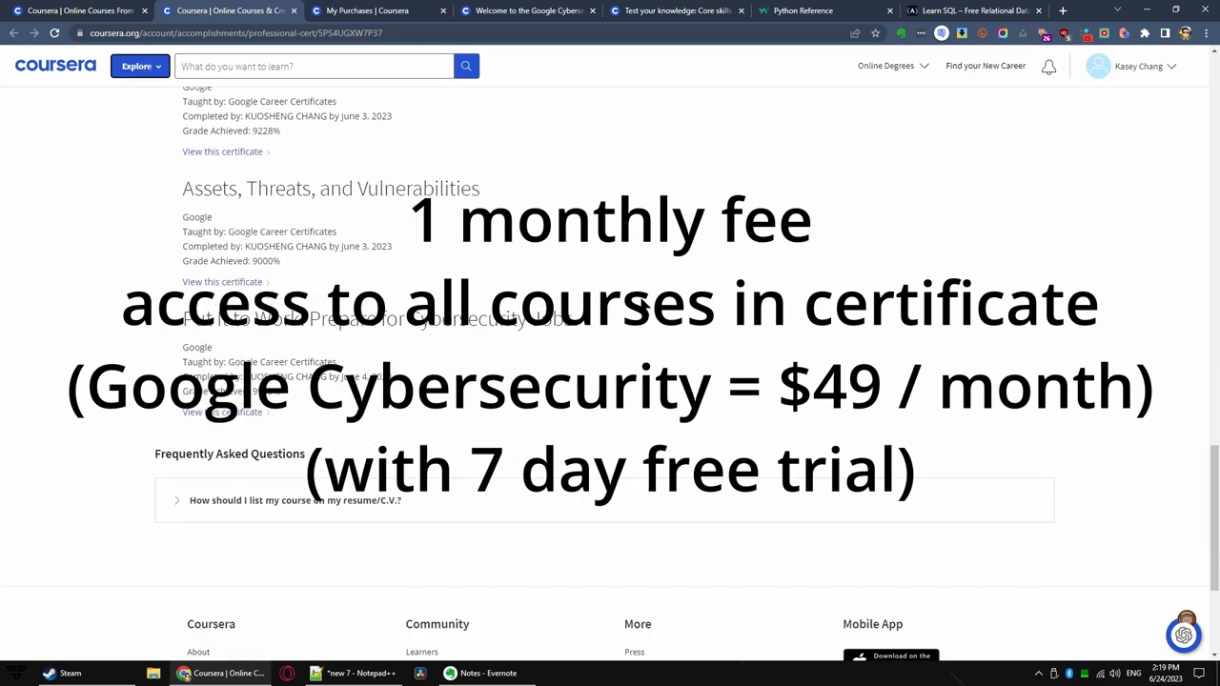
scroll("up", 3)
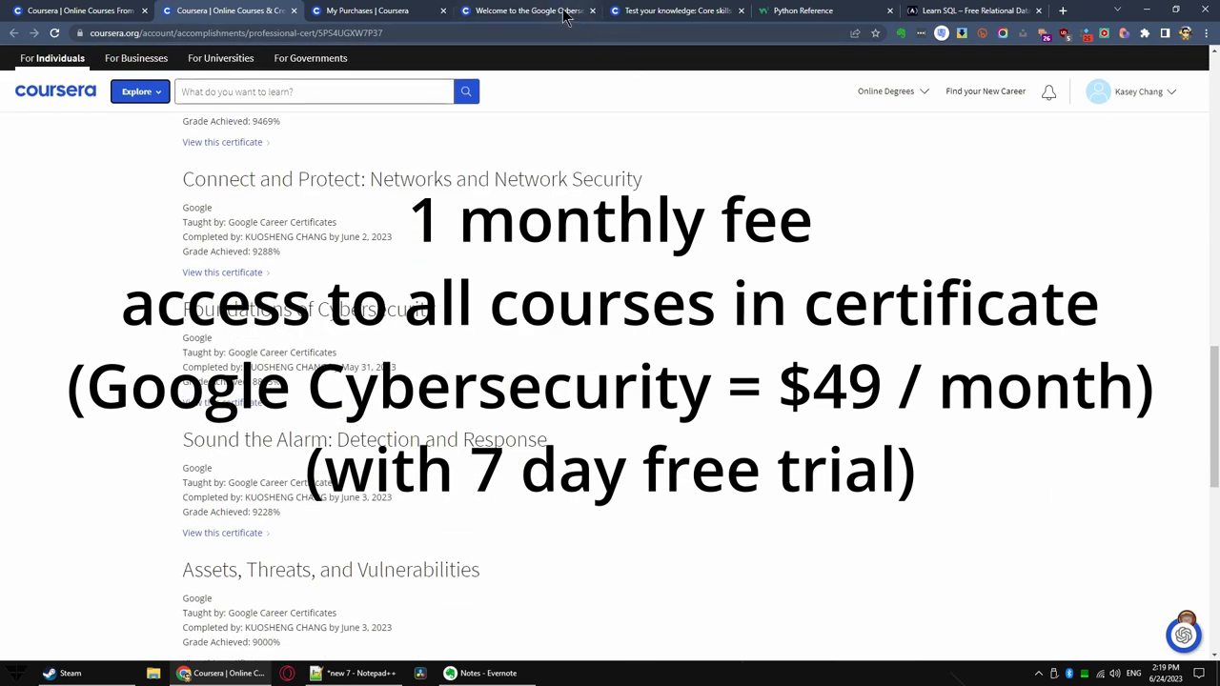
- Scroll through the neighbouring Coursera tab's page content from top to bottom
left_click(526, 11)
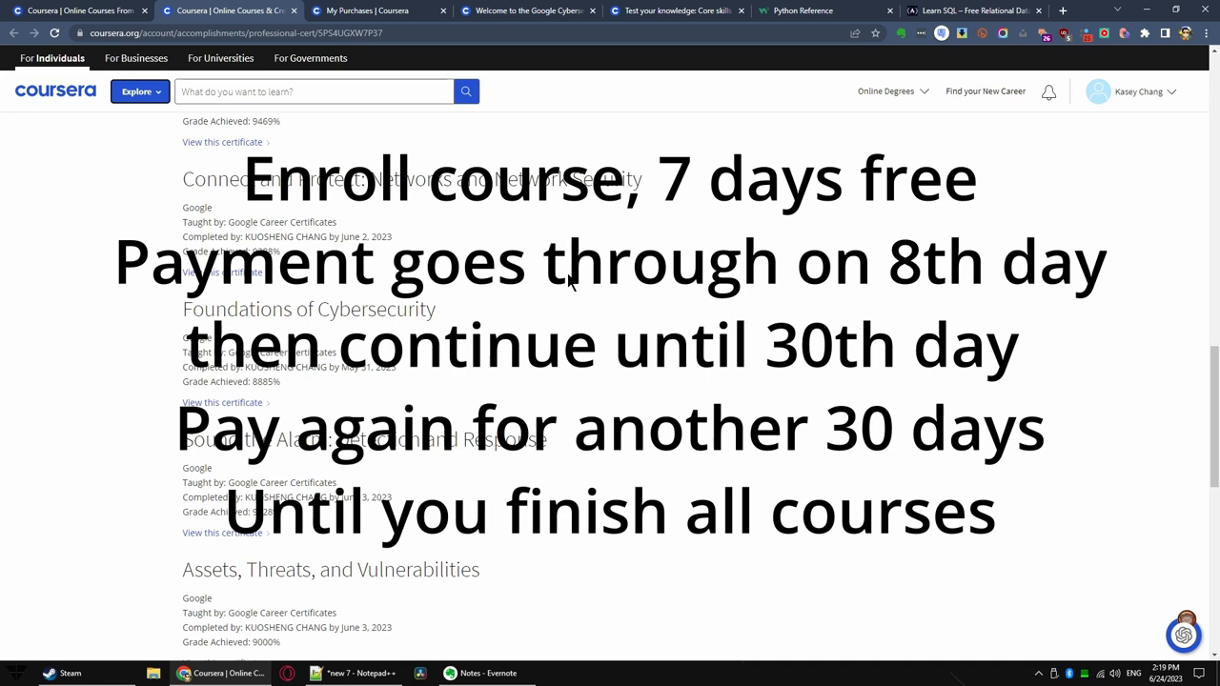
scroll("down", 3)
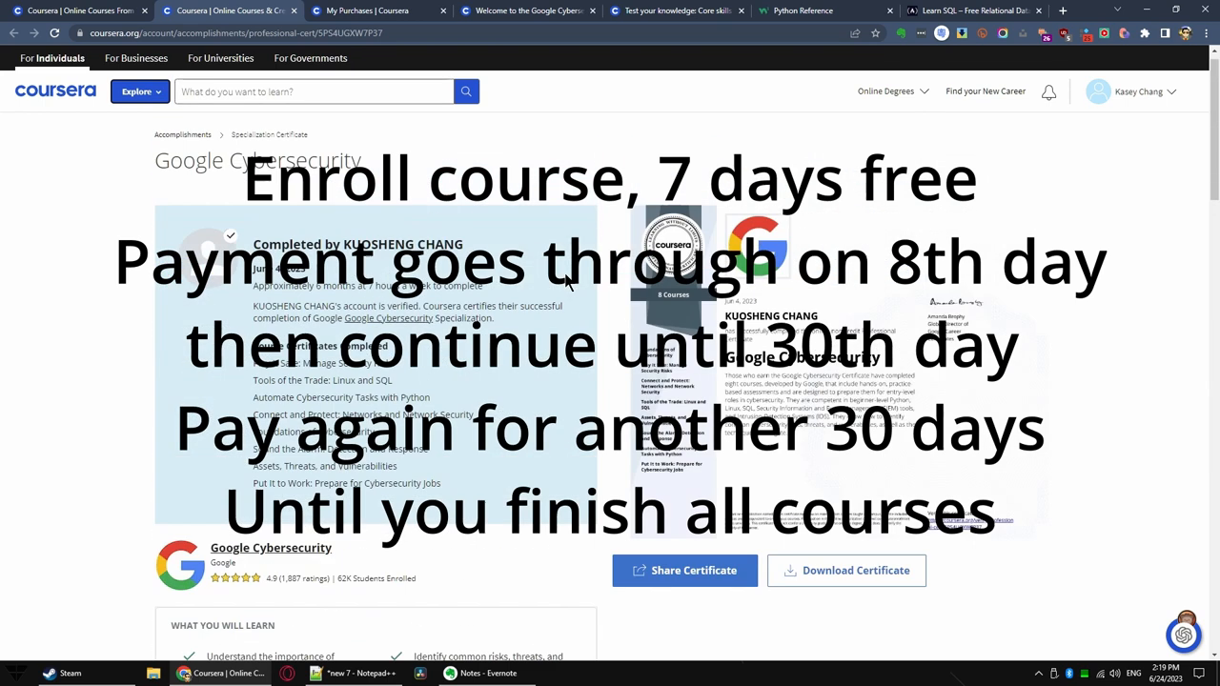
scroll("down", 3)
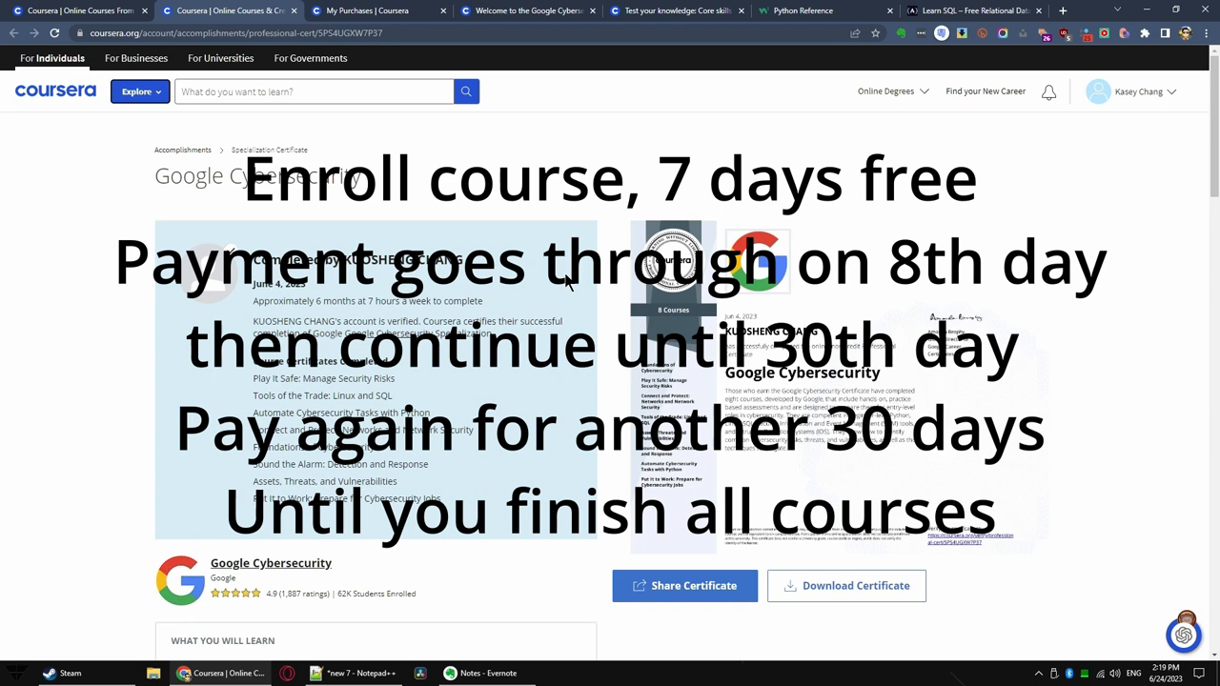
scroll("down", 3)
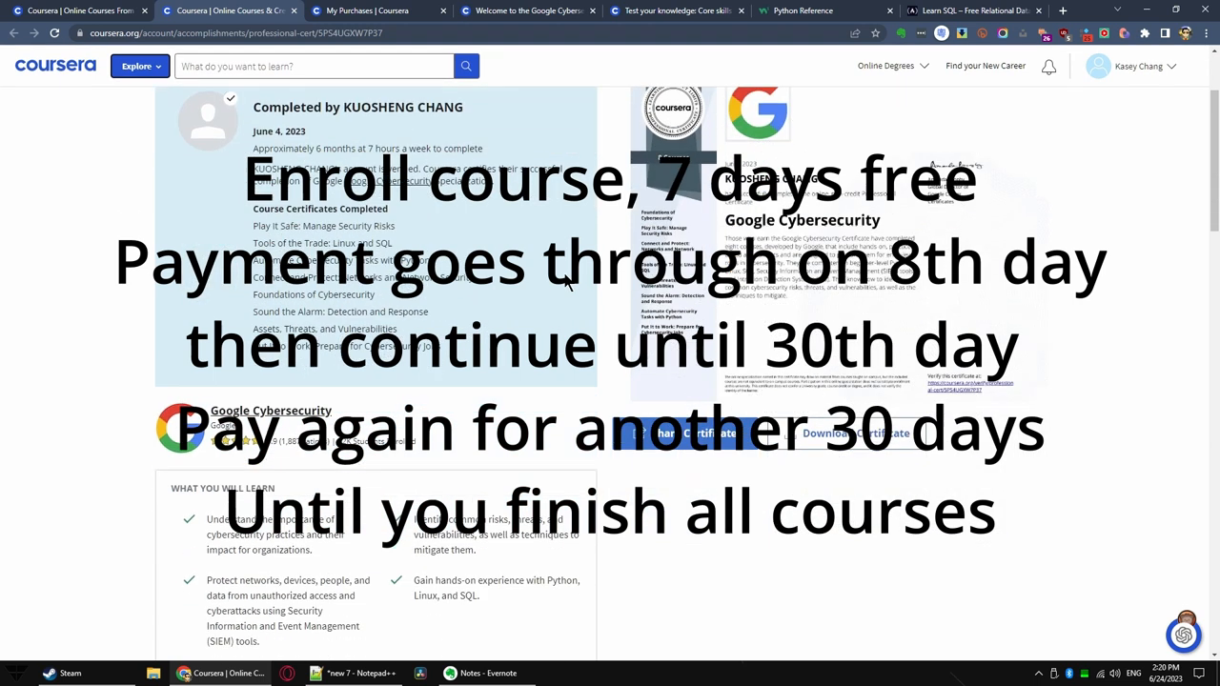
scroll("down", 3)
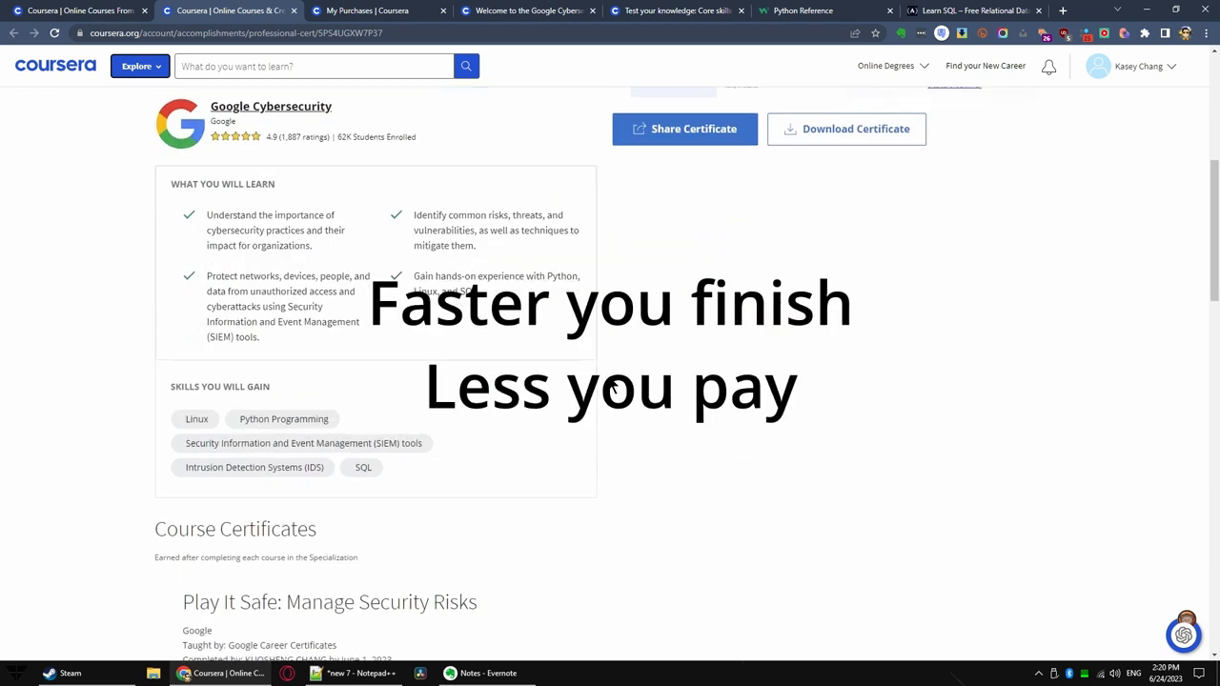
scroll("down", 3)
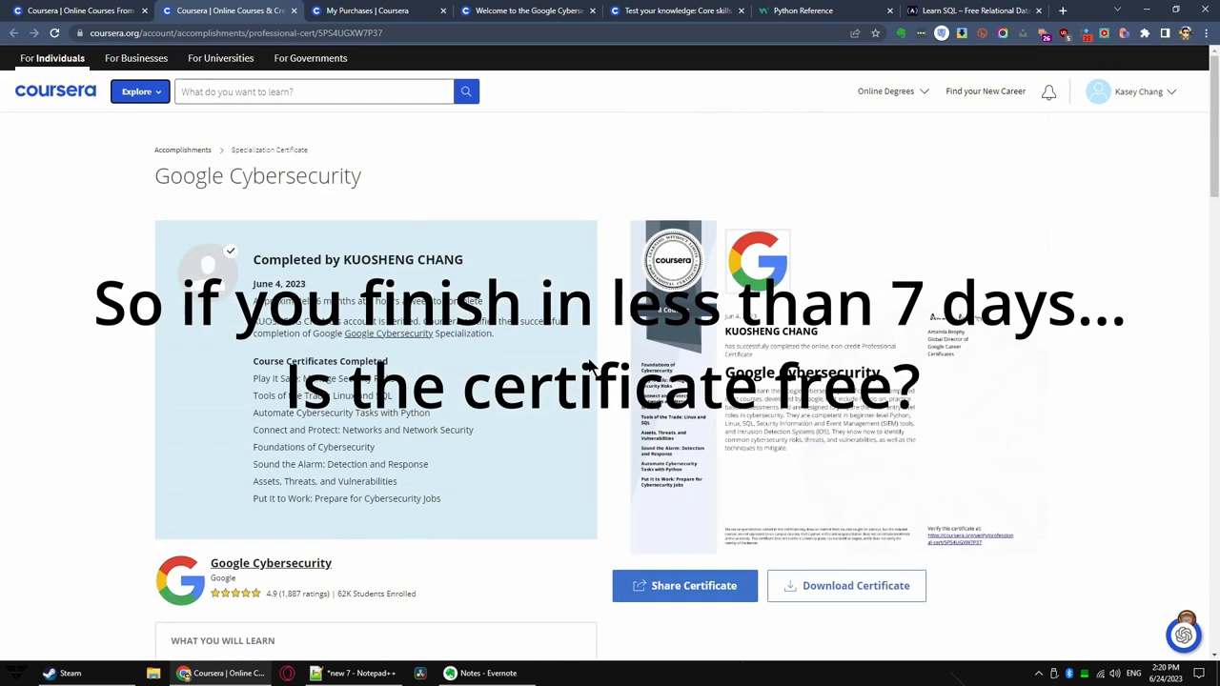
- Show the My Purchases payment history of certificates and subscriptions again
left_click(372, 11)
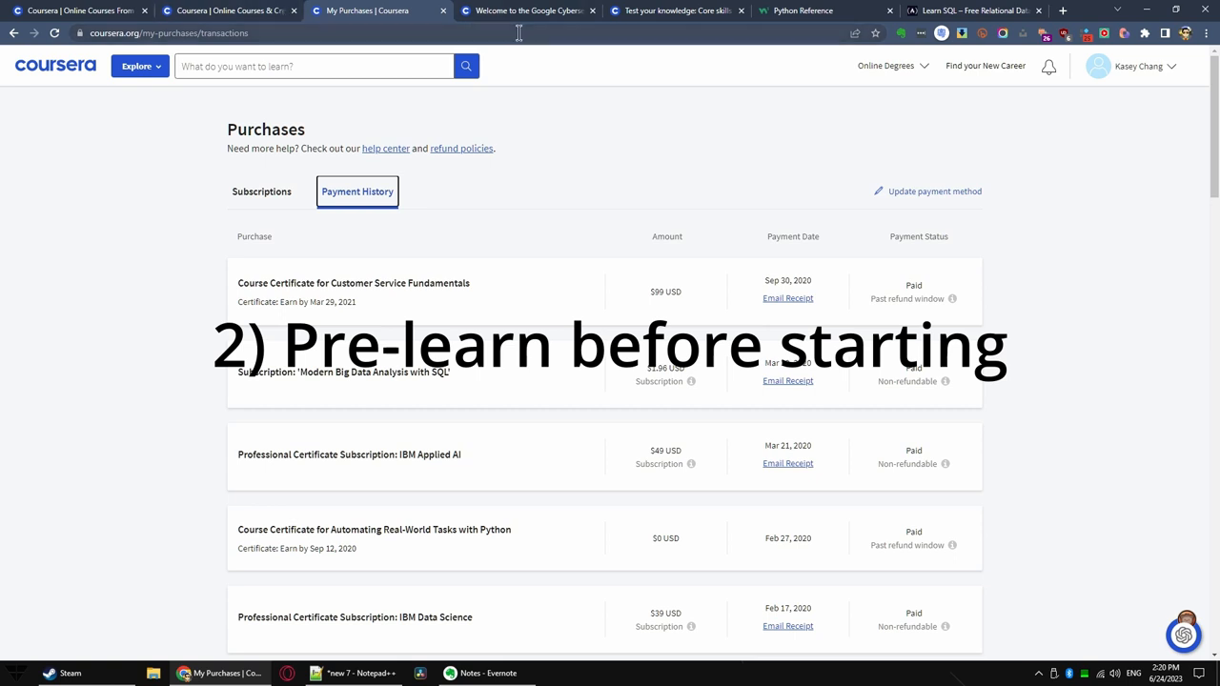
mouse_move(805, 11)
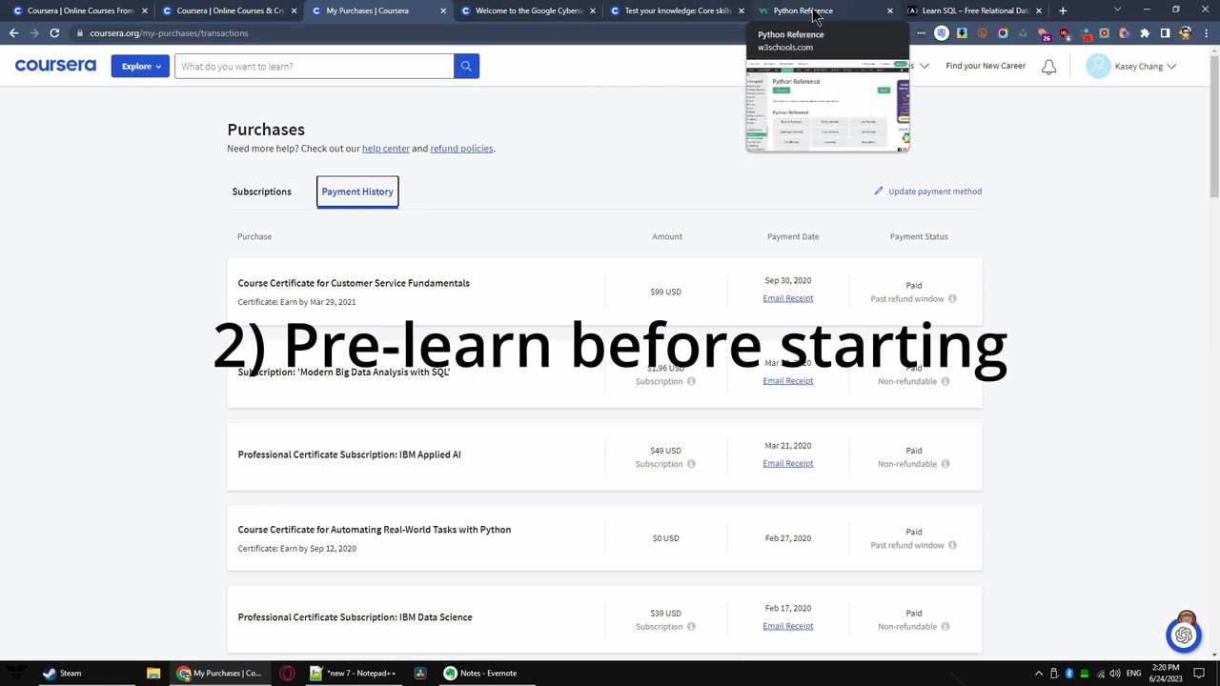
- Show the W3Schools Python Reference, then the freeCodeCamp Learn SQL free courses article
left_click(820, 11)
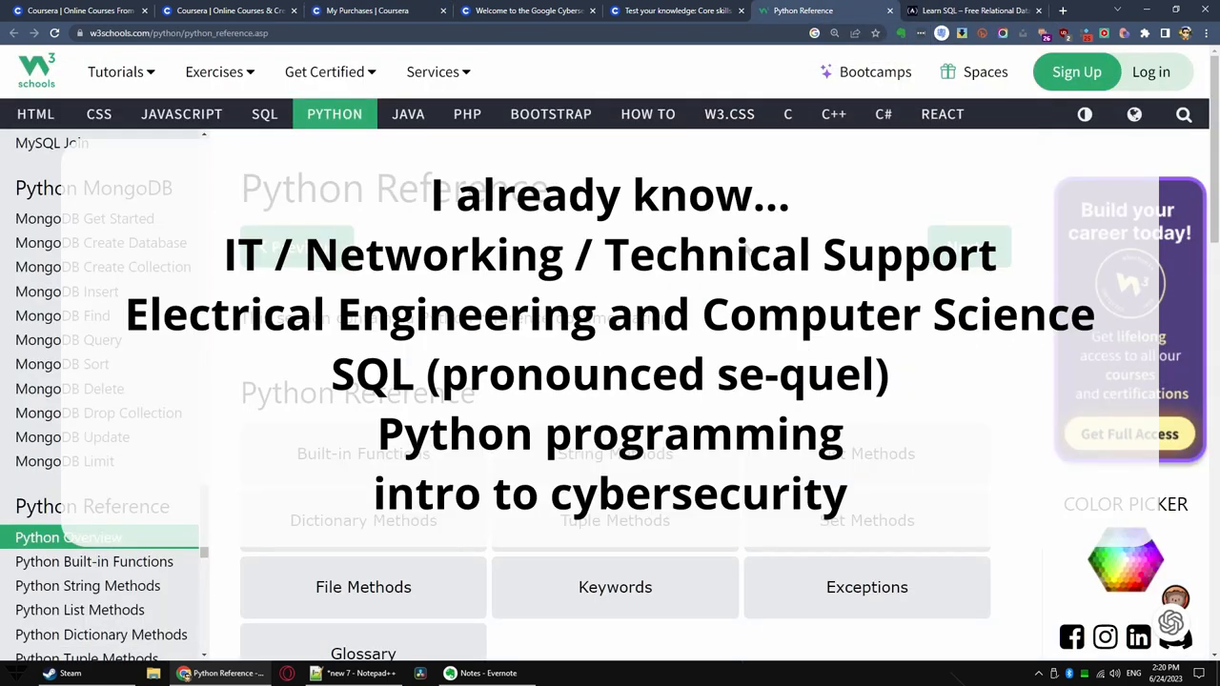
mouse_move(744, 225)
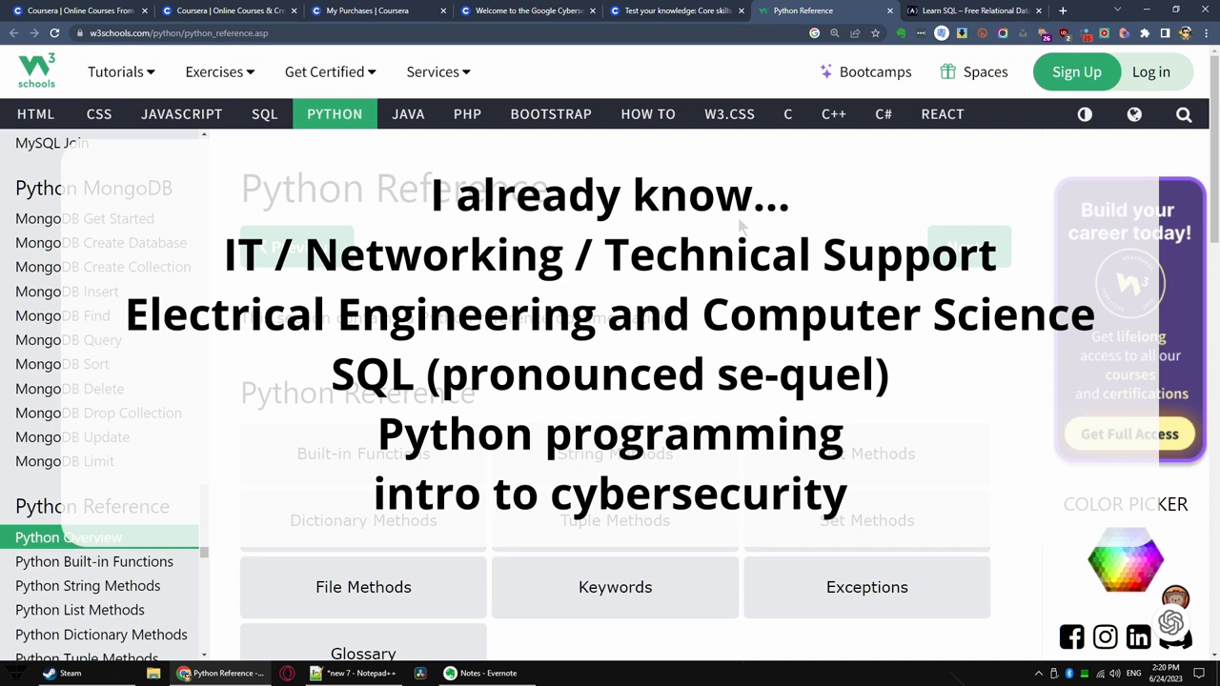
mouse_move(823, 194)
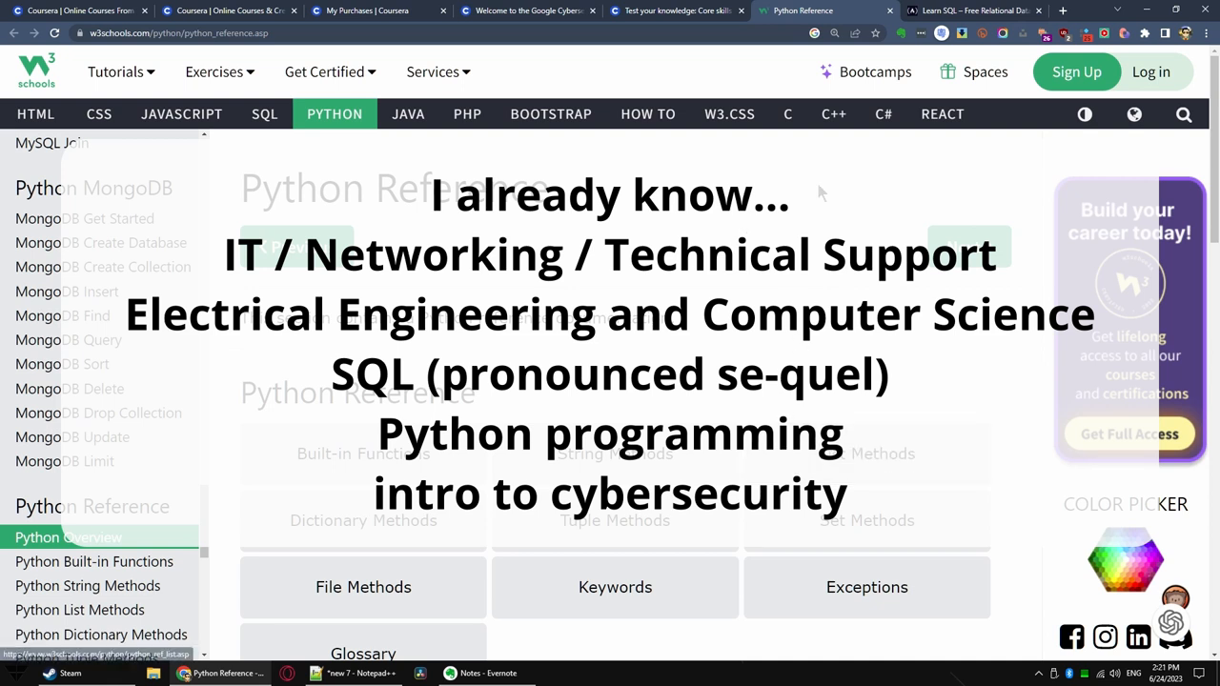
left_click(972, 12)
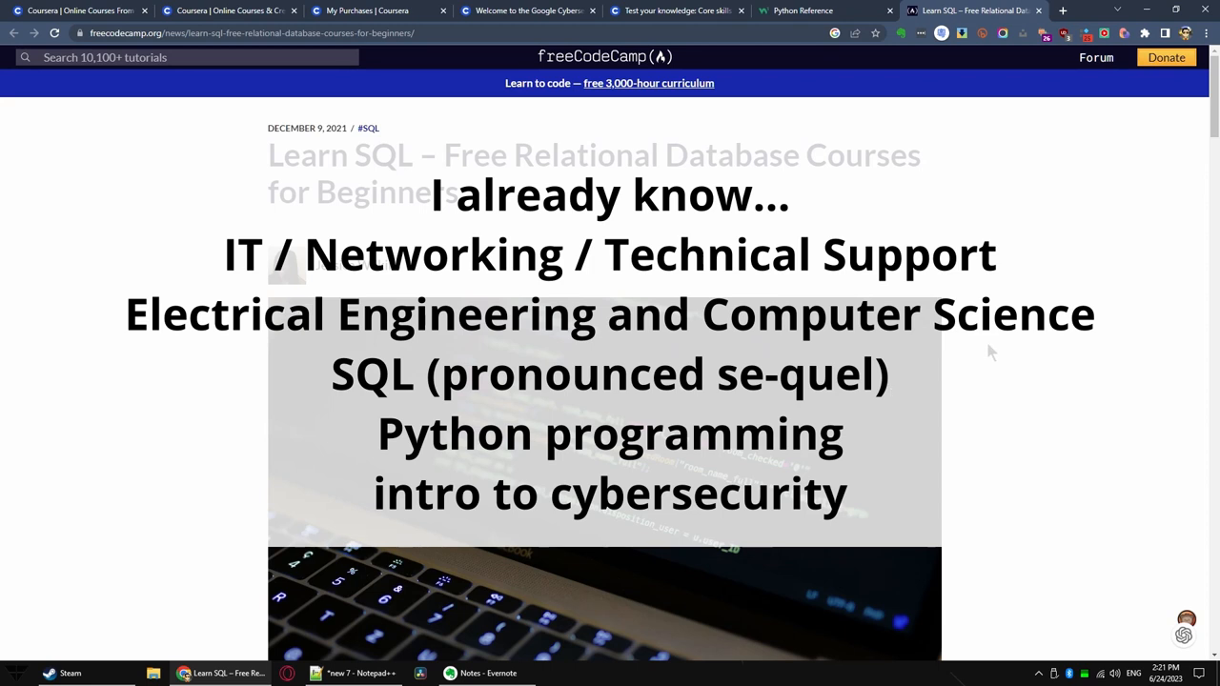
mouse_move(809, 229)
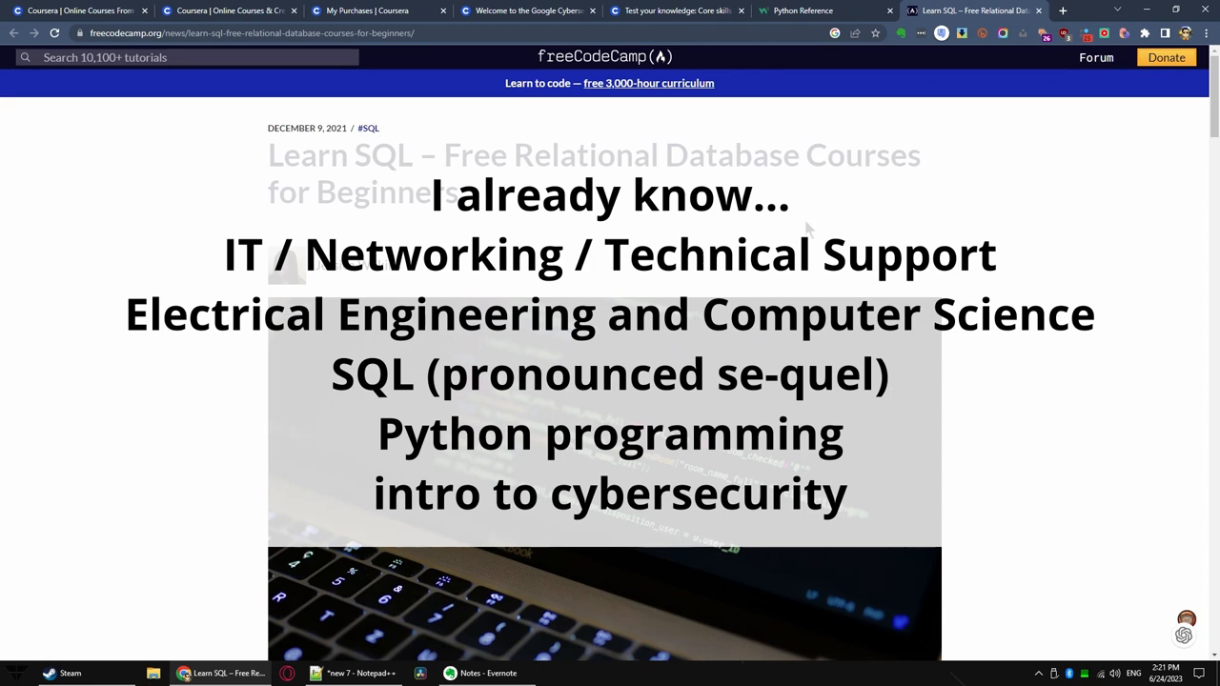
mouse_move(378, 12)
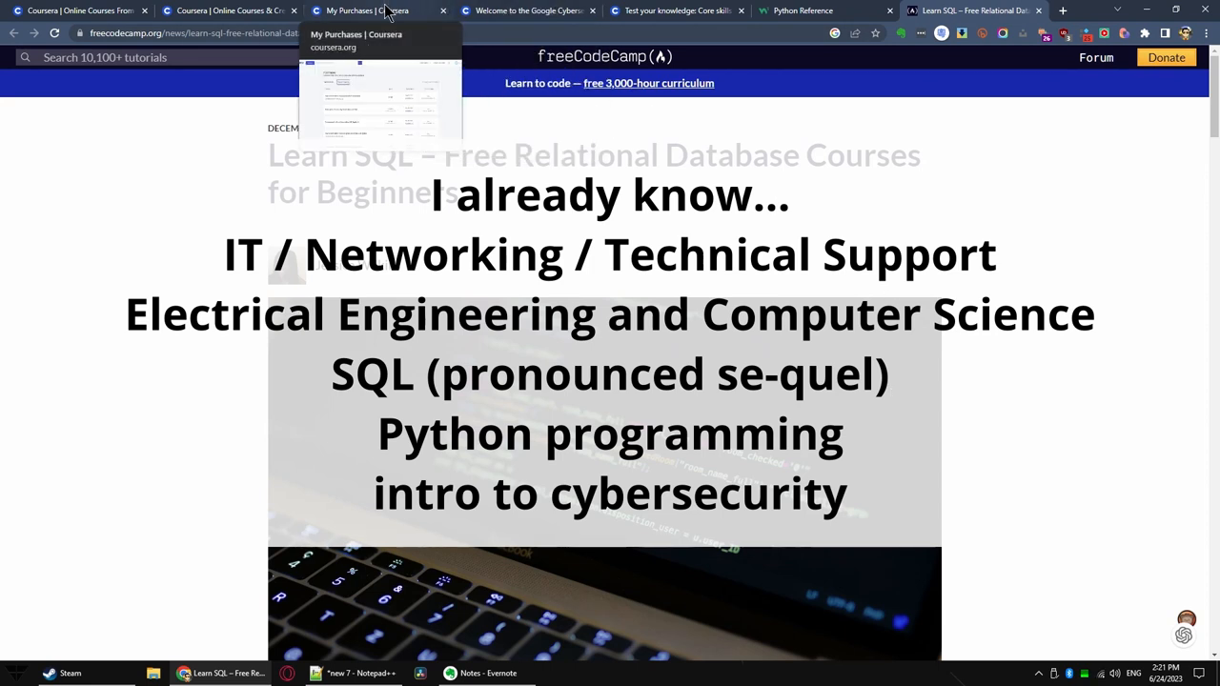
- Show the W3Schools Python Reference scrolled to its module reference section
left_click(824, 11)
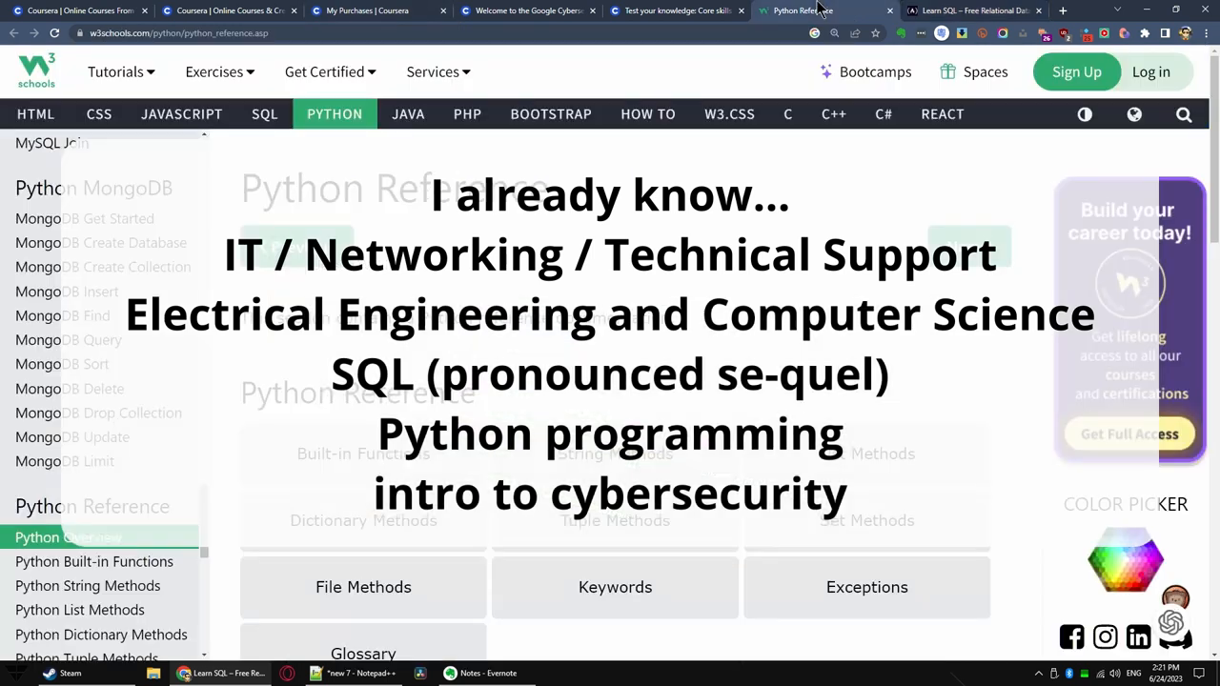
scroll("down", 3)
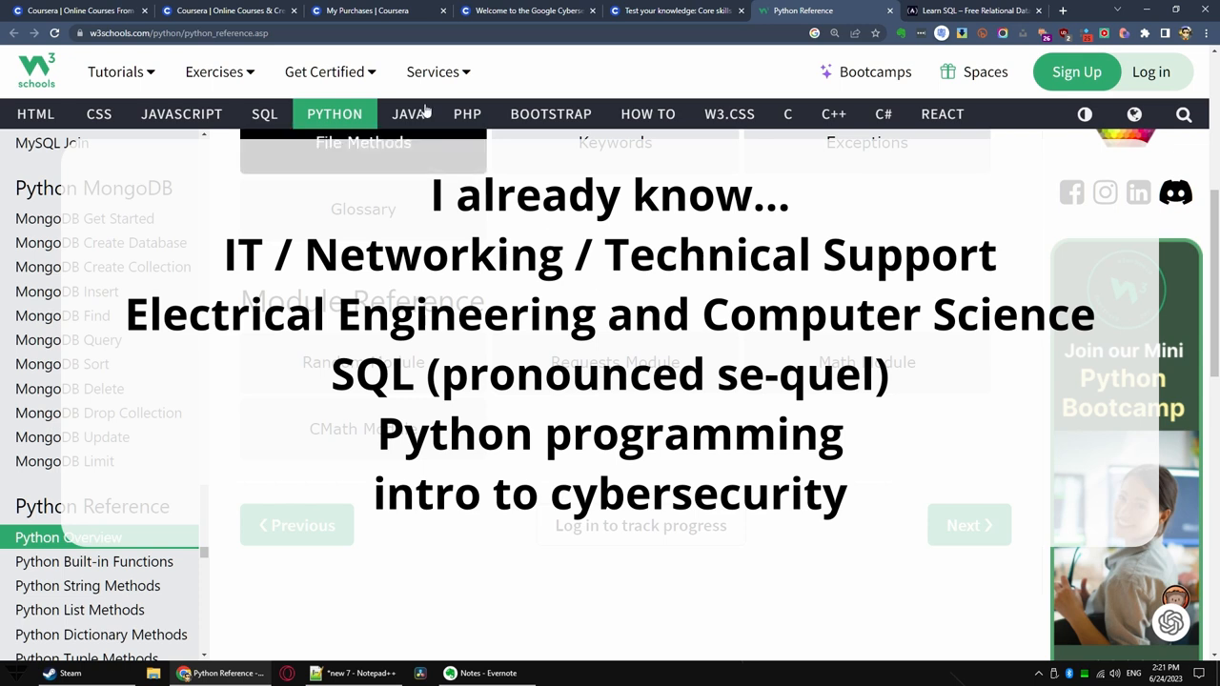
mouse_move(526, 11)
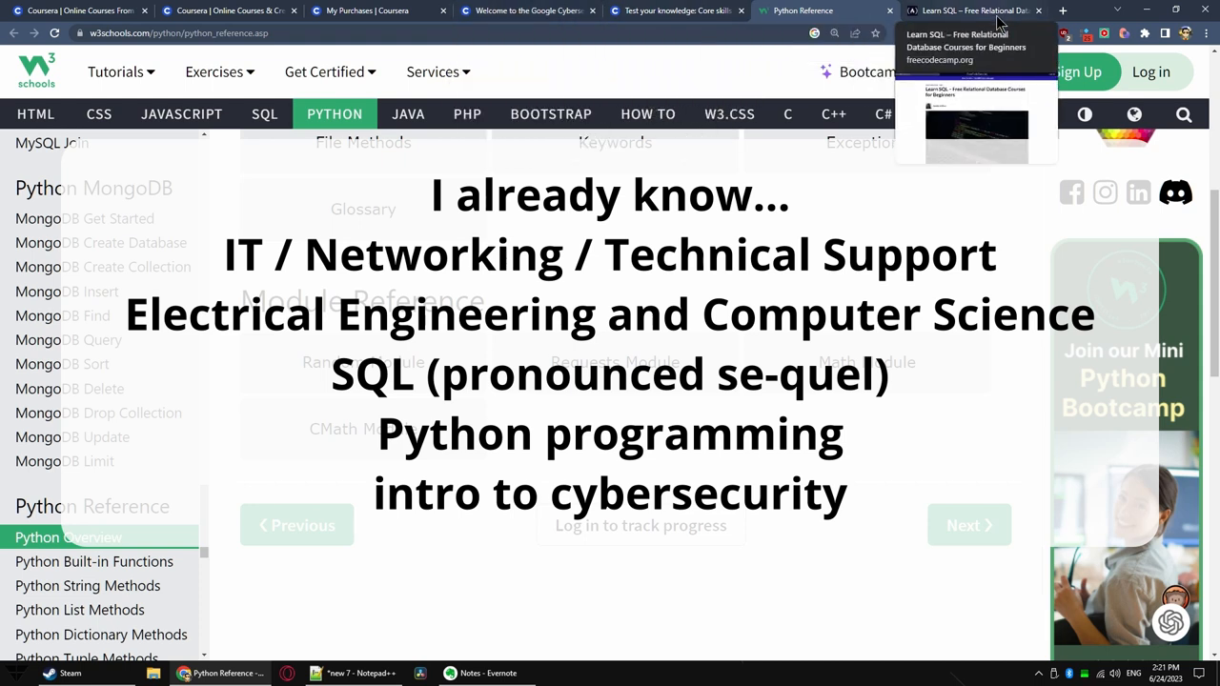
left_click(677, 11)
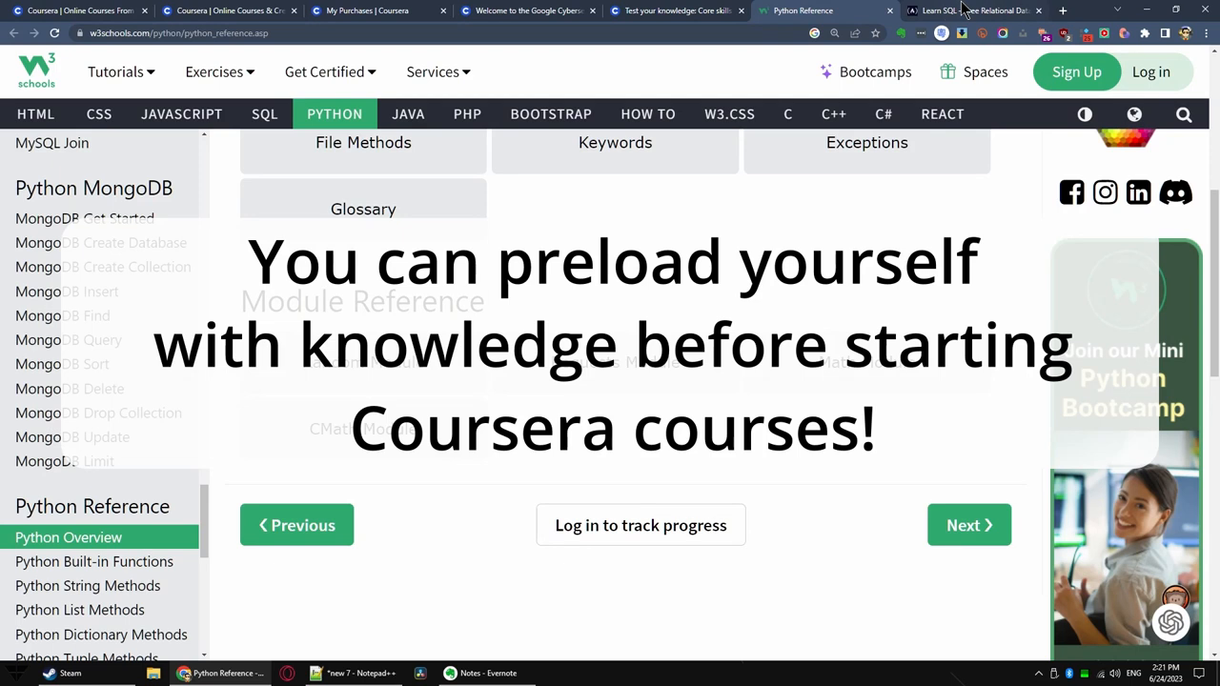
mouse_move(973, 12)
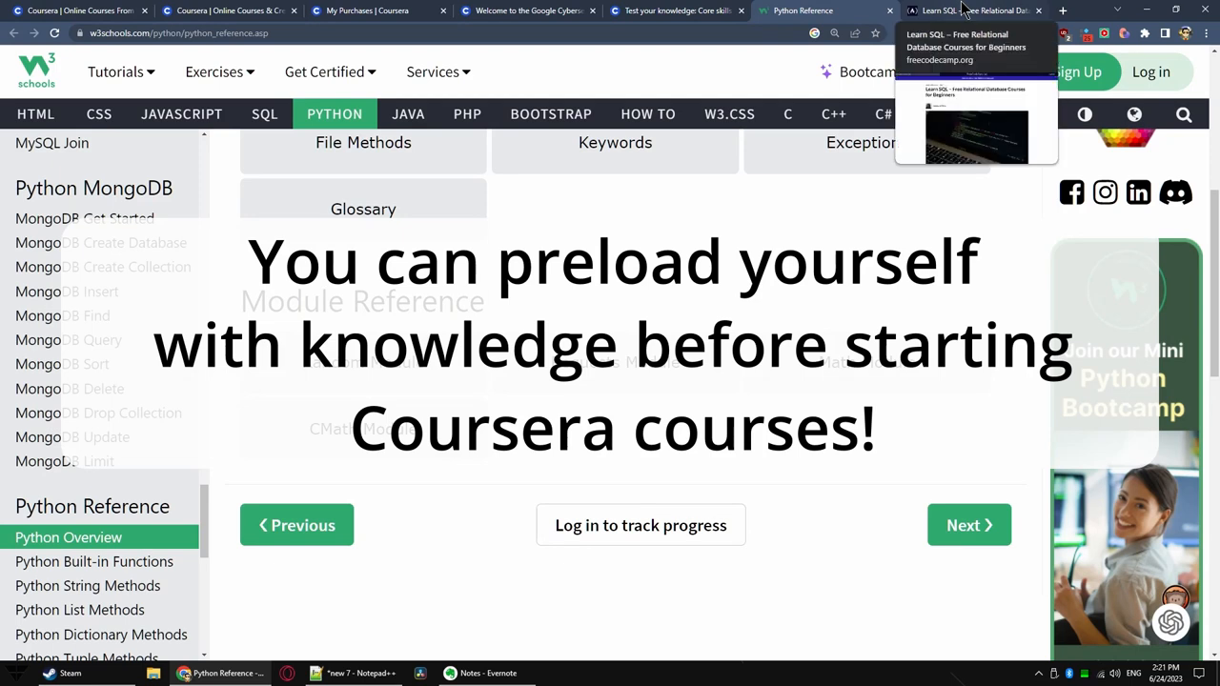
left_click(972, 12)
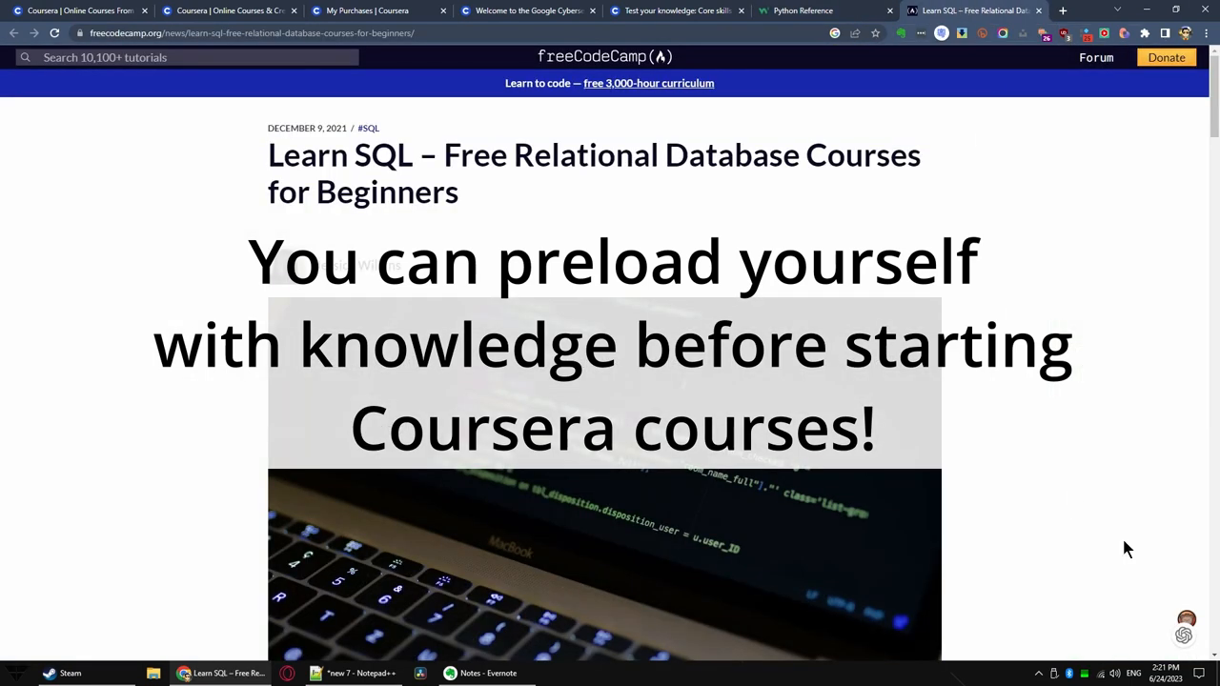
mouse_move(984, 516)
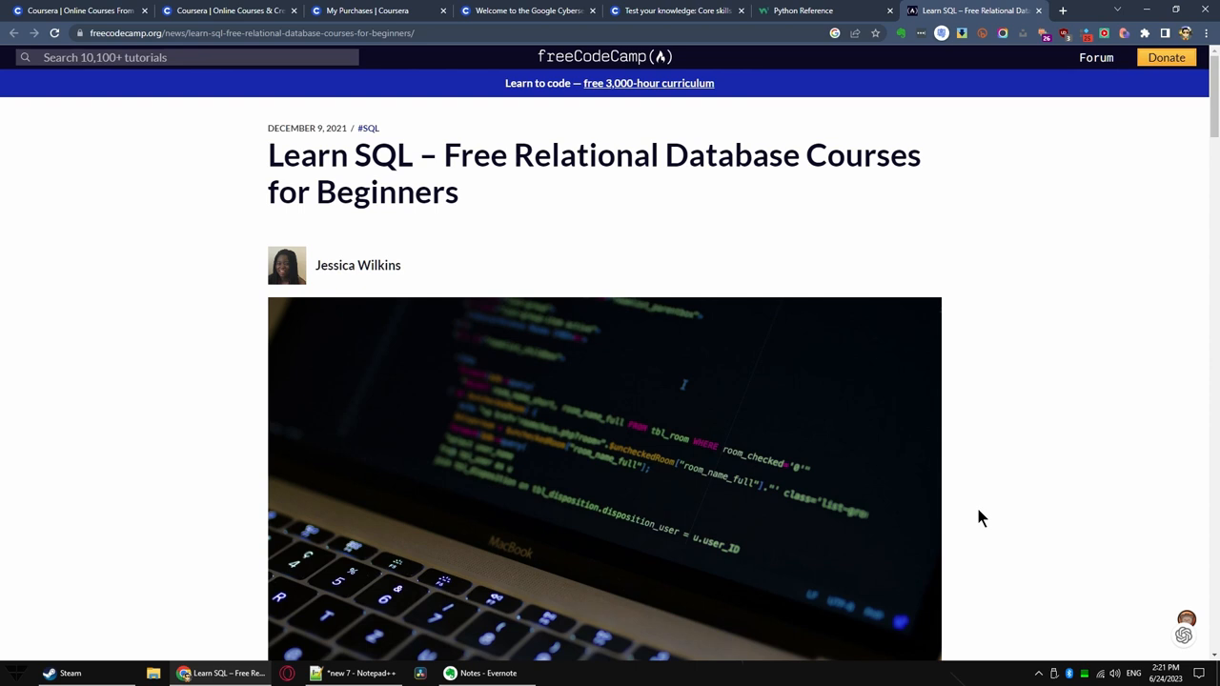
mouse_move(848, 61)
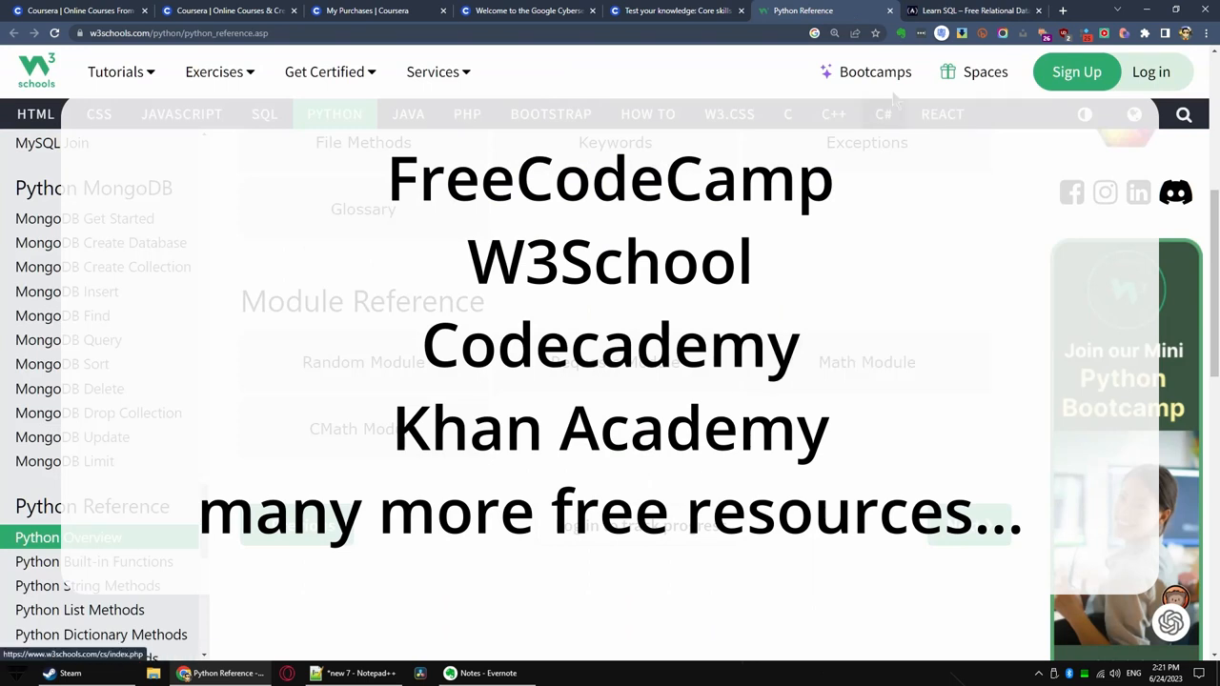
mouse_move(972, 12)
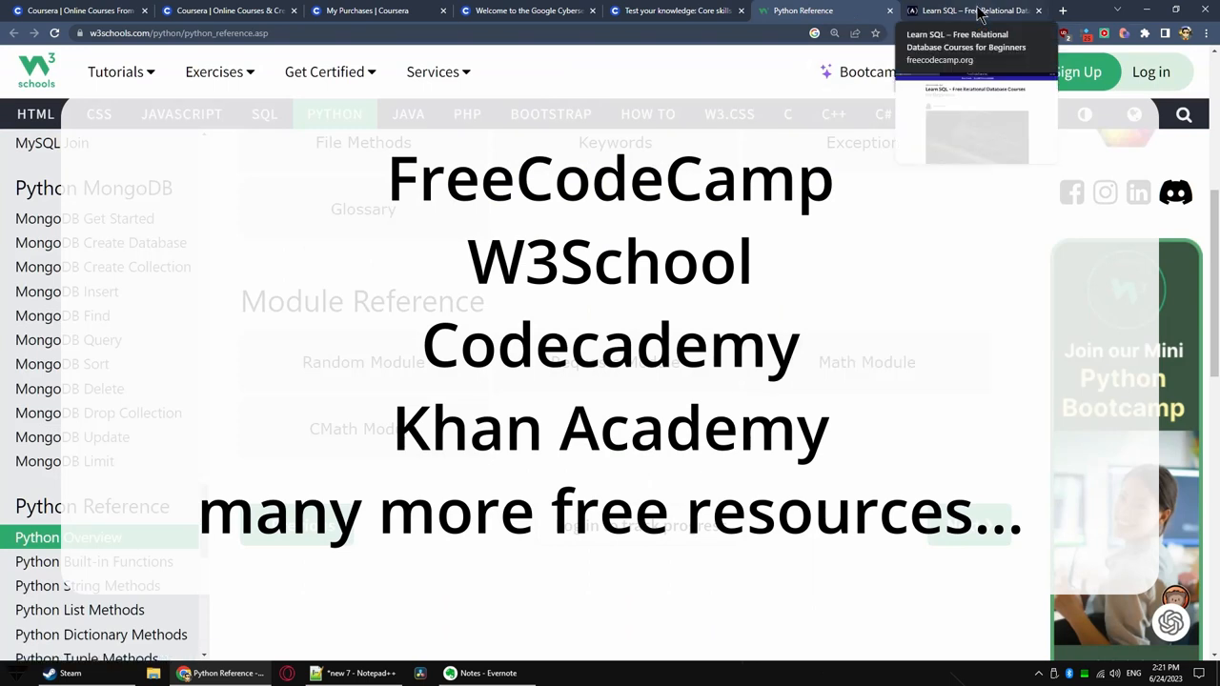
left_click(973, 11)
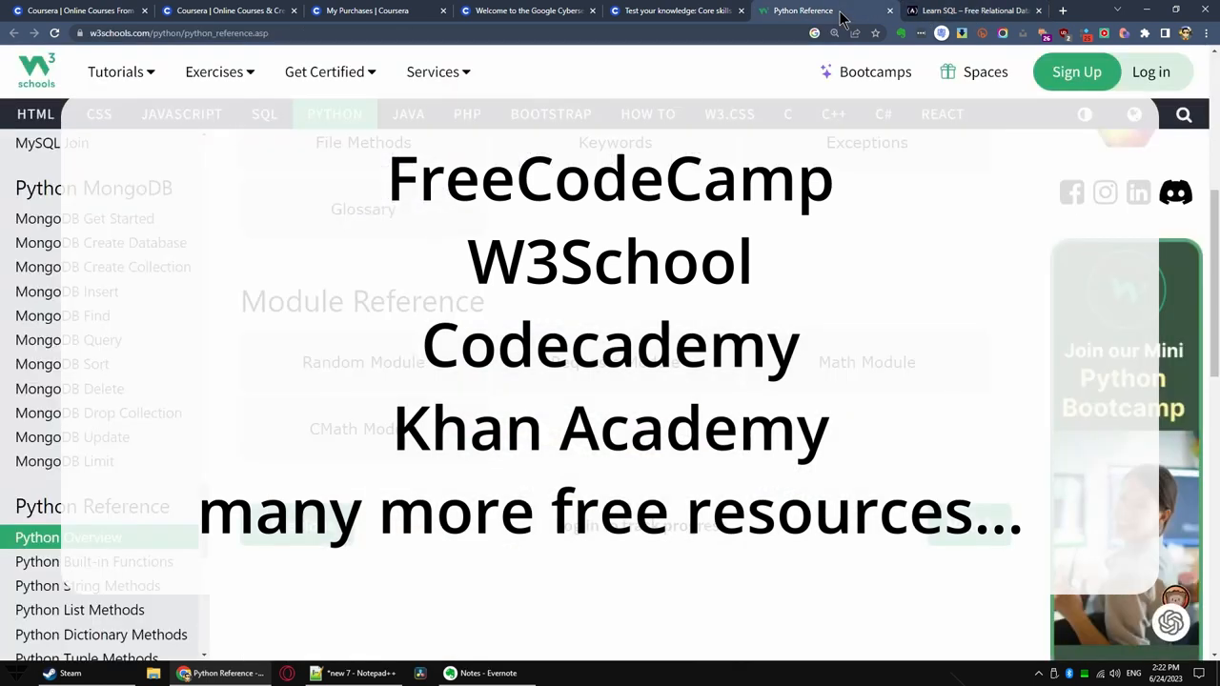
mouse_move(972, 12)
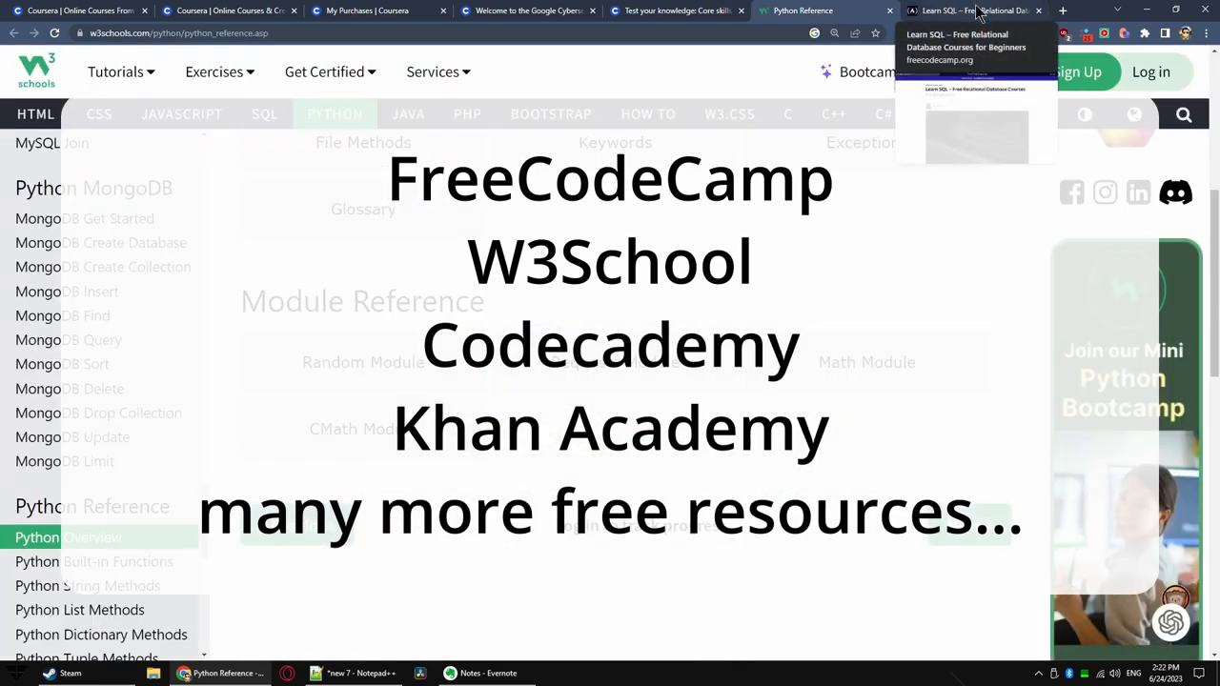
left_click(973, 12)
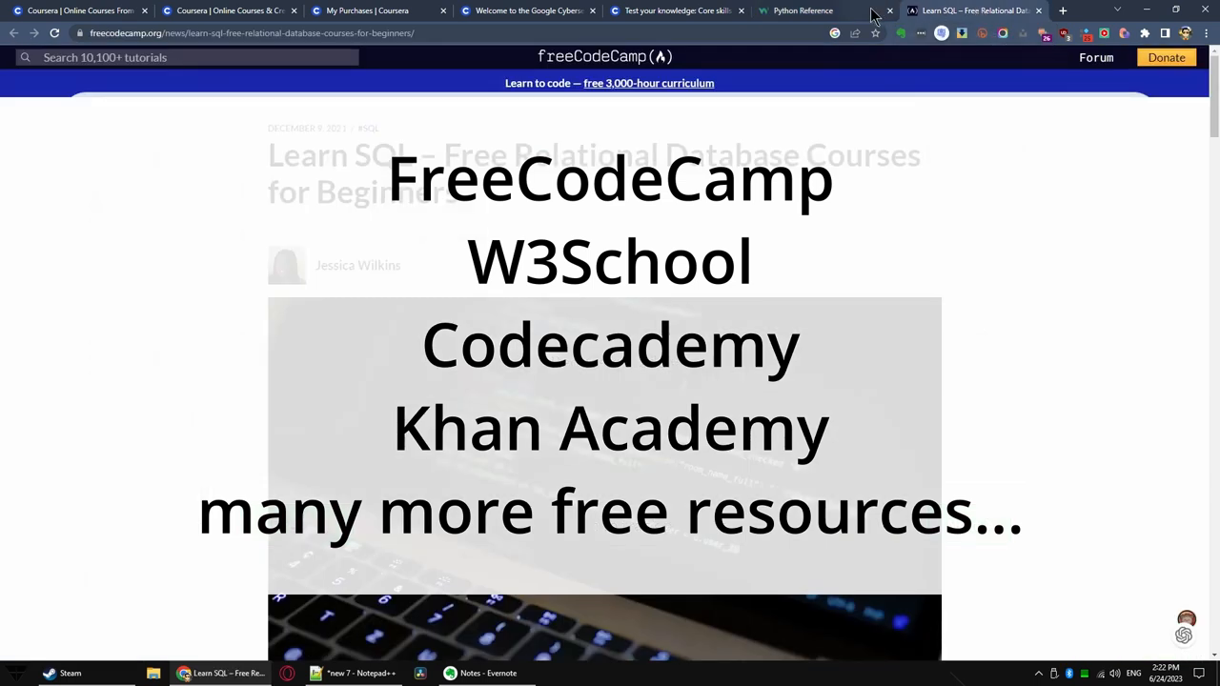
left_click(802, 12)
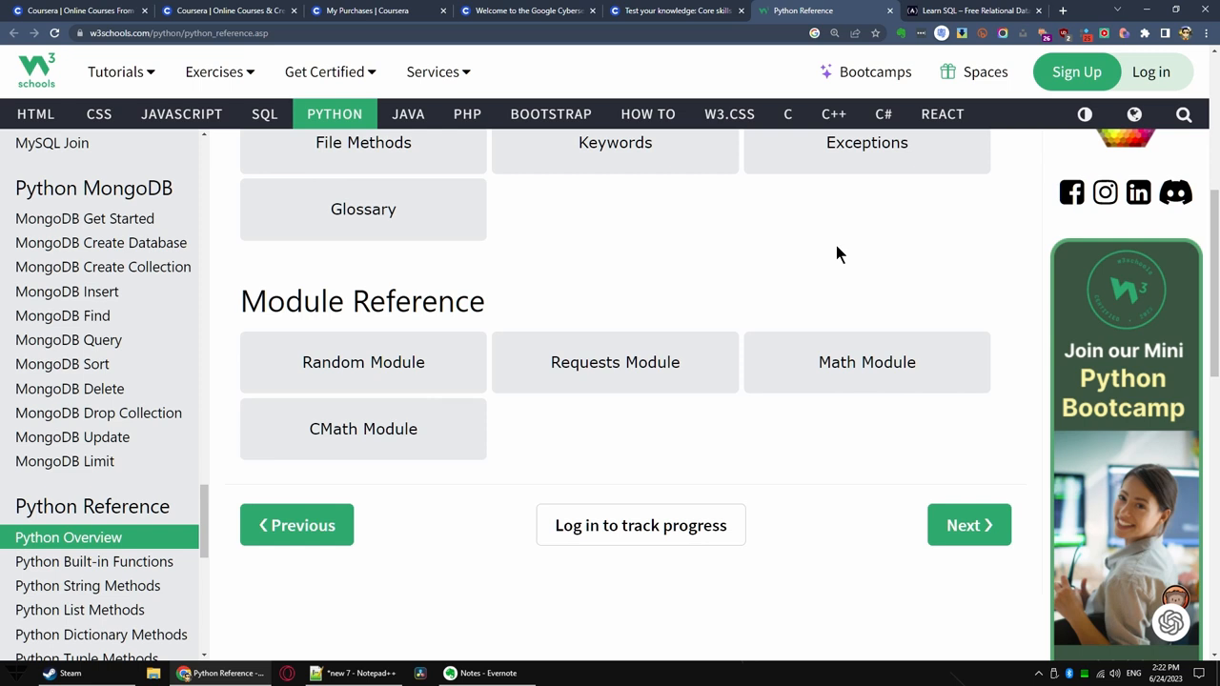
mouse_move(919, 30)
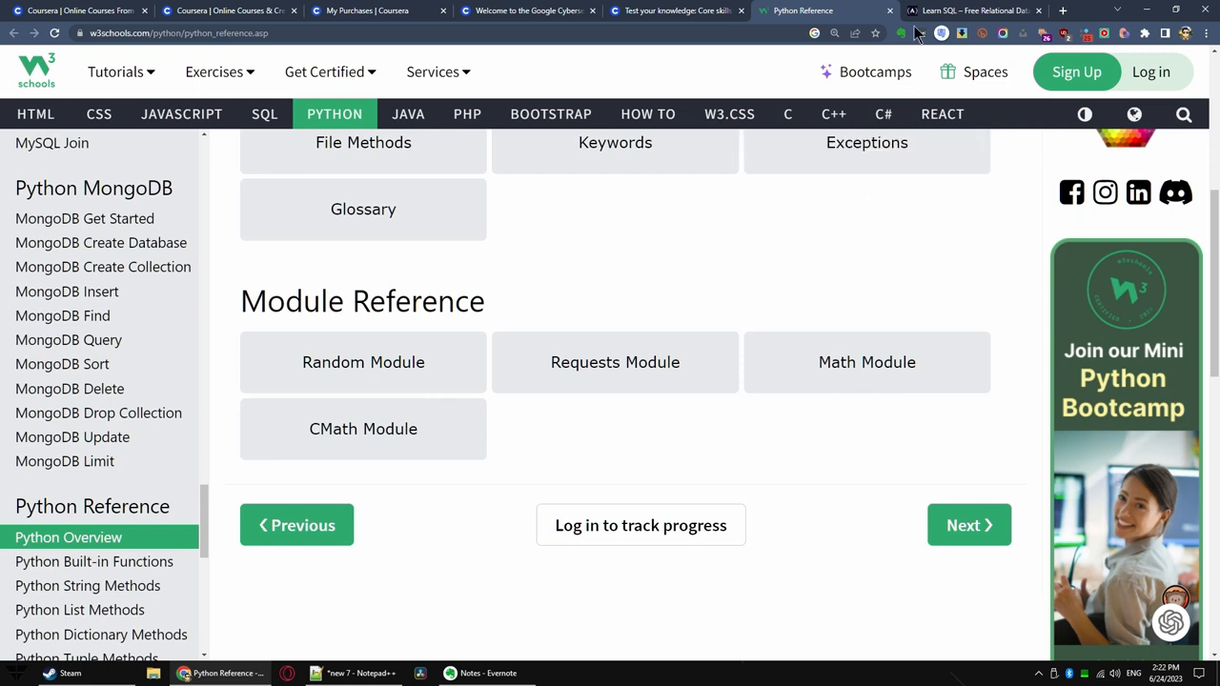
mouse_move(973, 11)
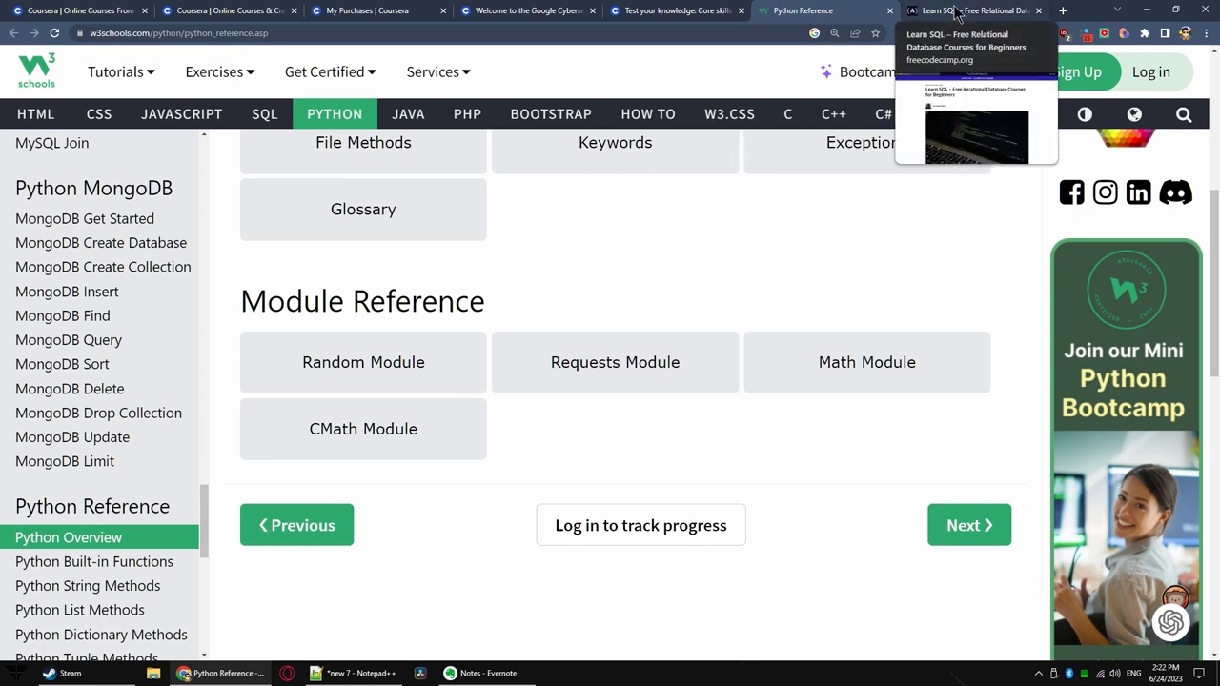
- Show the freeCodeCamp 'Learn SQL – Free Relational Database Courses for Beginners' article again
left_click(973, 11)
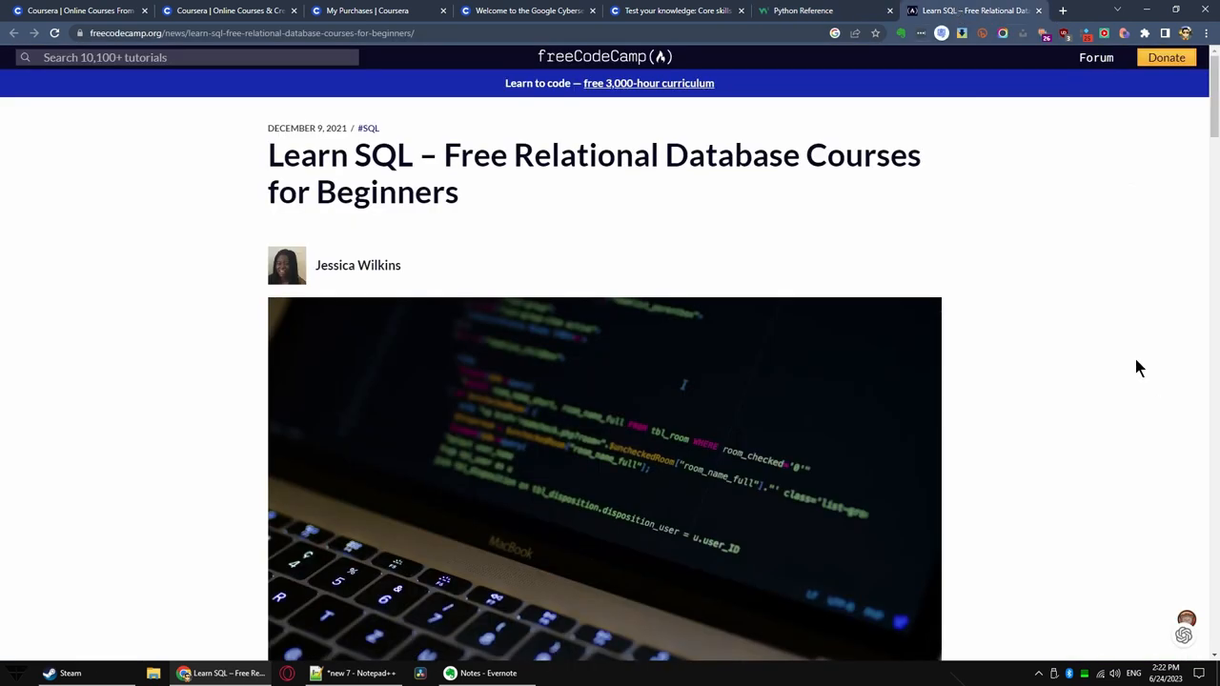
mouse_move(1072, 341)
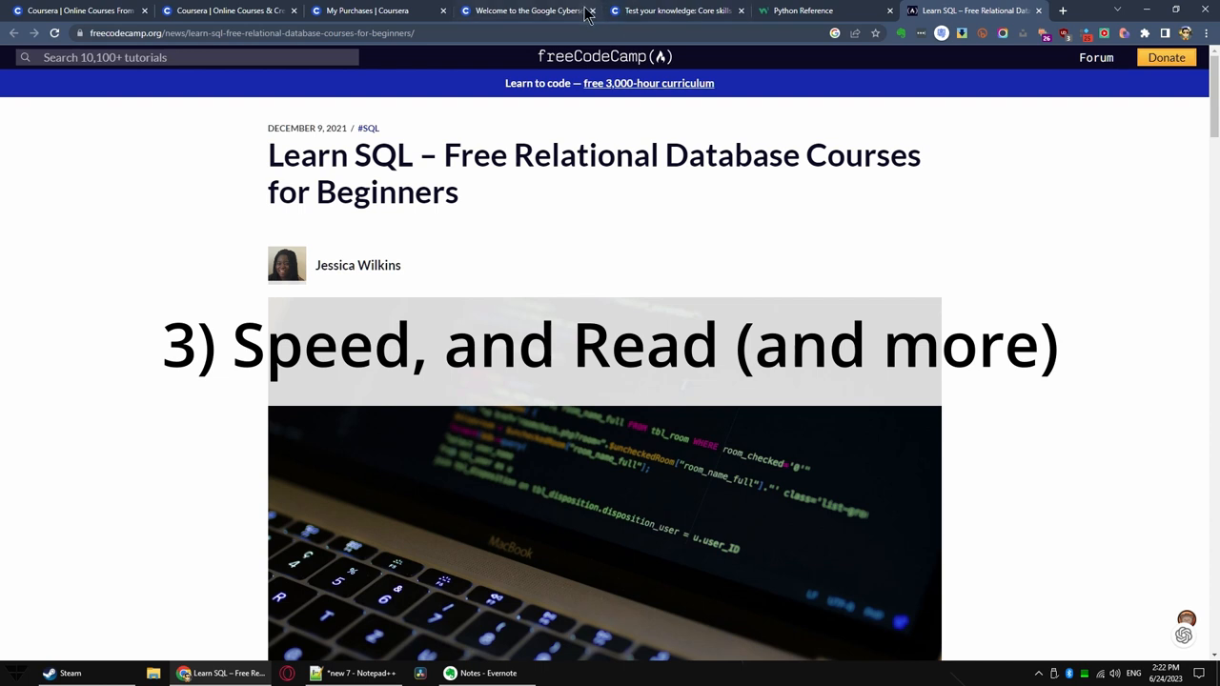
- Play the cybersecurity welcome video lecture at 2.00x with its transcript in view
left_click(524, 12)
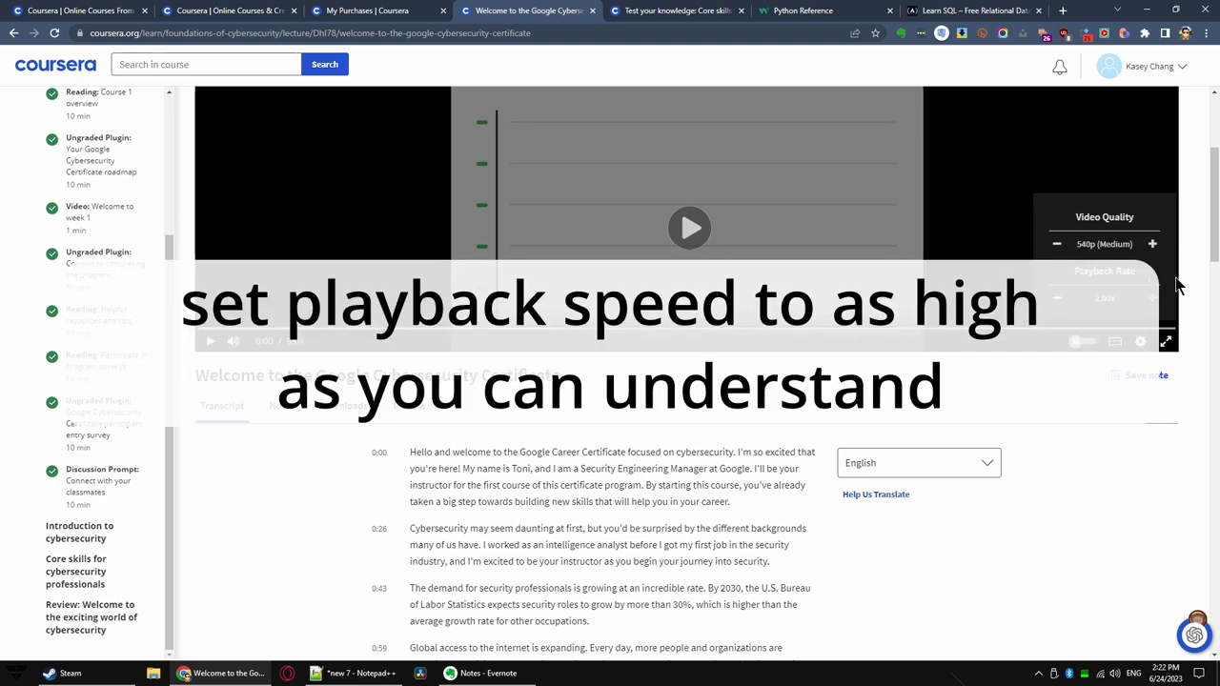
mouse_move(1048, 499)
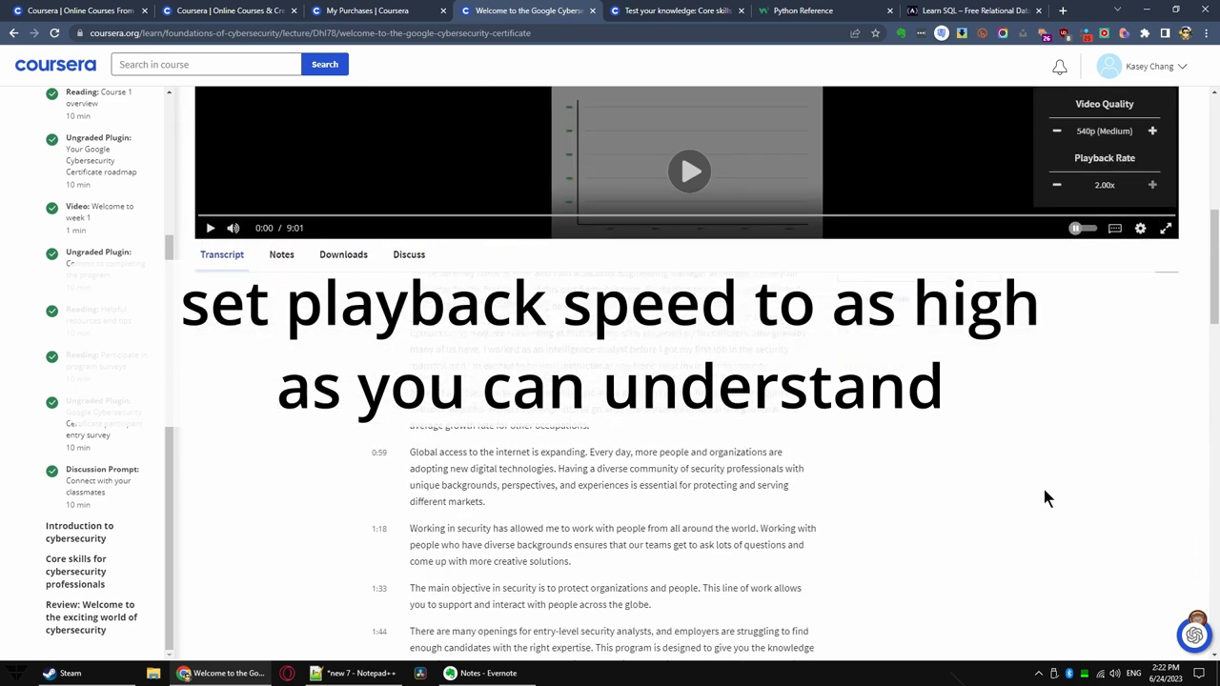
scroll("down", 3)
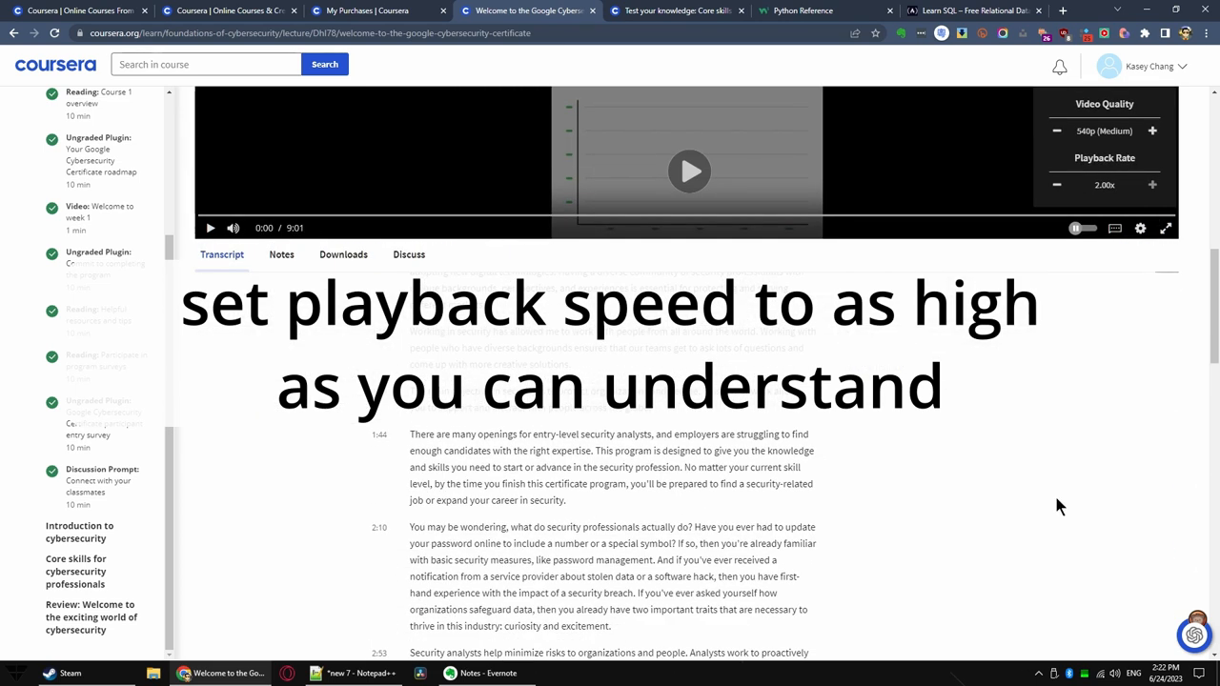
mouse_move(999, 534)
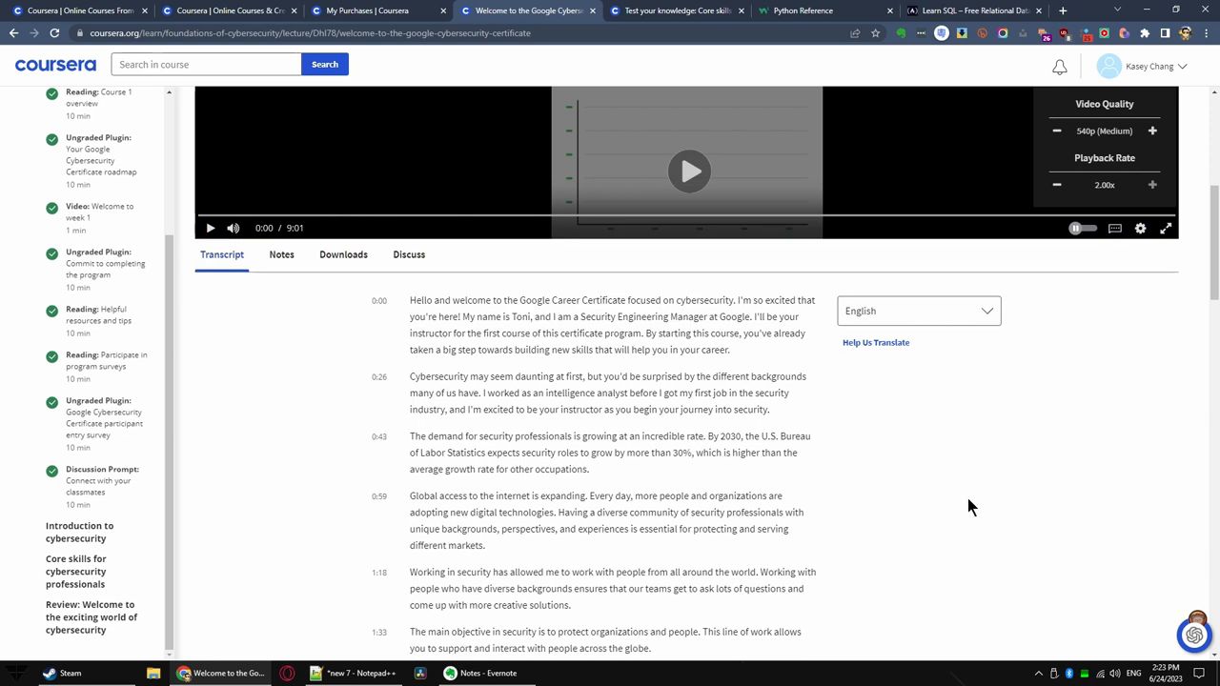
mouse_move(976, 515)
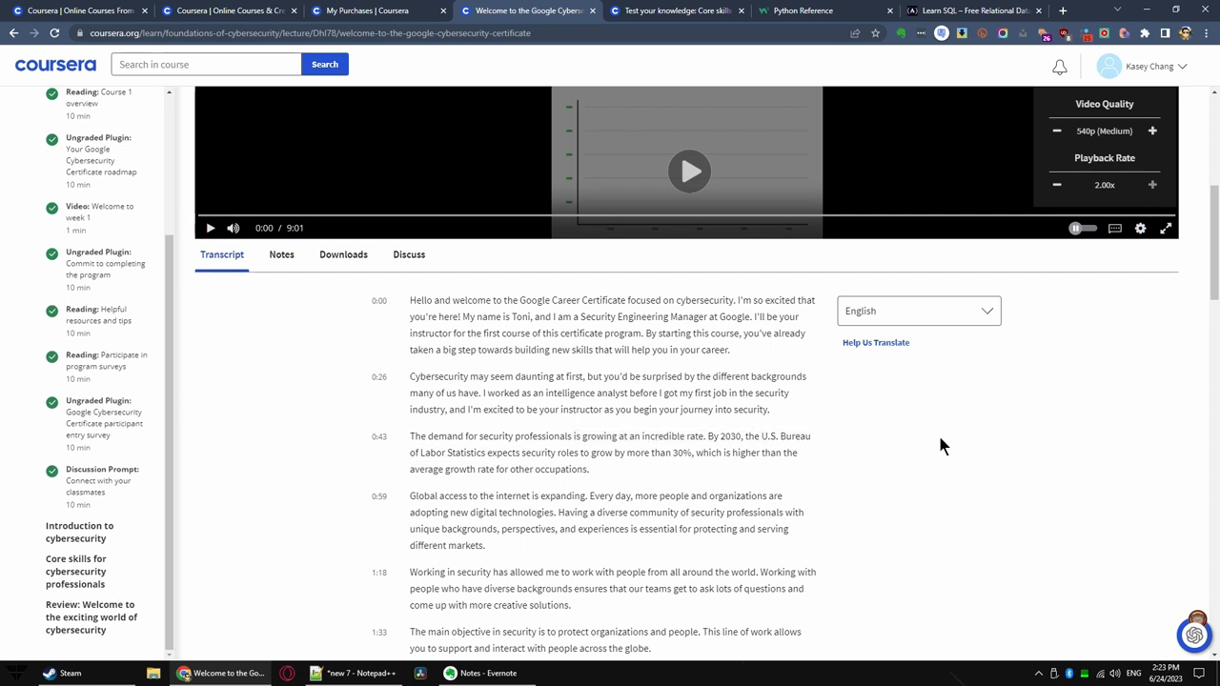
- Scroll the lecture transcript and reach the Foundations of Cybersecurity course home with its earned certificate
left_click_drag(639, 528, 484, 545)
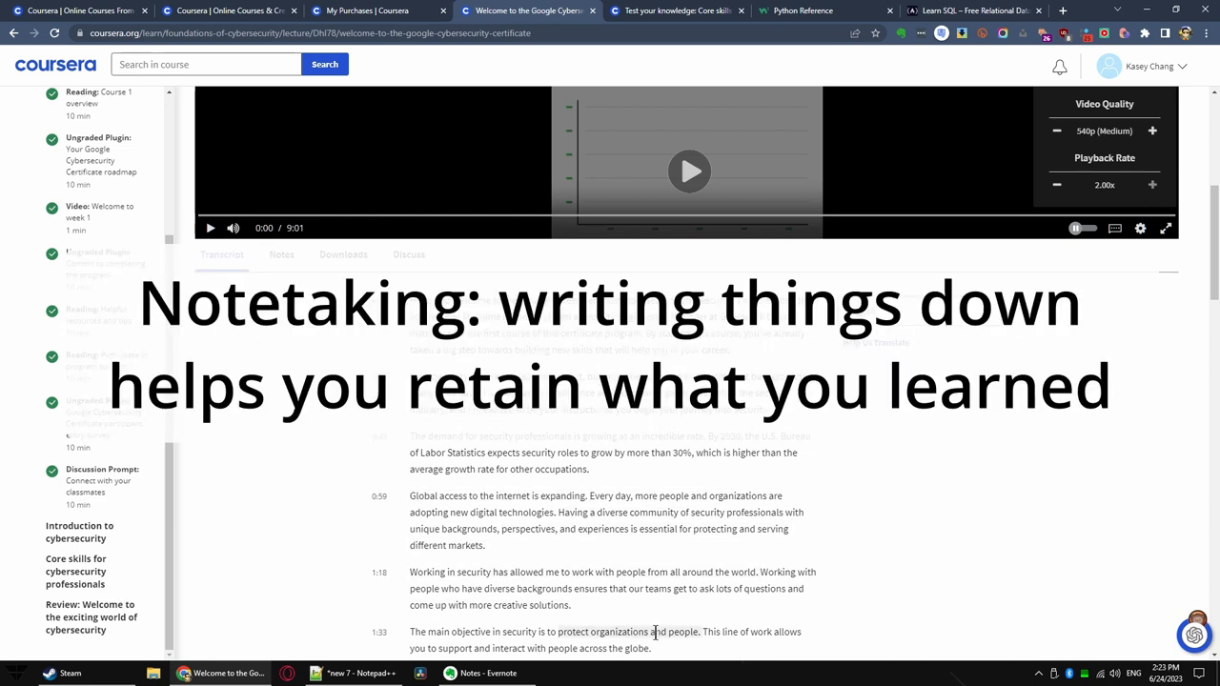
scroll("down", 3)
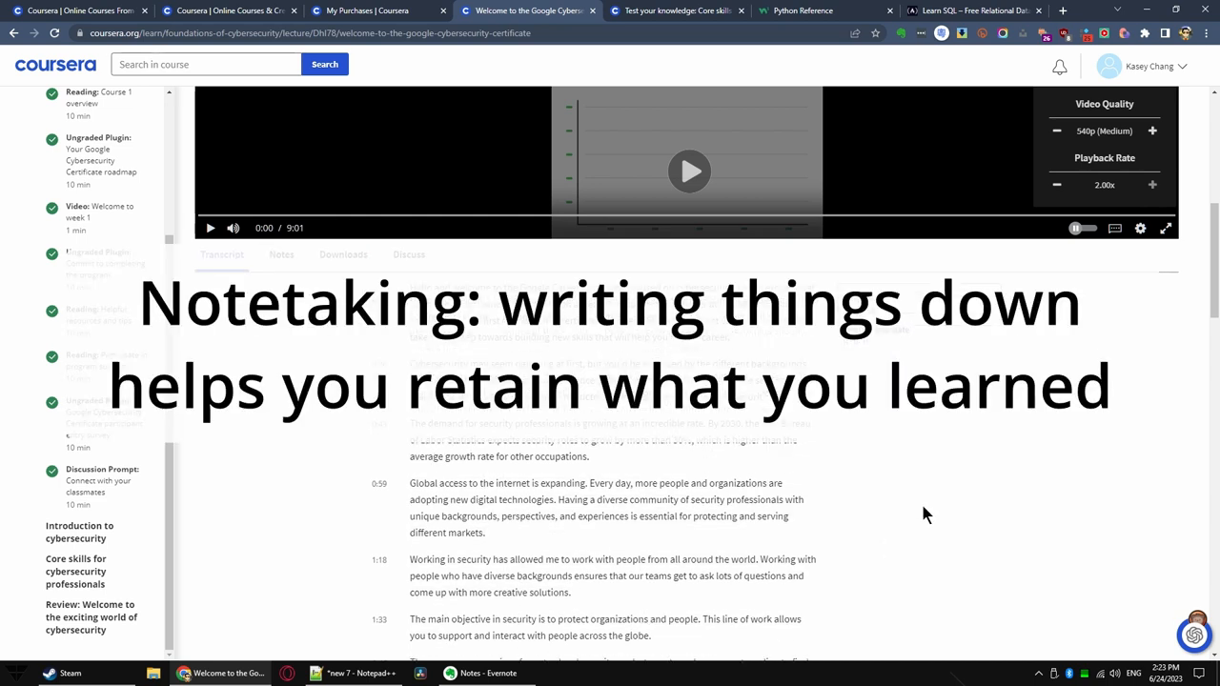
scroll("down", 3)
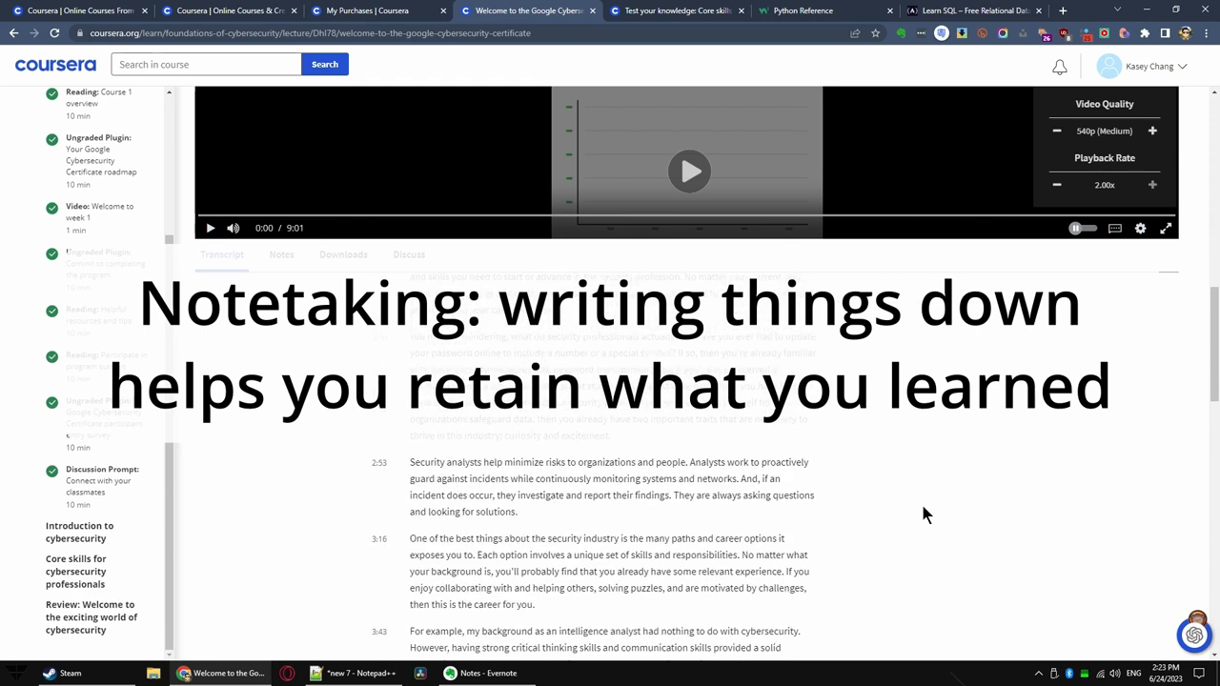
scroll("down", 3)
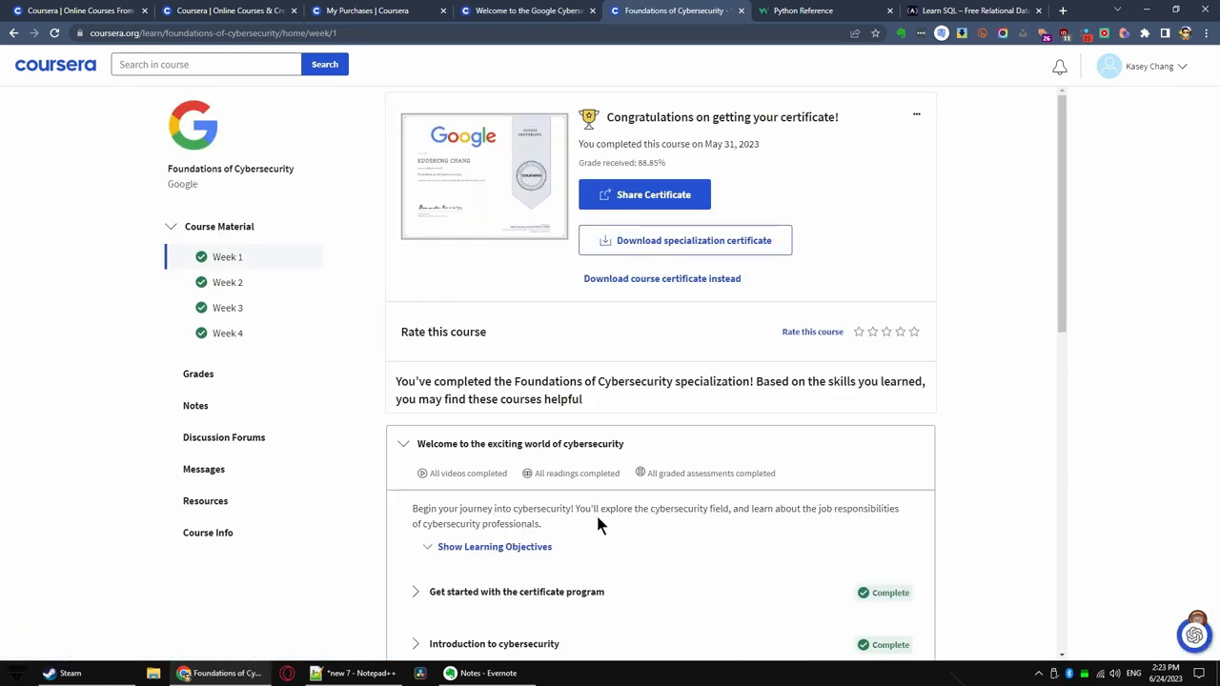
- Enter the Week 1 forum from the Forums list and browse down its posts
scroll("down", 3)
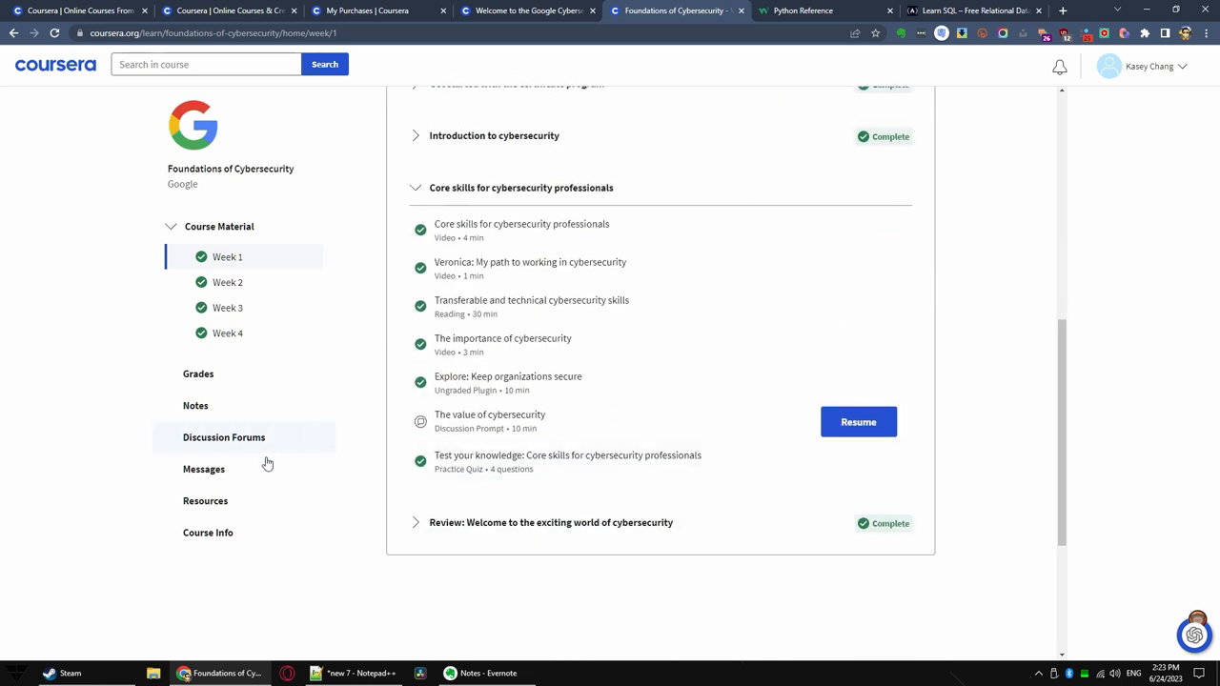
left_click(225, 437)
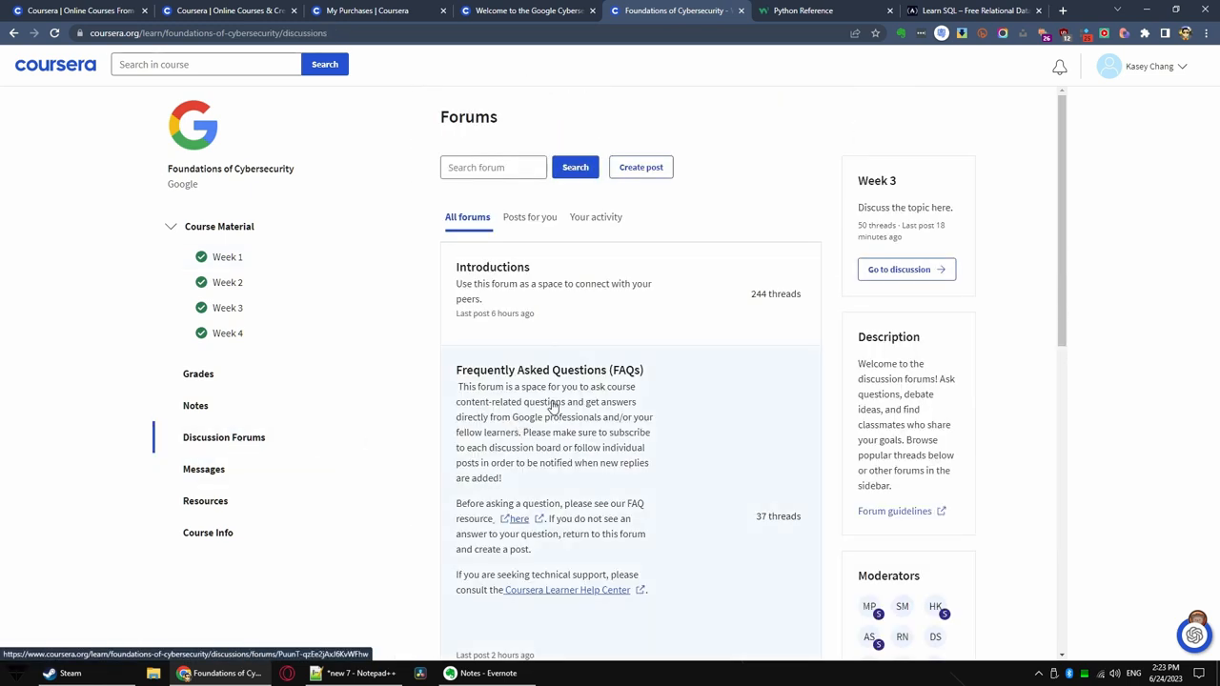
mouse_move(408, 496)
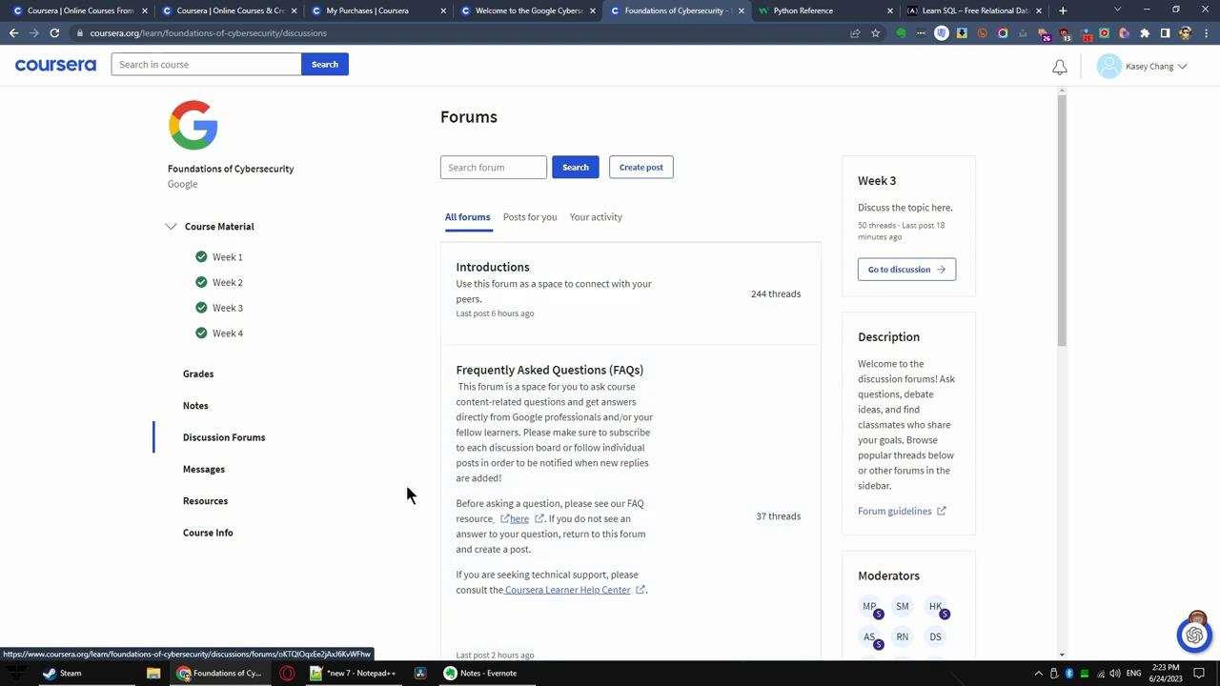
scroll("down", 3)
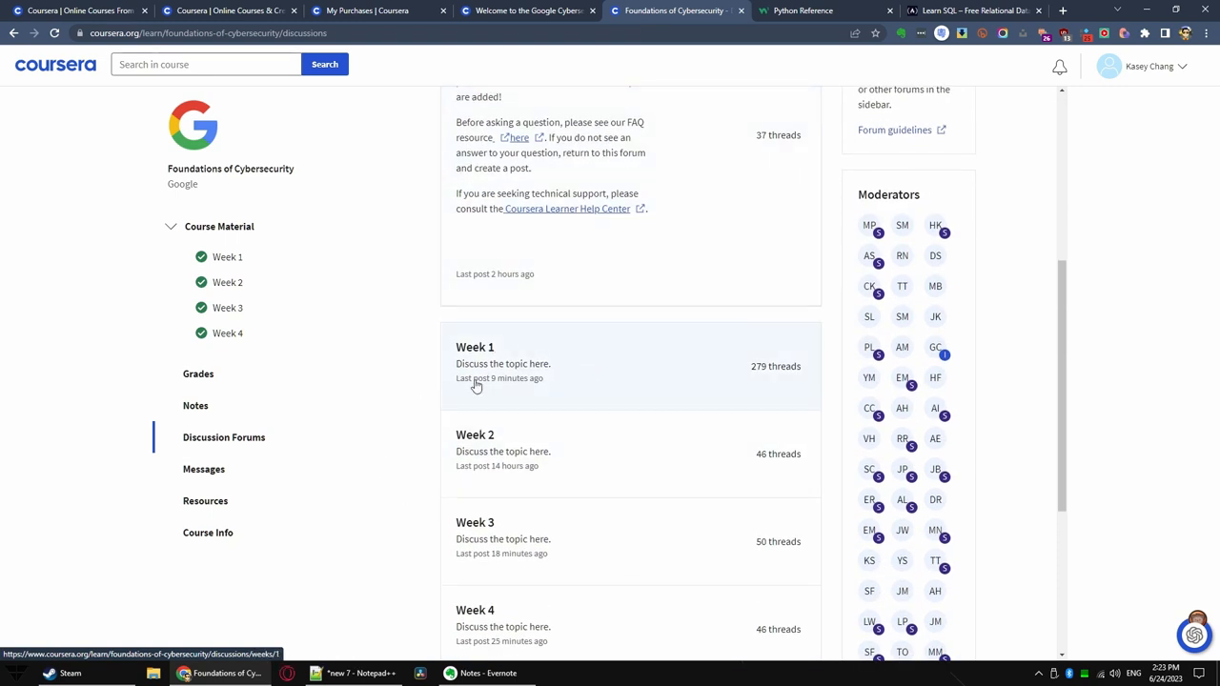
mouse_move(557, 628)
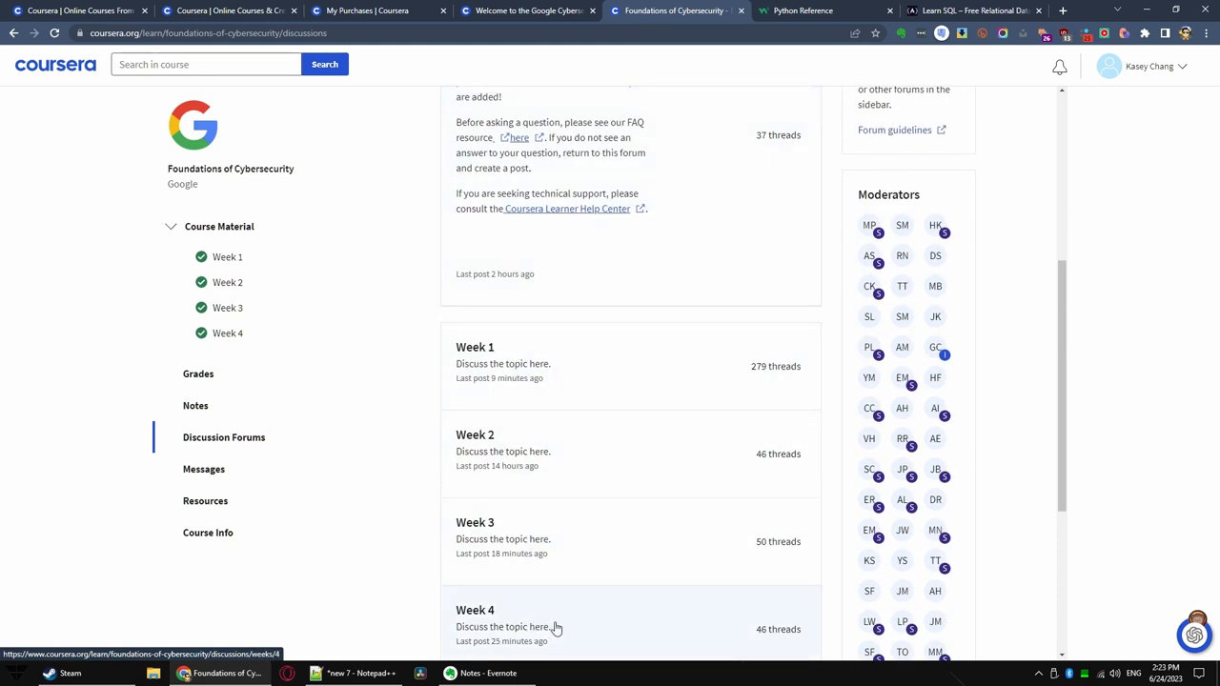
scroll("down", 3)
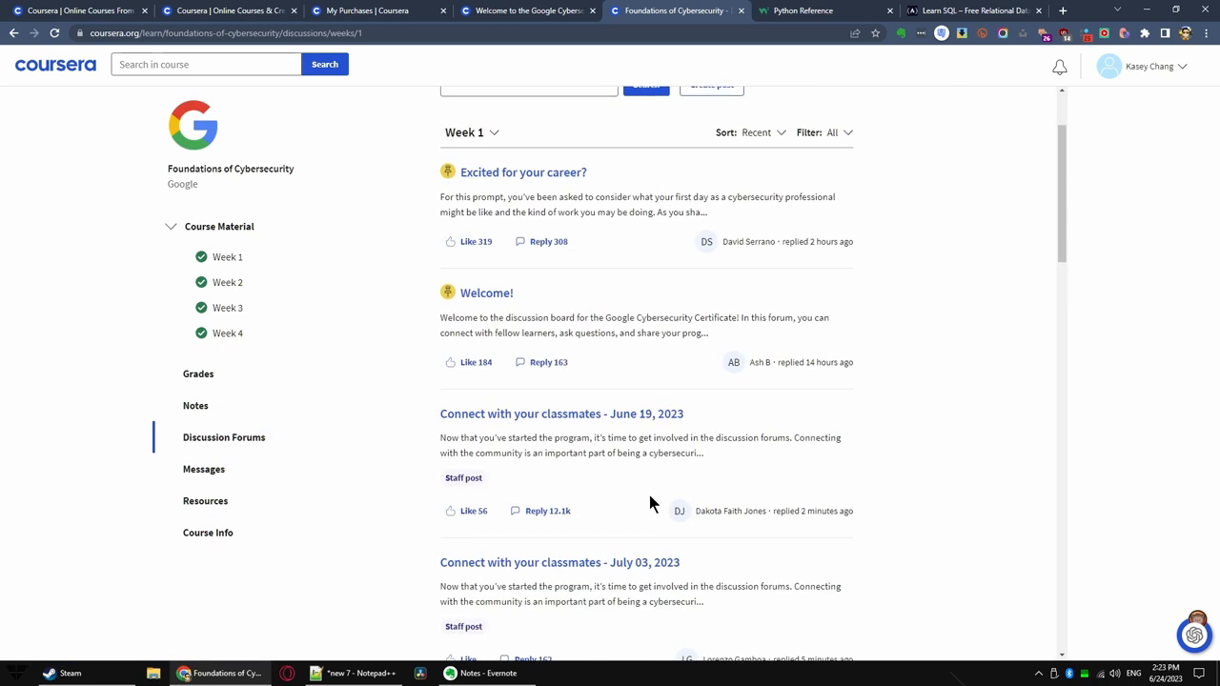
- Scroll further through the Week 1 forum threads
scroll("down", 3)
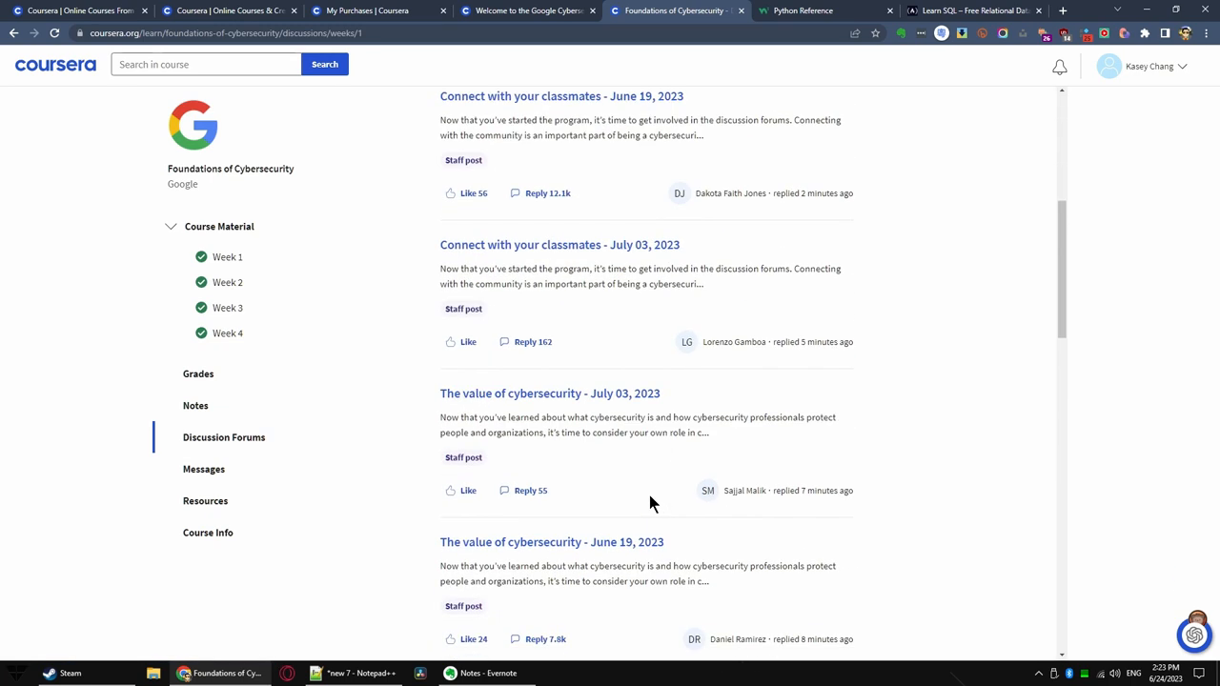
scroll("down", 3)
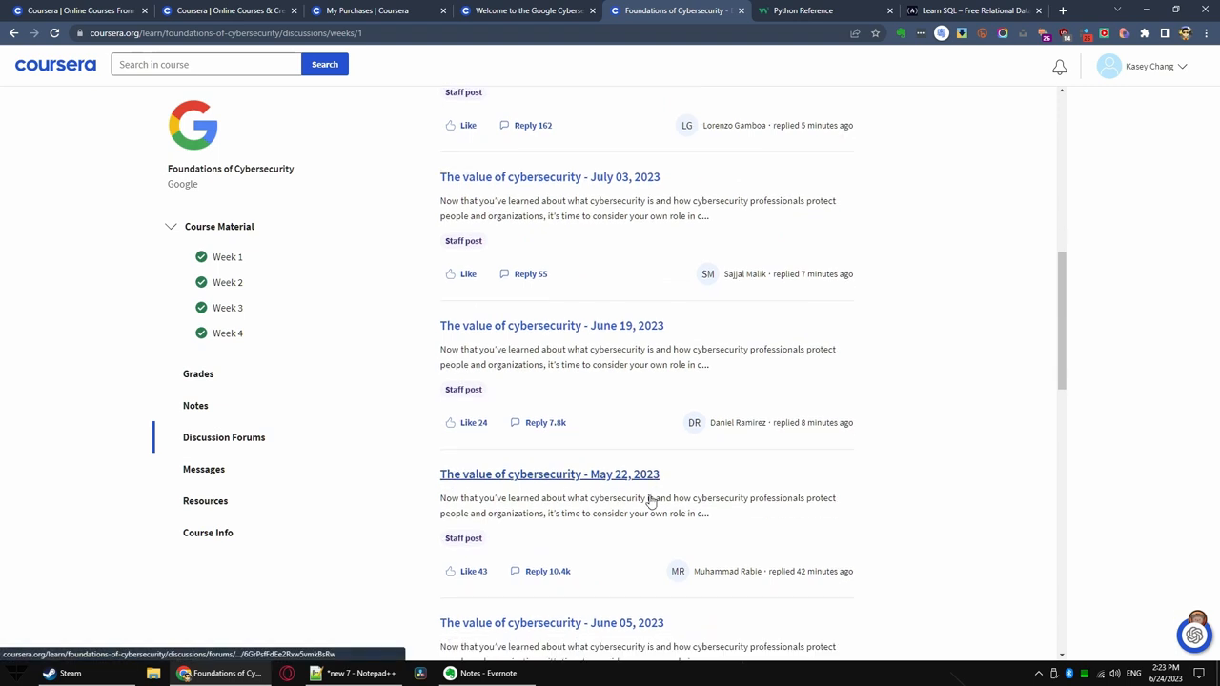
scroll("down", 3)
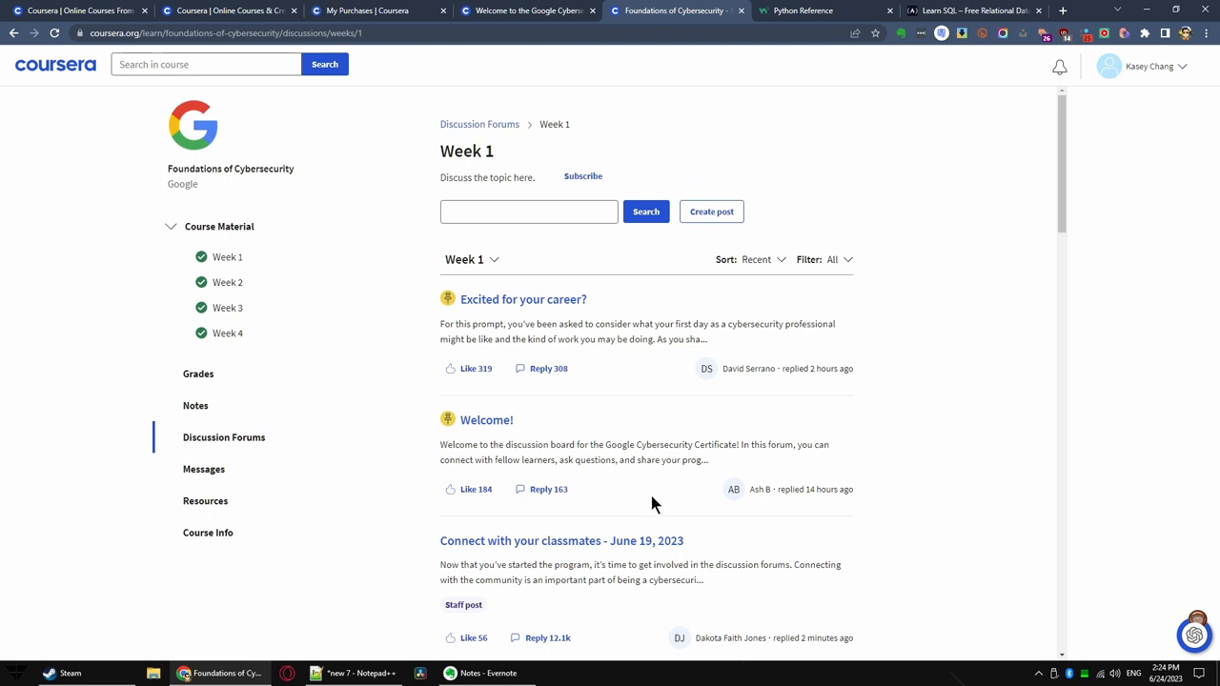
mouse_move(410, 217)
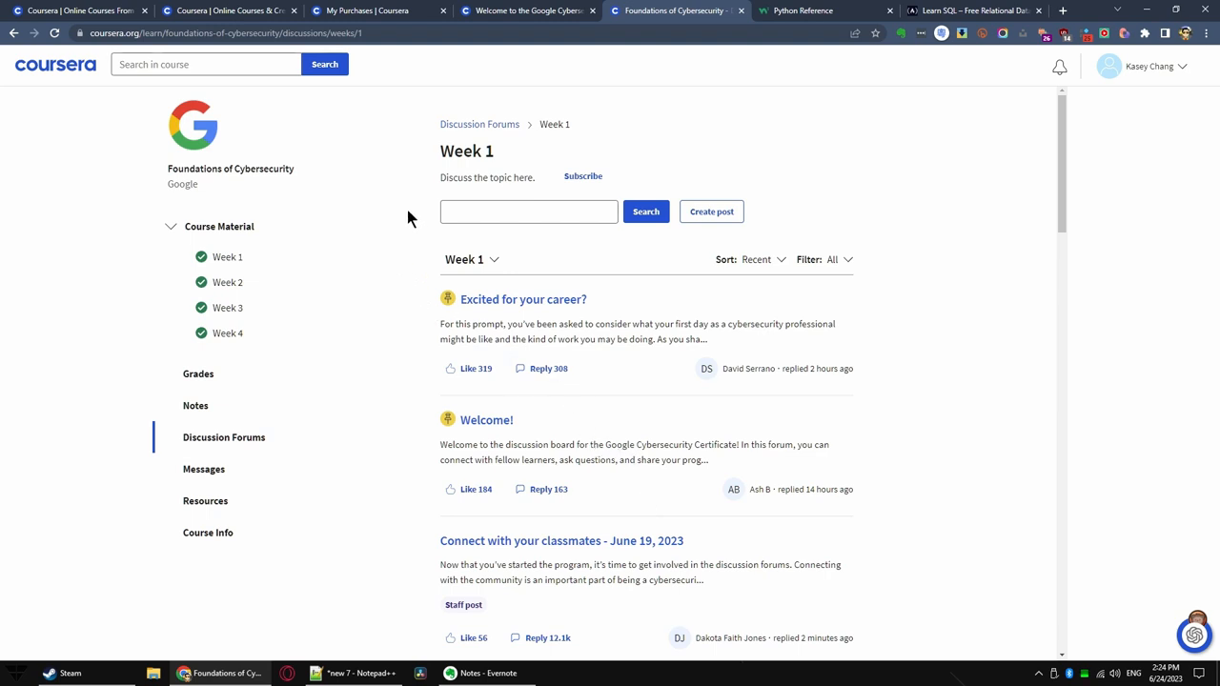
mouse_move(236, 172)
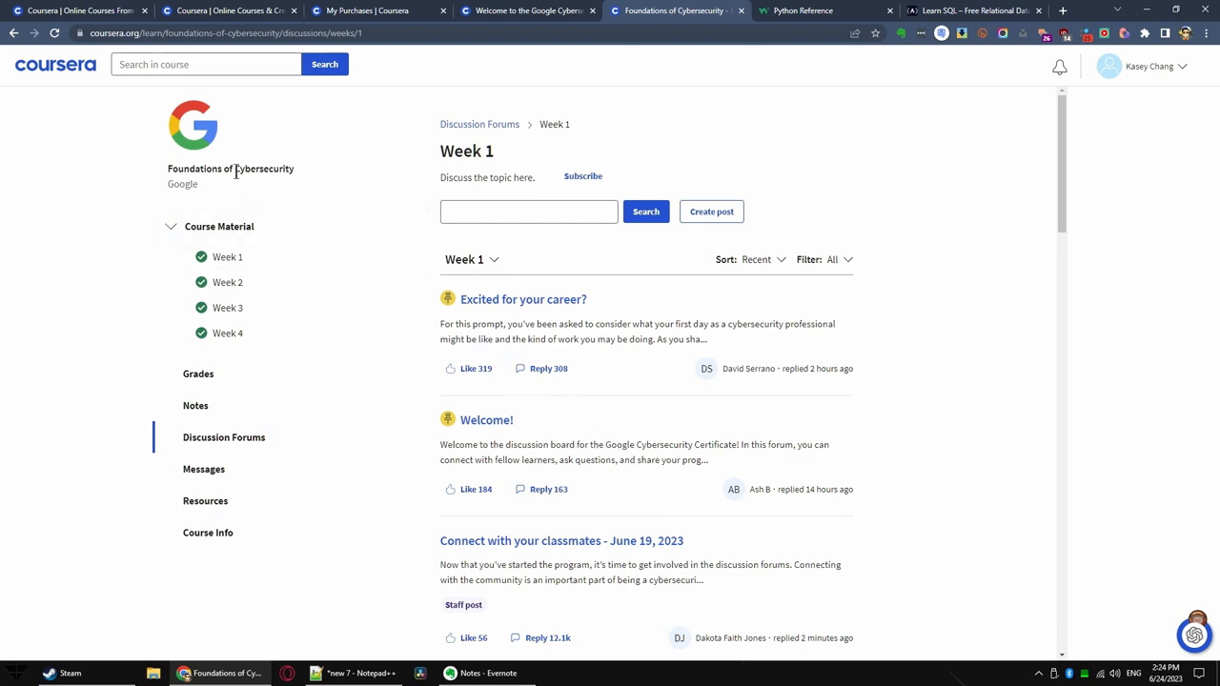
mouse_move(250, 374)
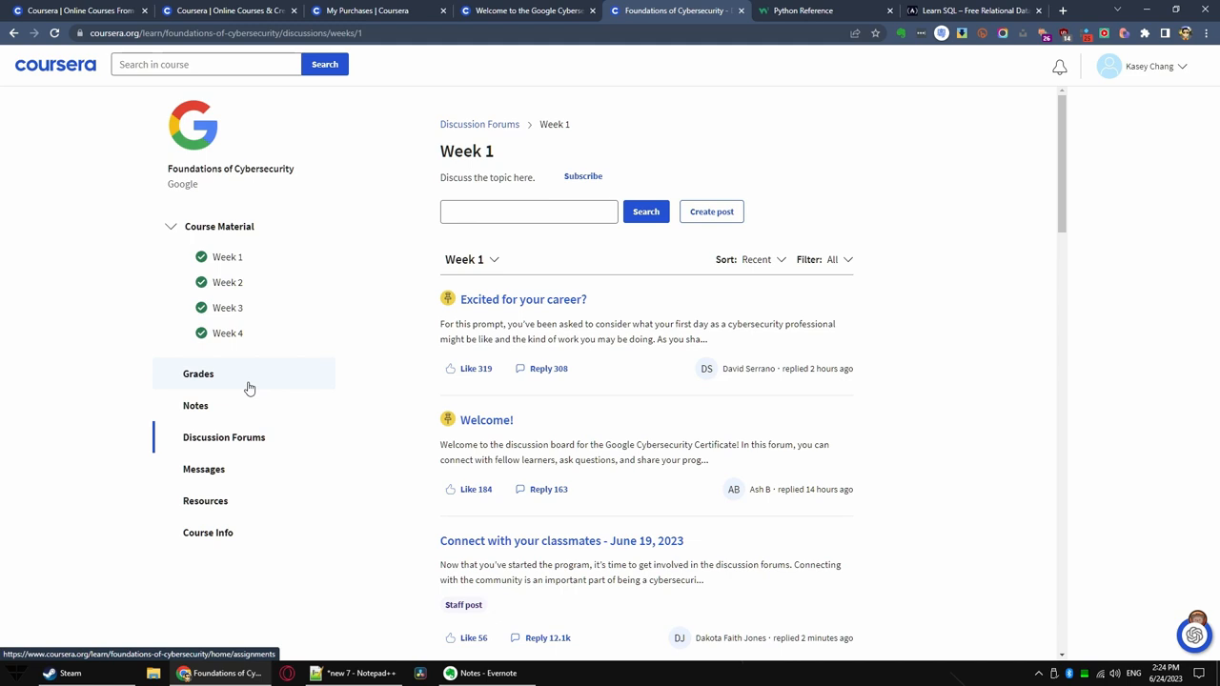
mouse_move(229, 256)
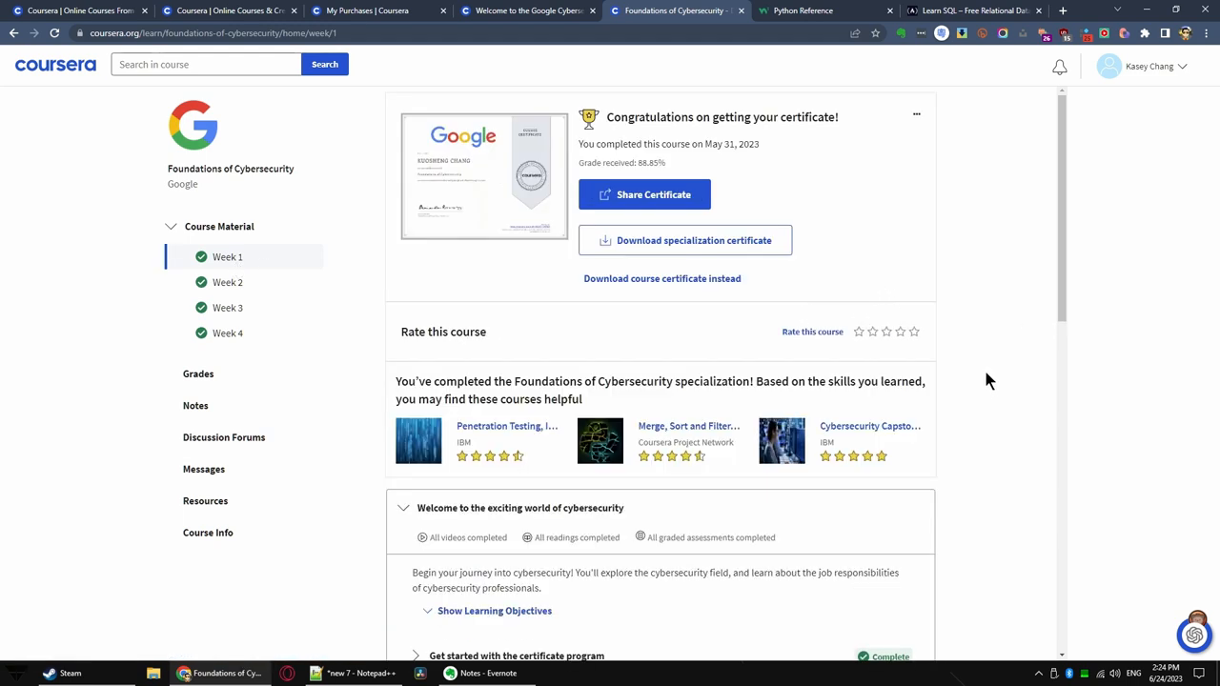
- Expand the Week 1 review module and scroll through its completed items
scroll("down", 3)
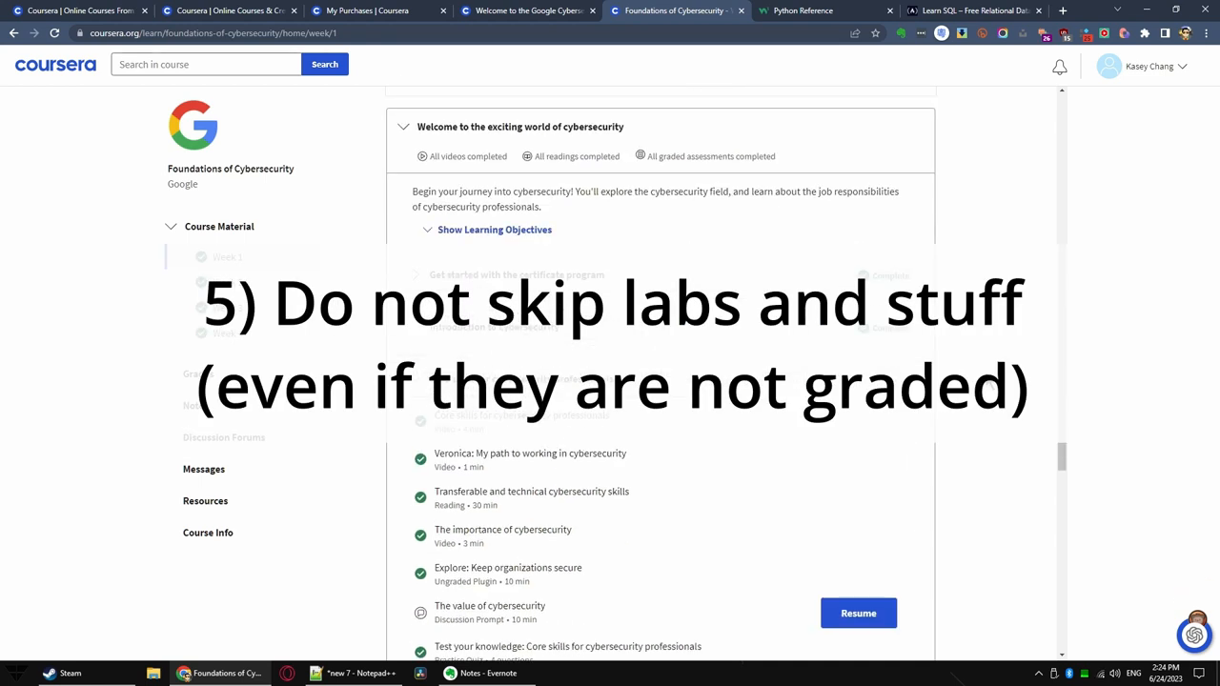
scroll("down", 3)
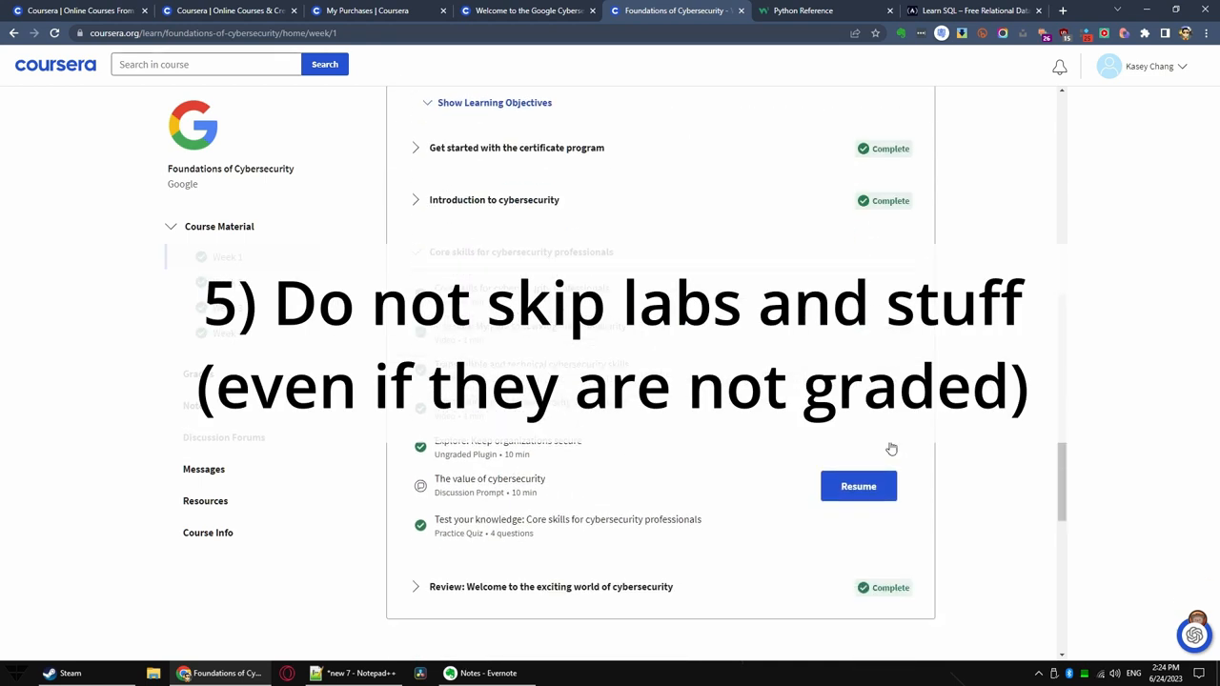
mouse_move(664, 416)
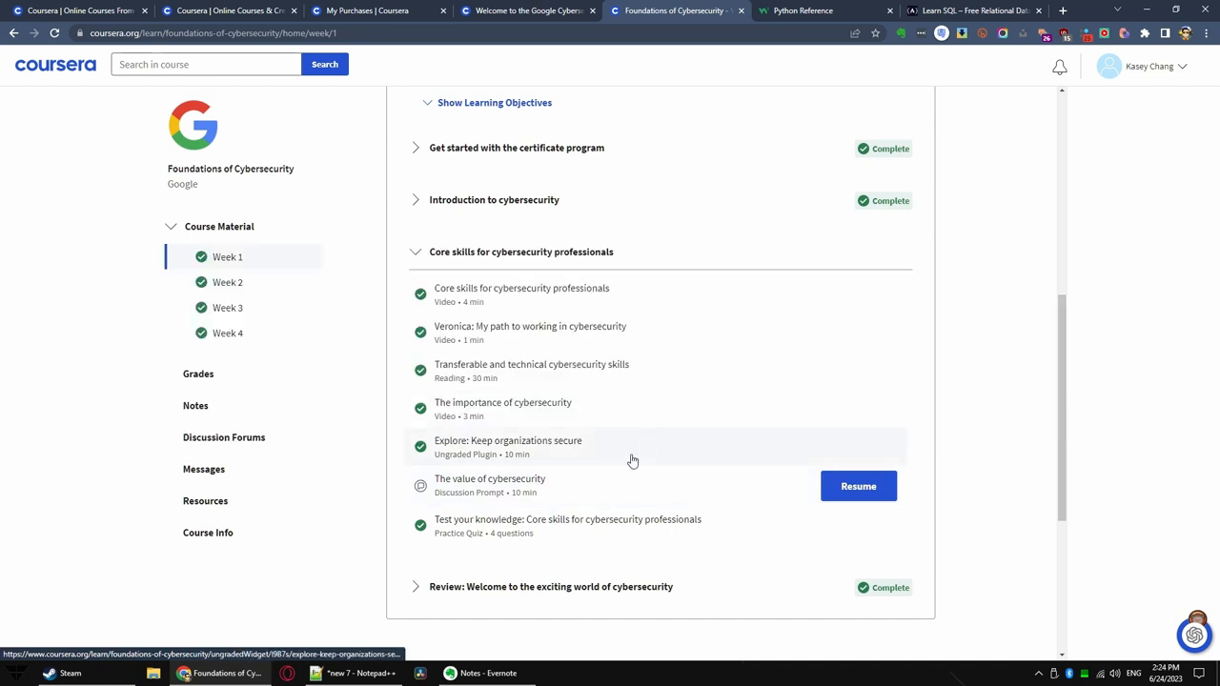
mouse_move(633, 460)
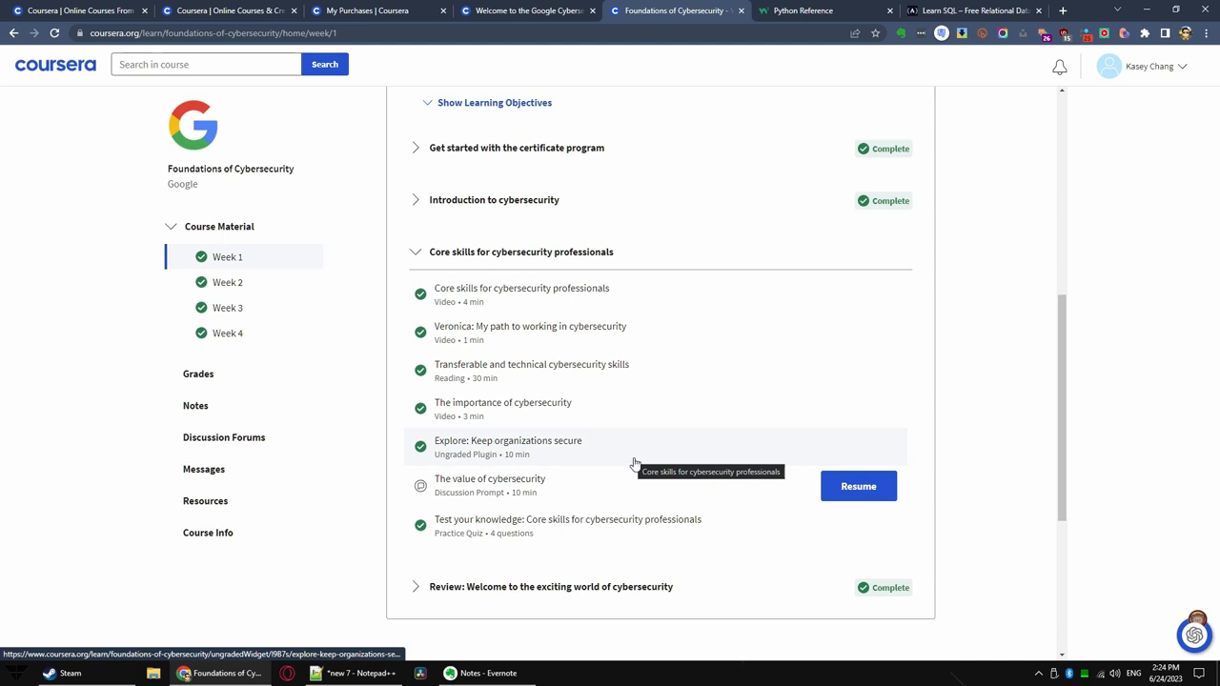
mouse_move(640, 469)
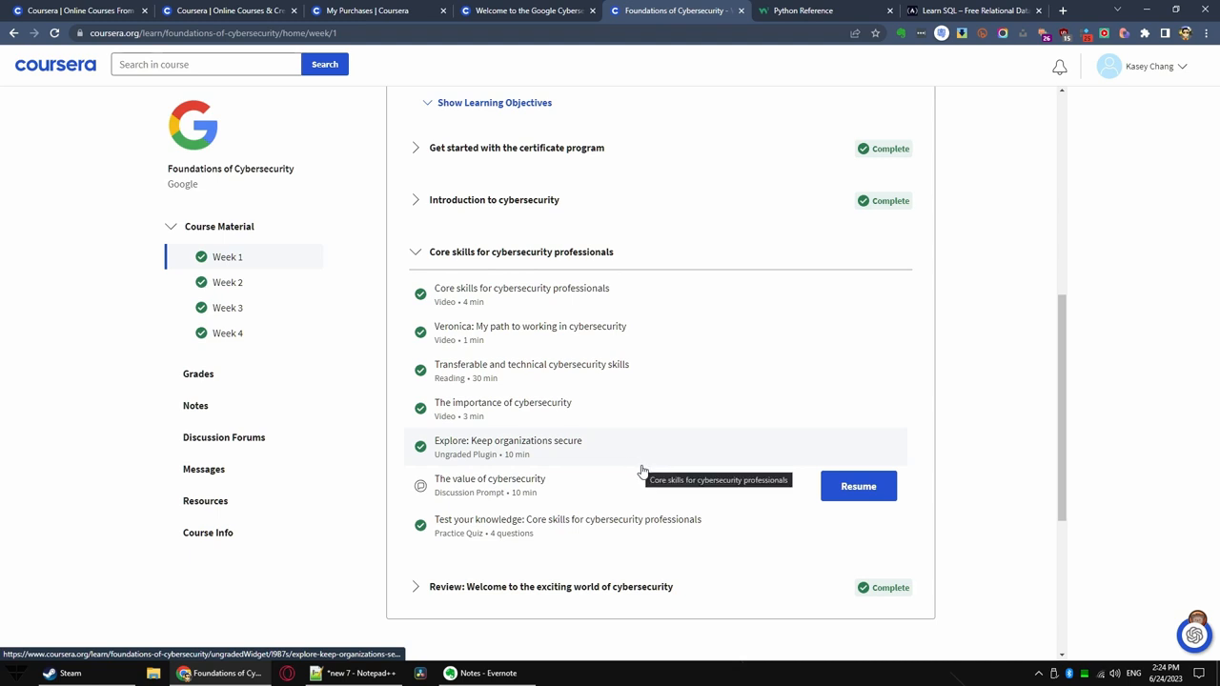
left_click(416, 588)
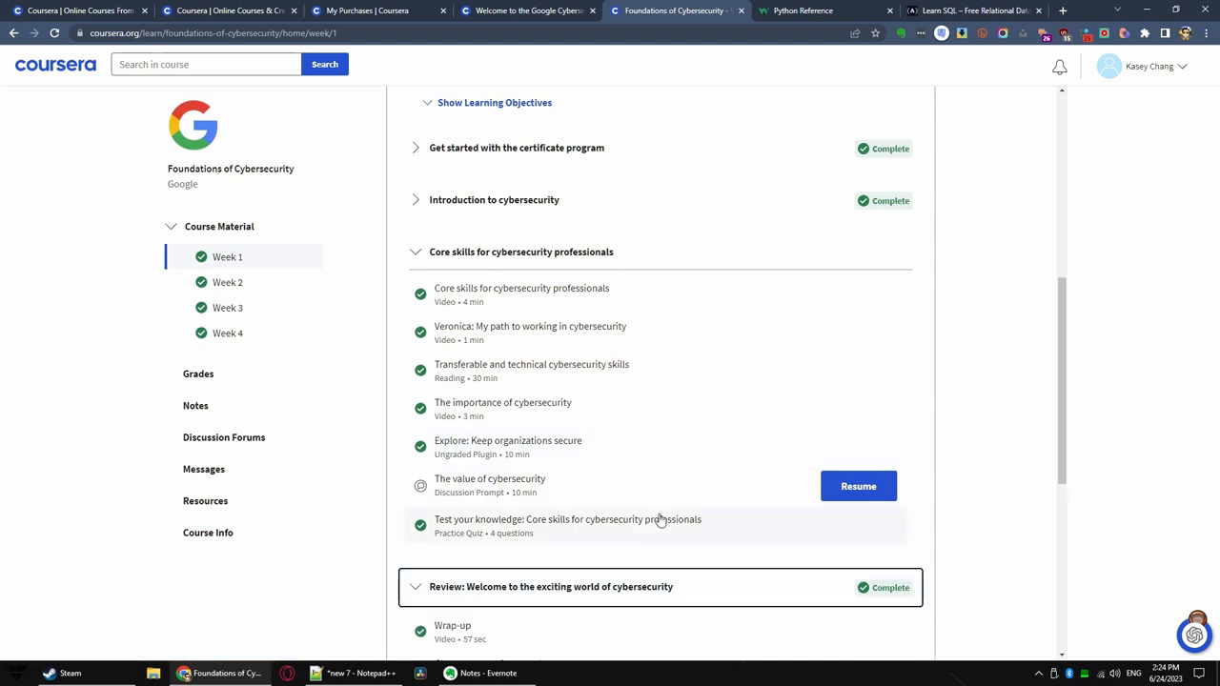
scroll("down", 3)
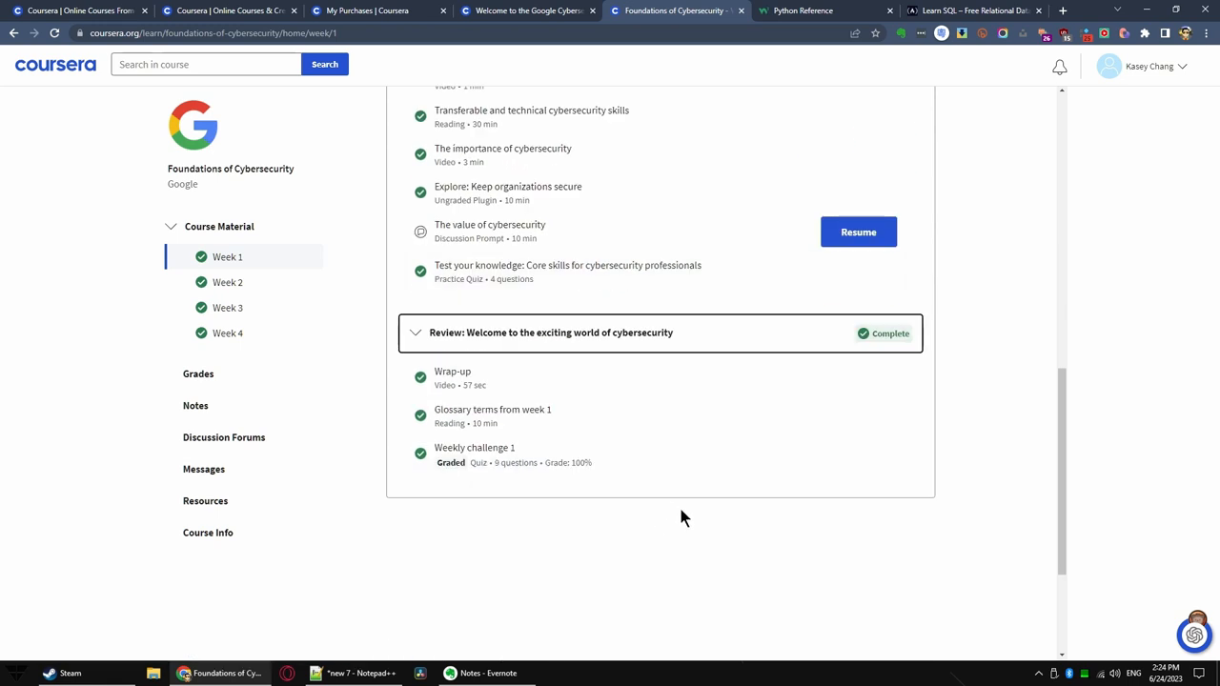
mouse_move(453, 475)
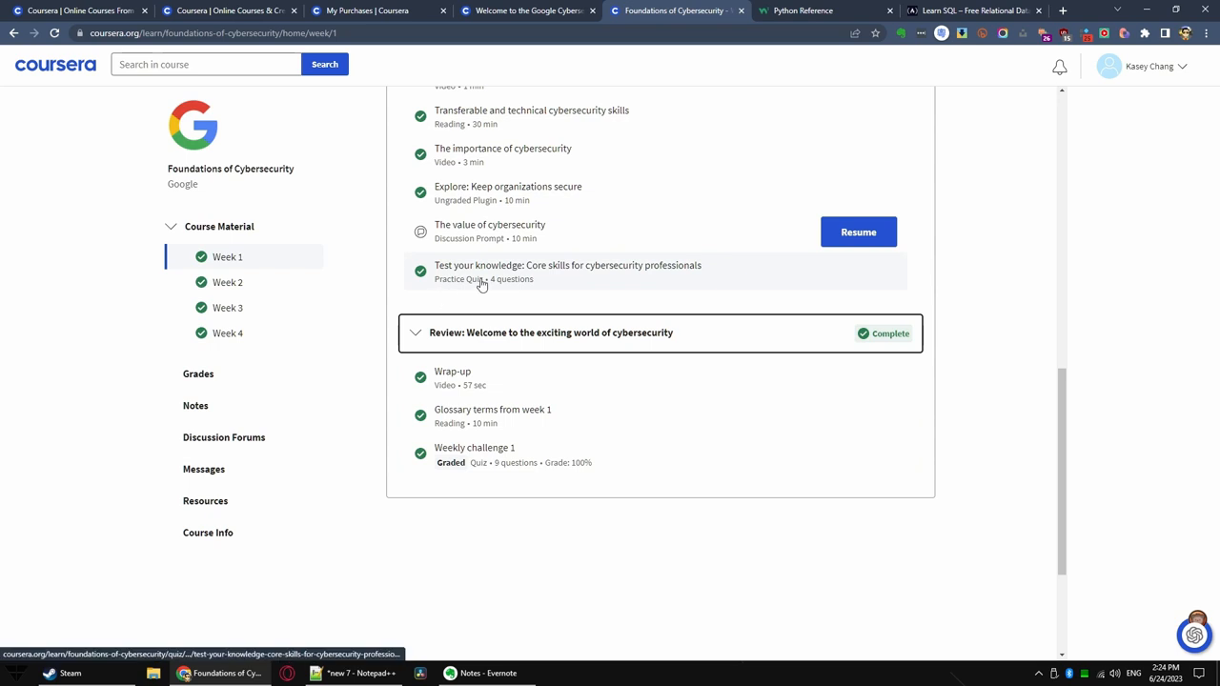
mouse_move(488, 233)
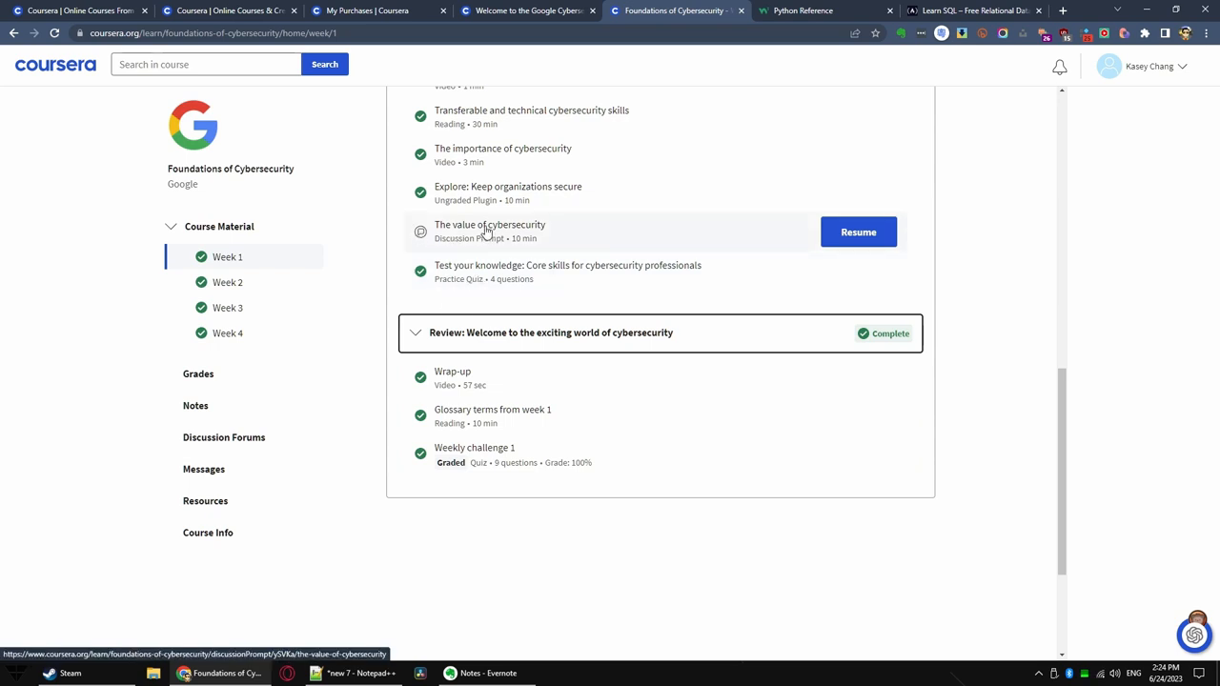
mouse_move(610, 321)
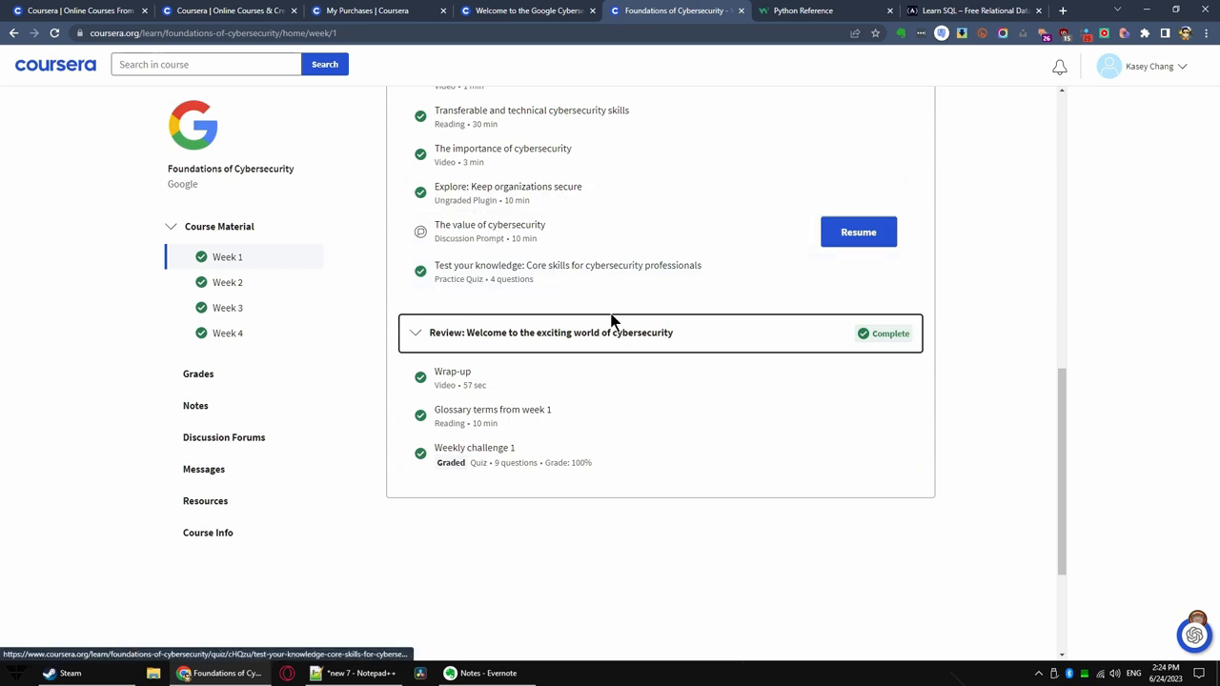
scroll("down", 3)
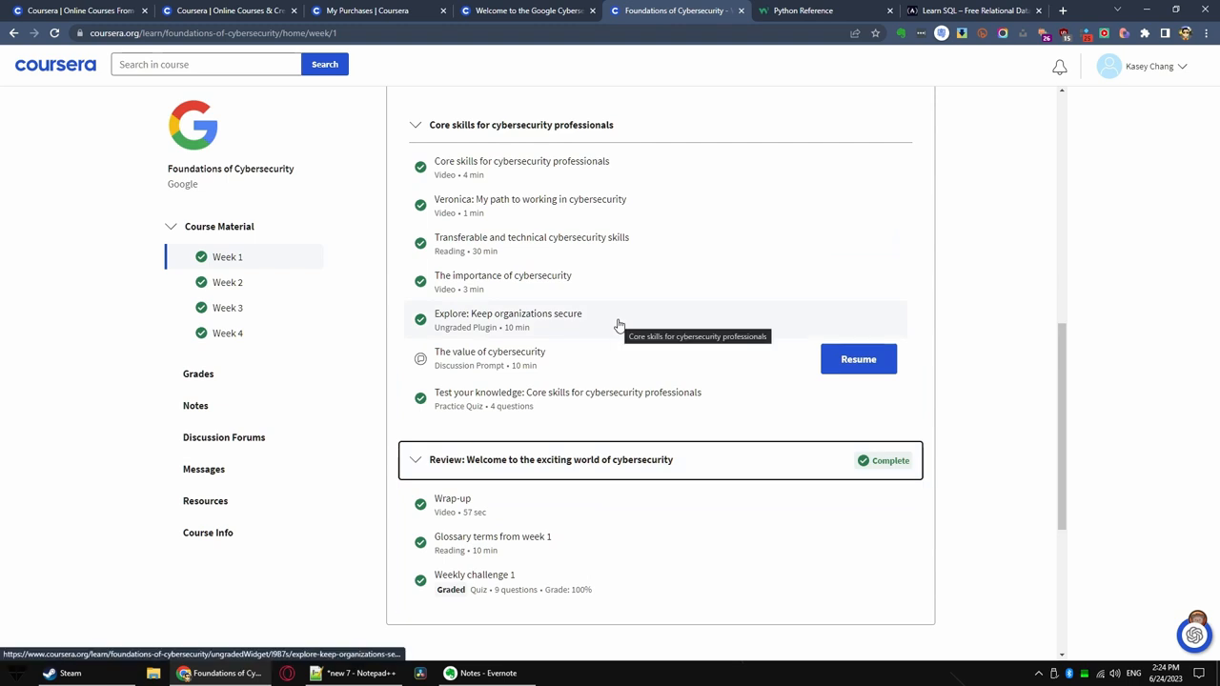
scroll("down", 3)
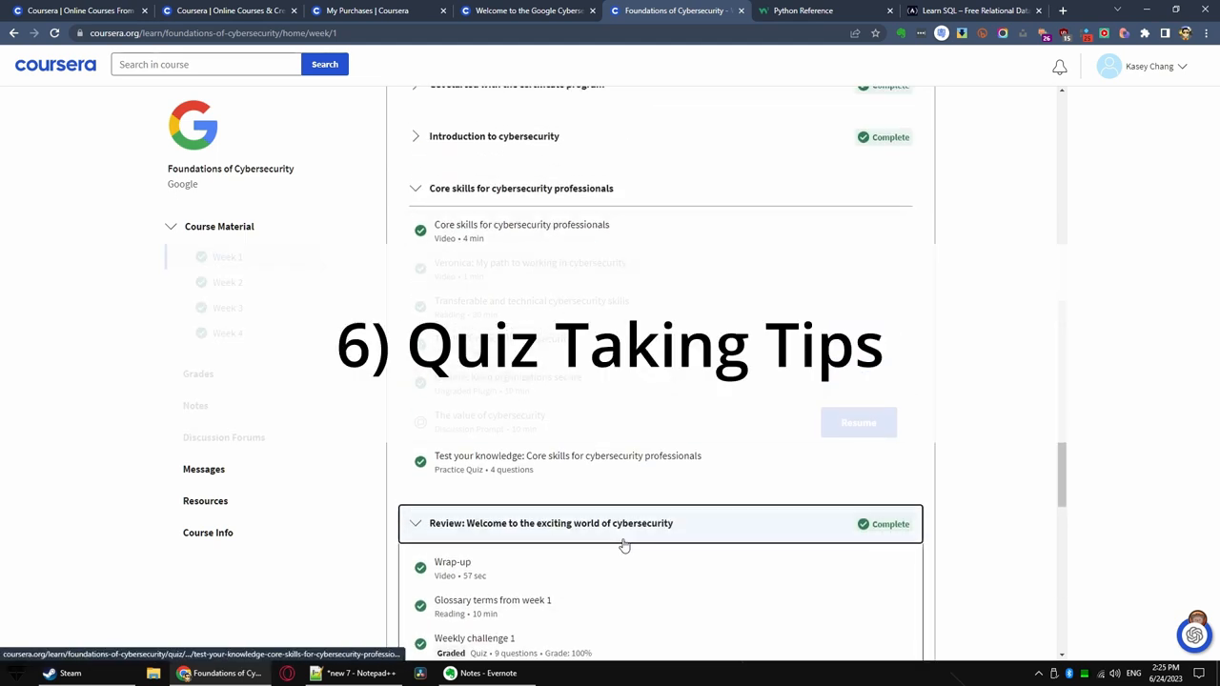
mouse_move(621, 544)
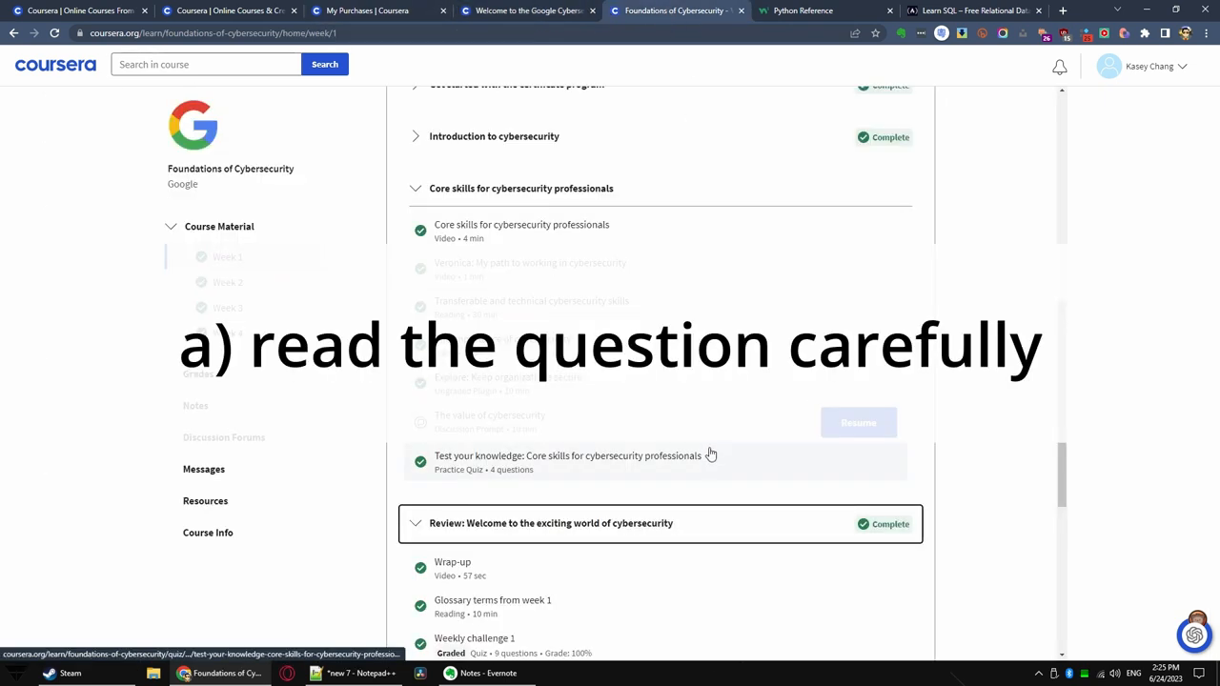
- Show the Core skills practice quiz attempt graded 87.50%
left_click(568, 456)
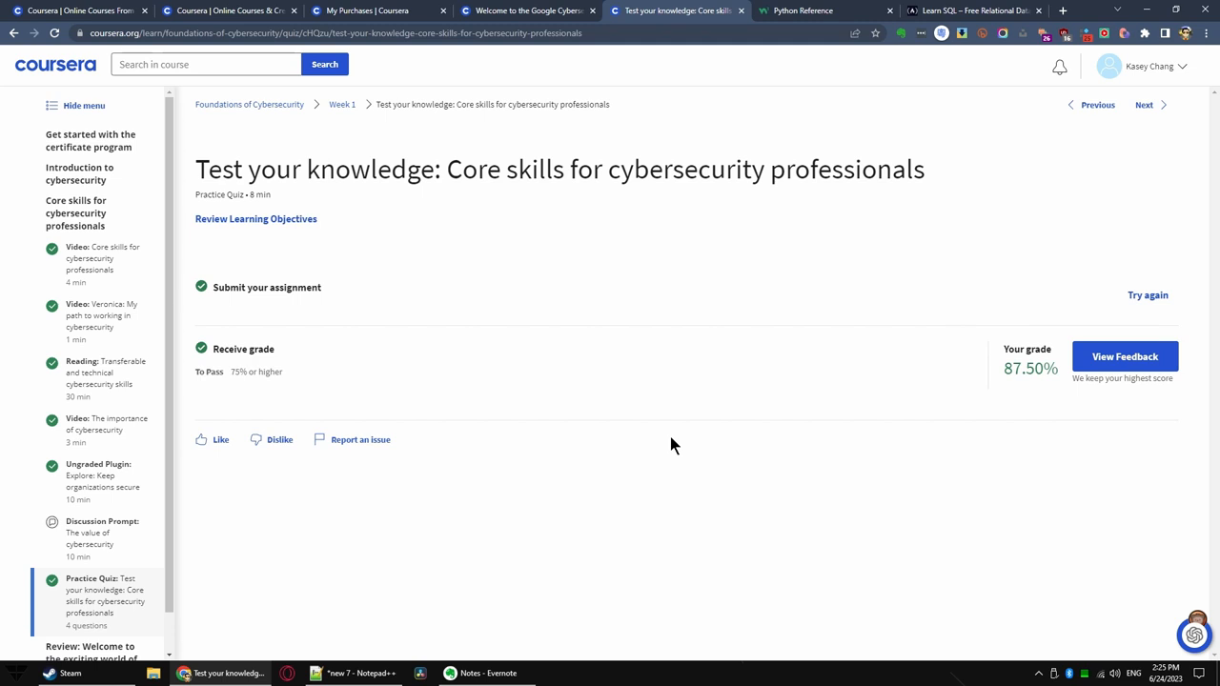
mouse_move(675, 448)
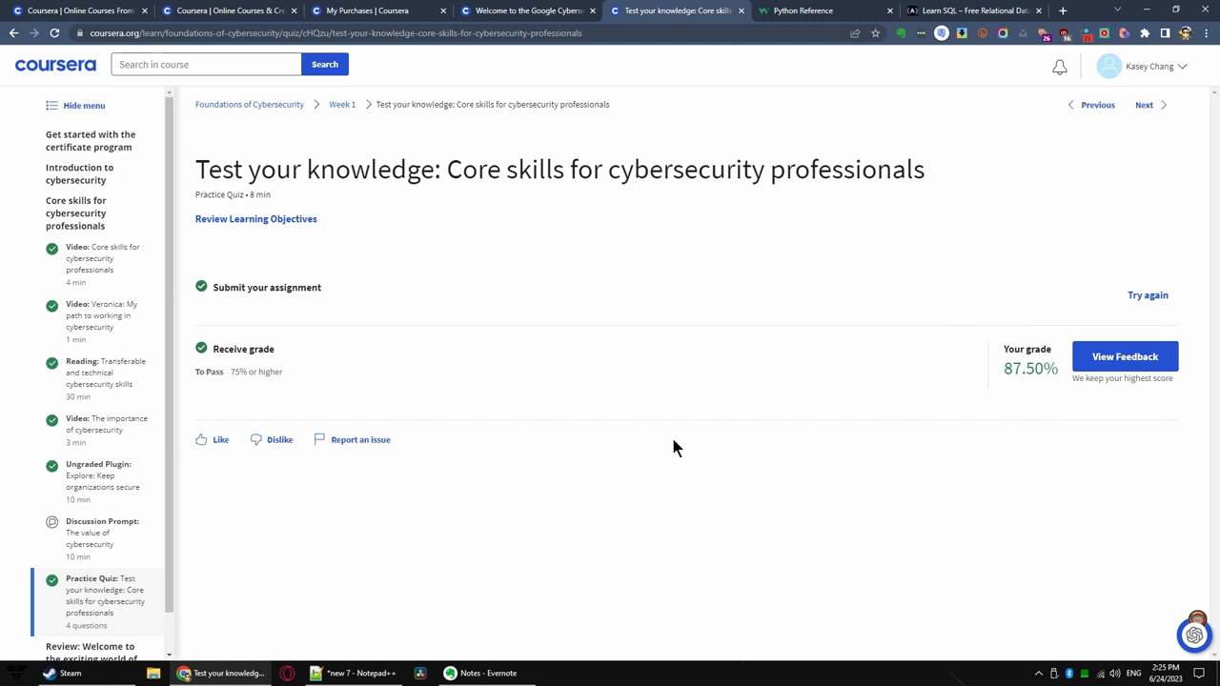